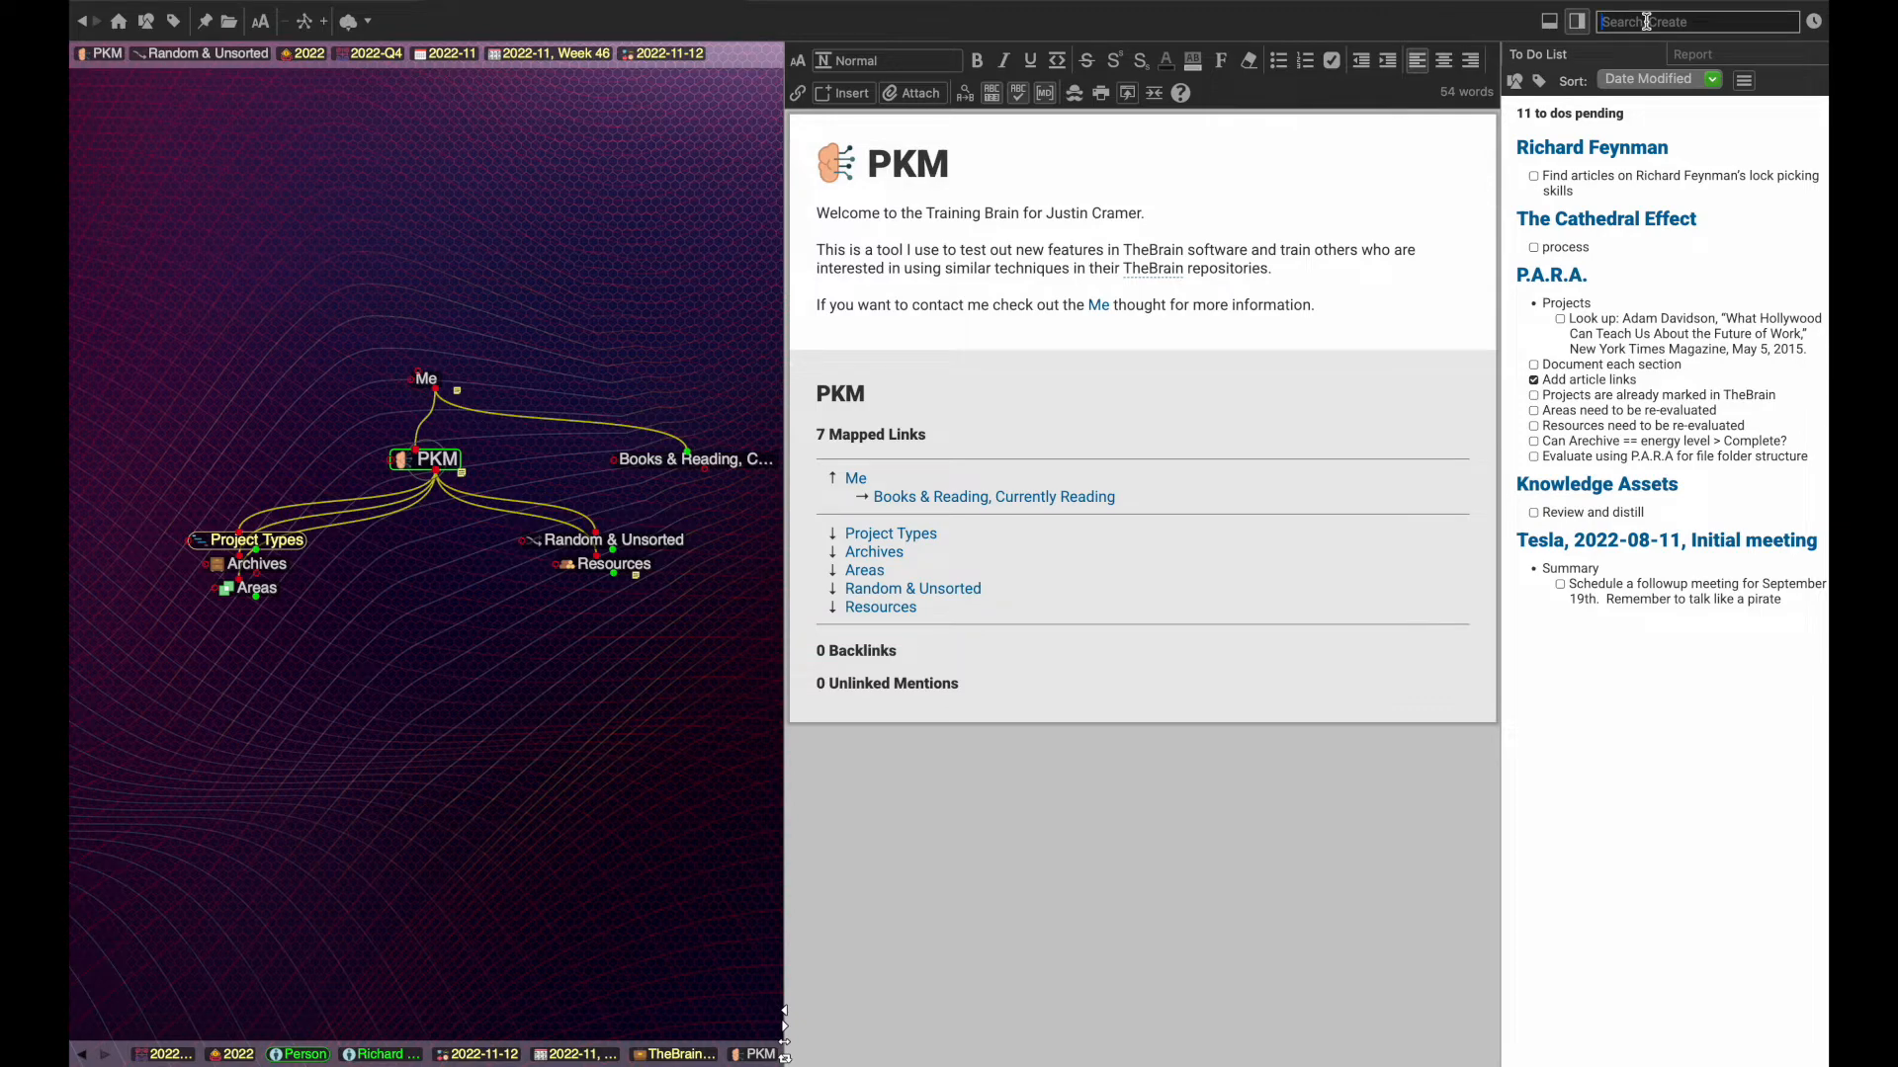
- Search for PKM, browse its Project Types, Areas and Reviews thoughts, then return to PKM
{"action": "type", "text": "pkm"}
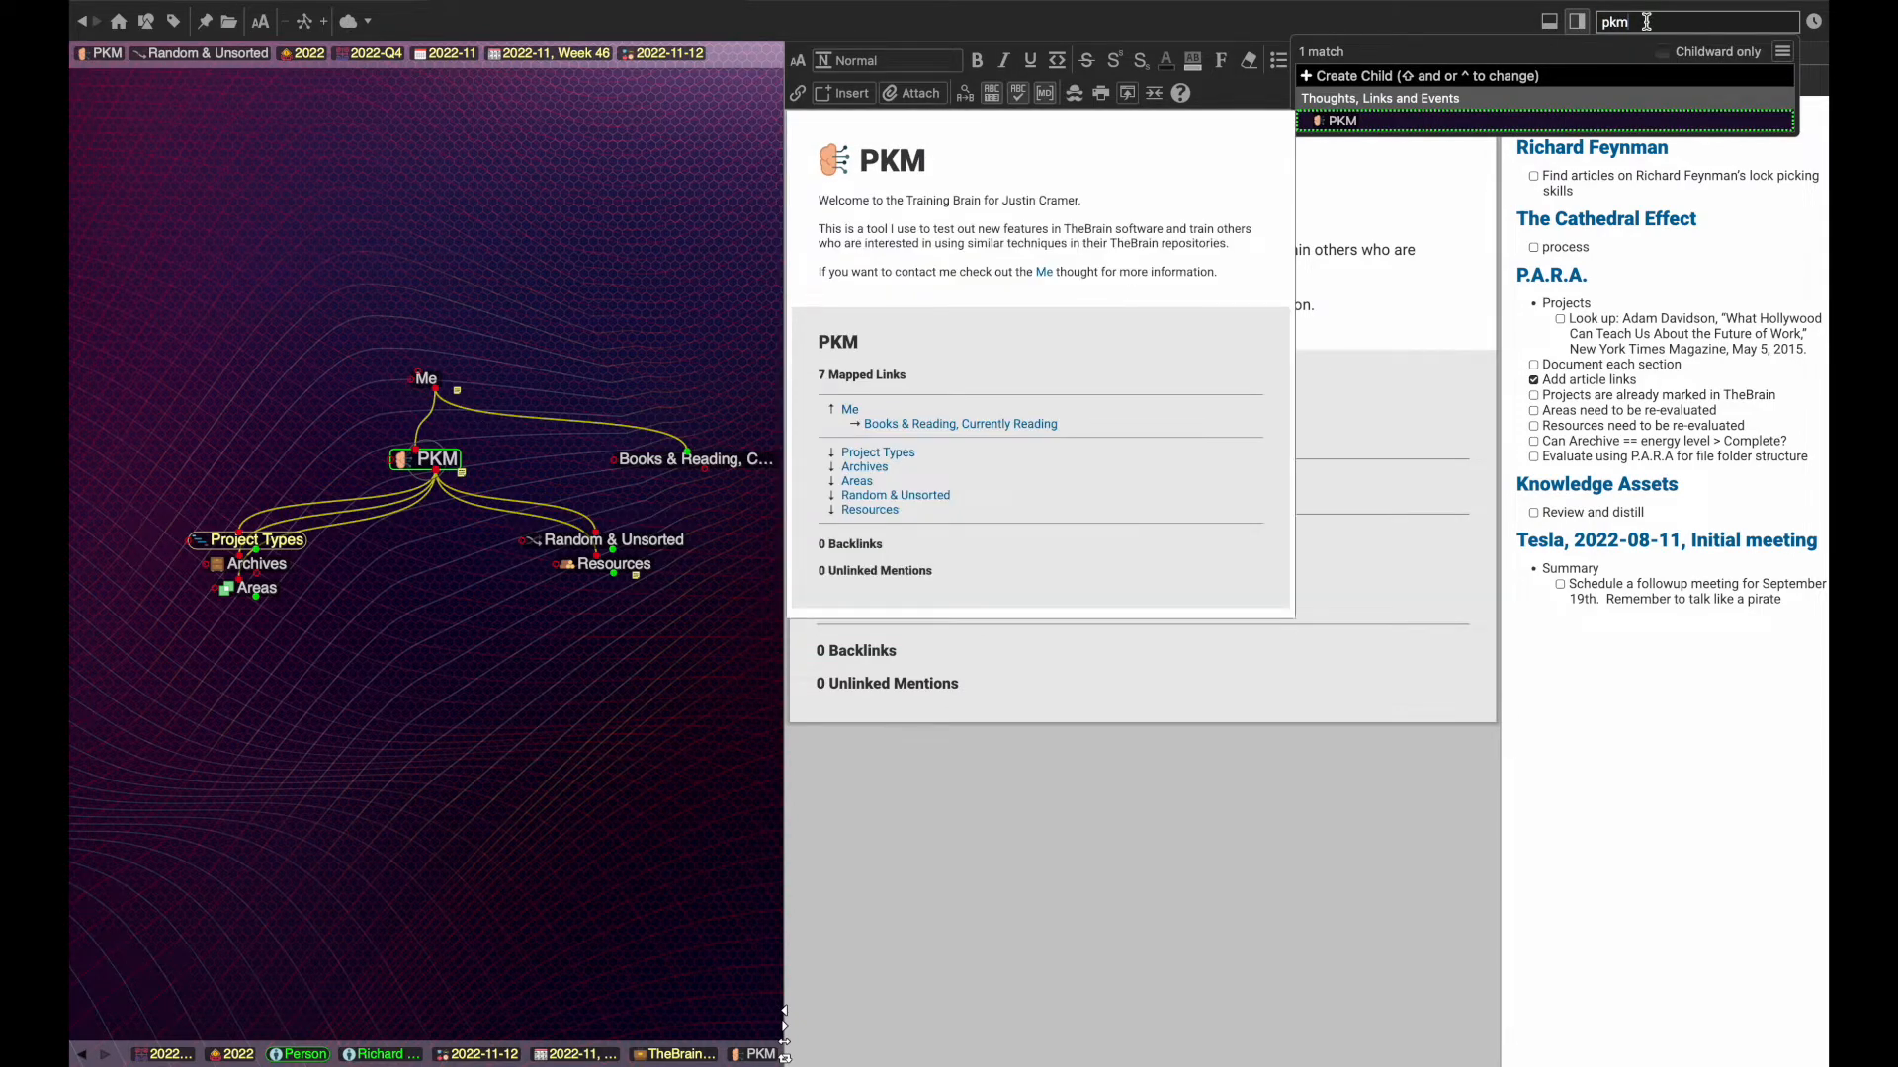
{"action": "key", "text": "Escape"}
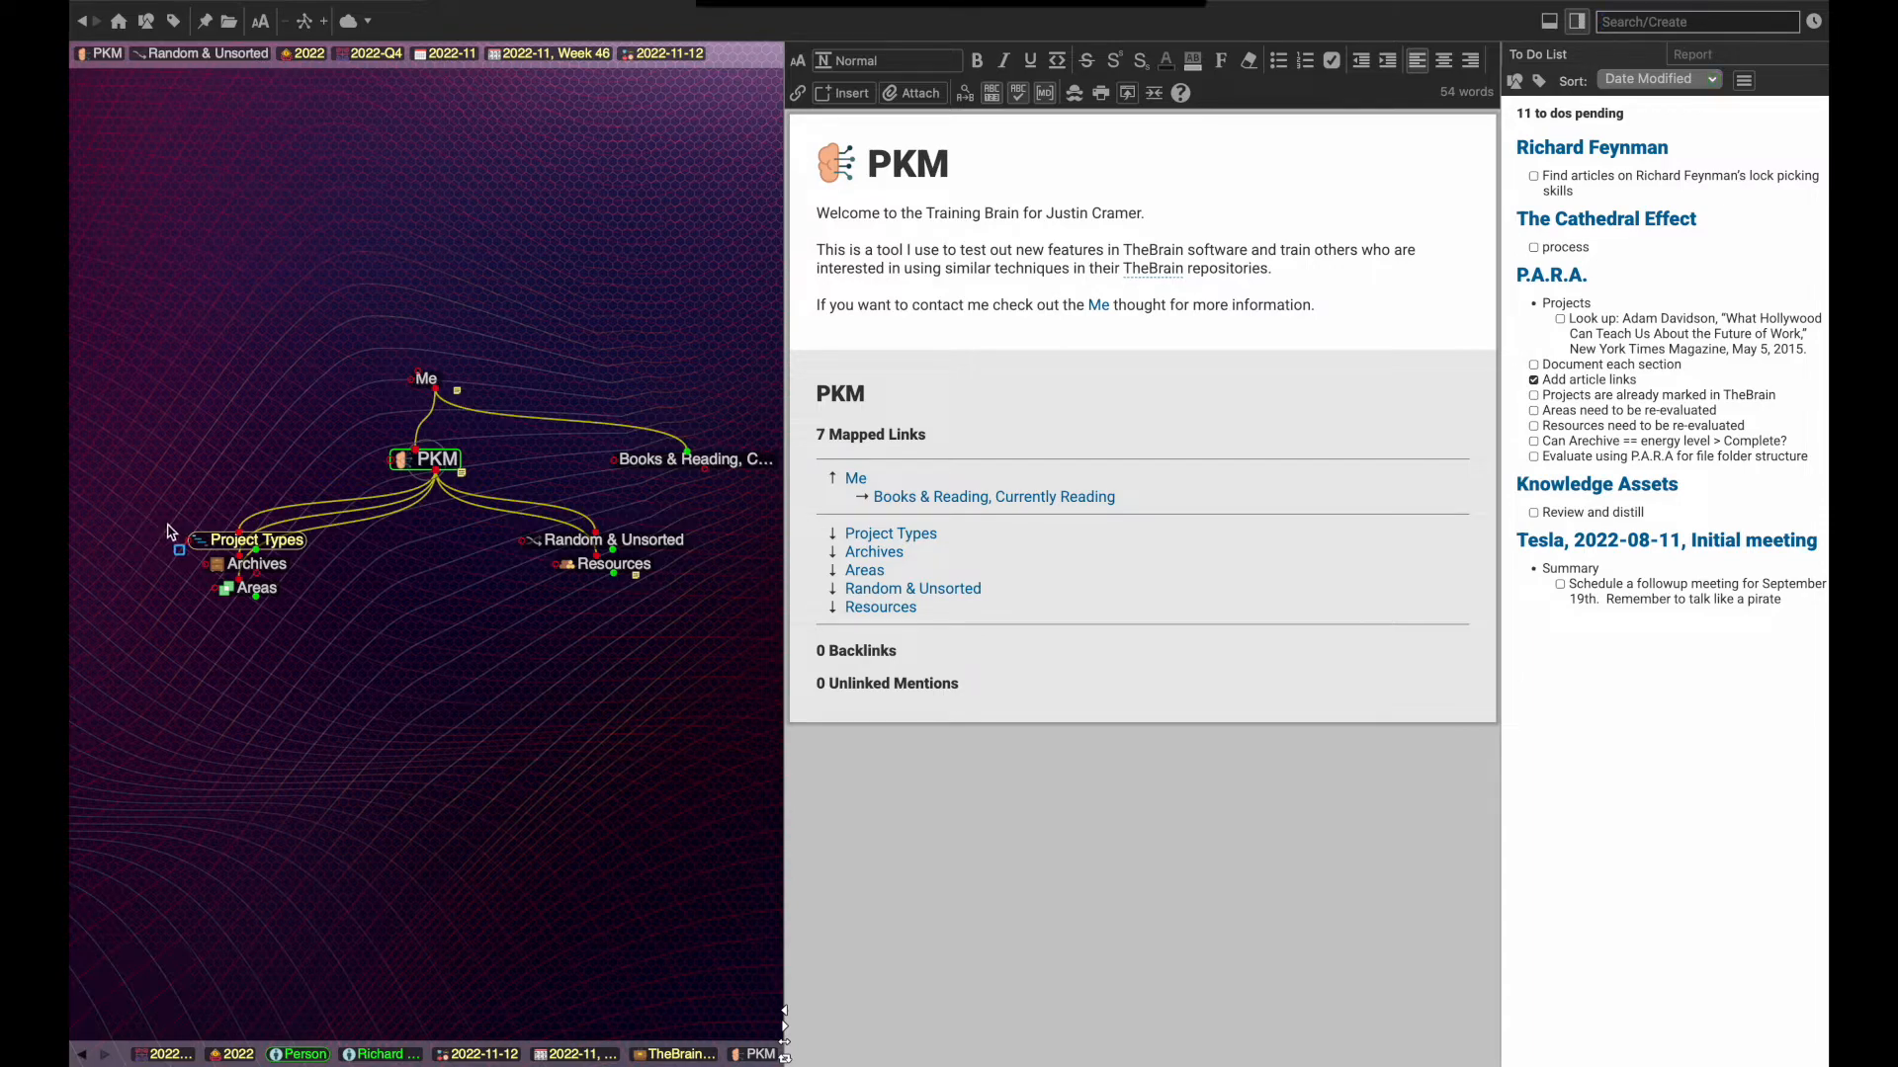
{"action": "left_click", "coordinate": [254, 539]}
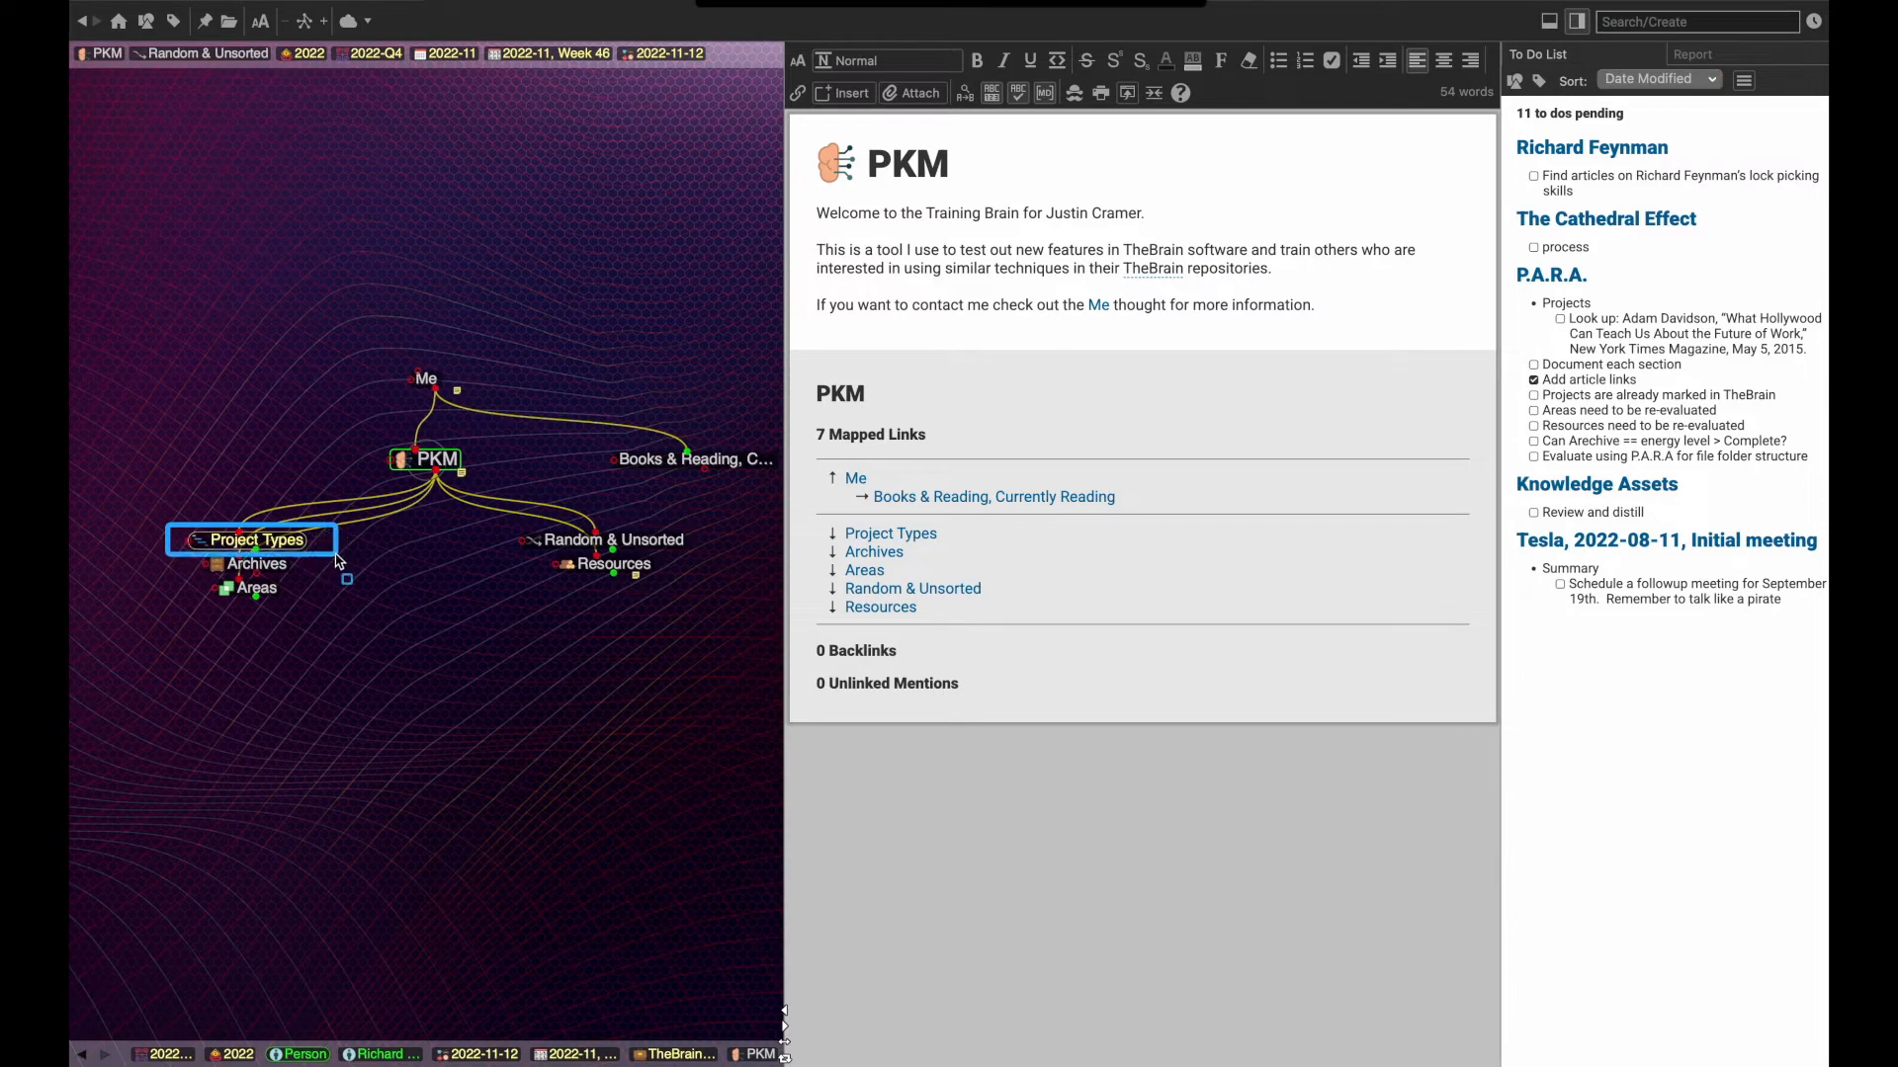
{"action": "mouse_move", "coordinate": [197, 588]}
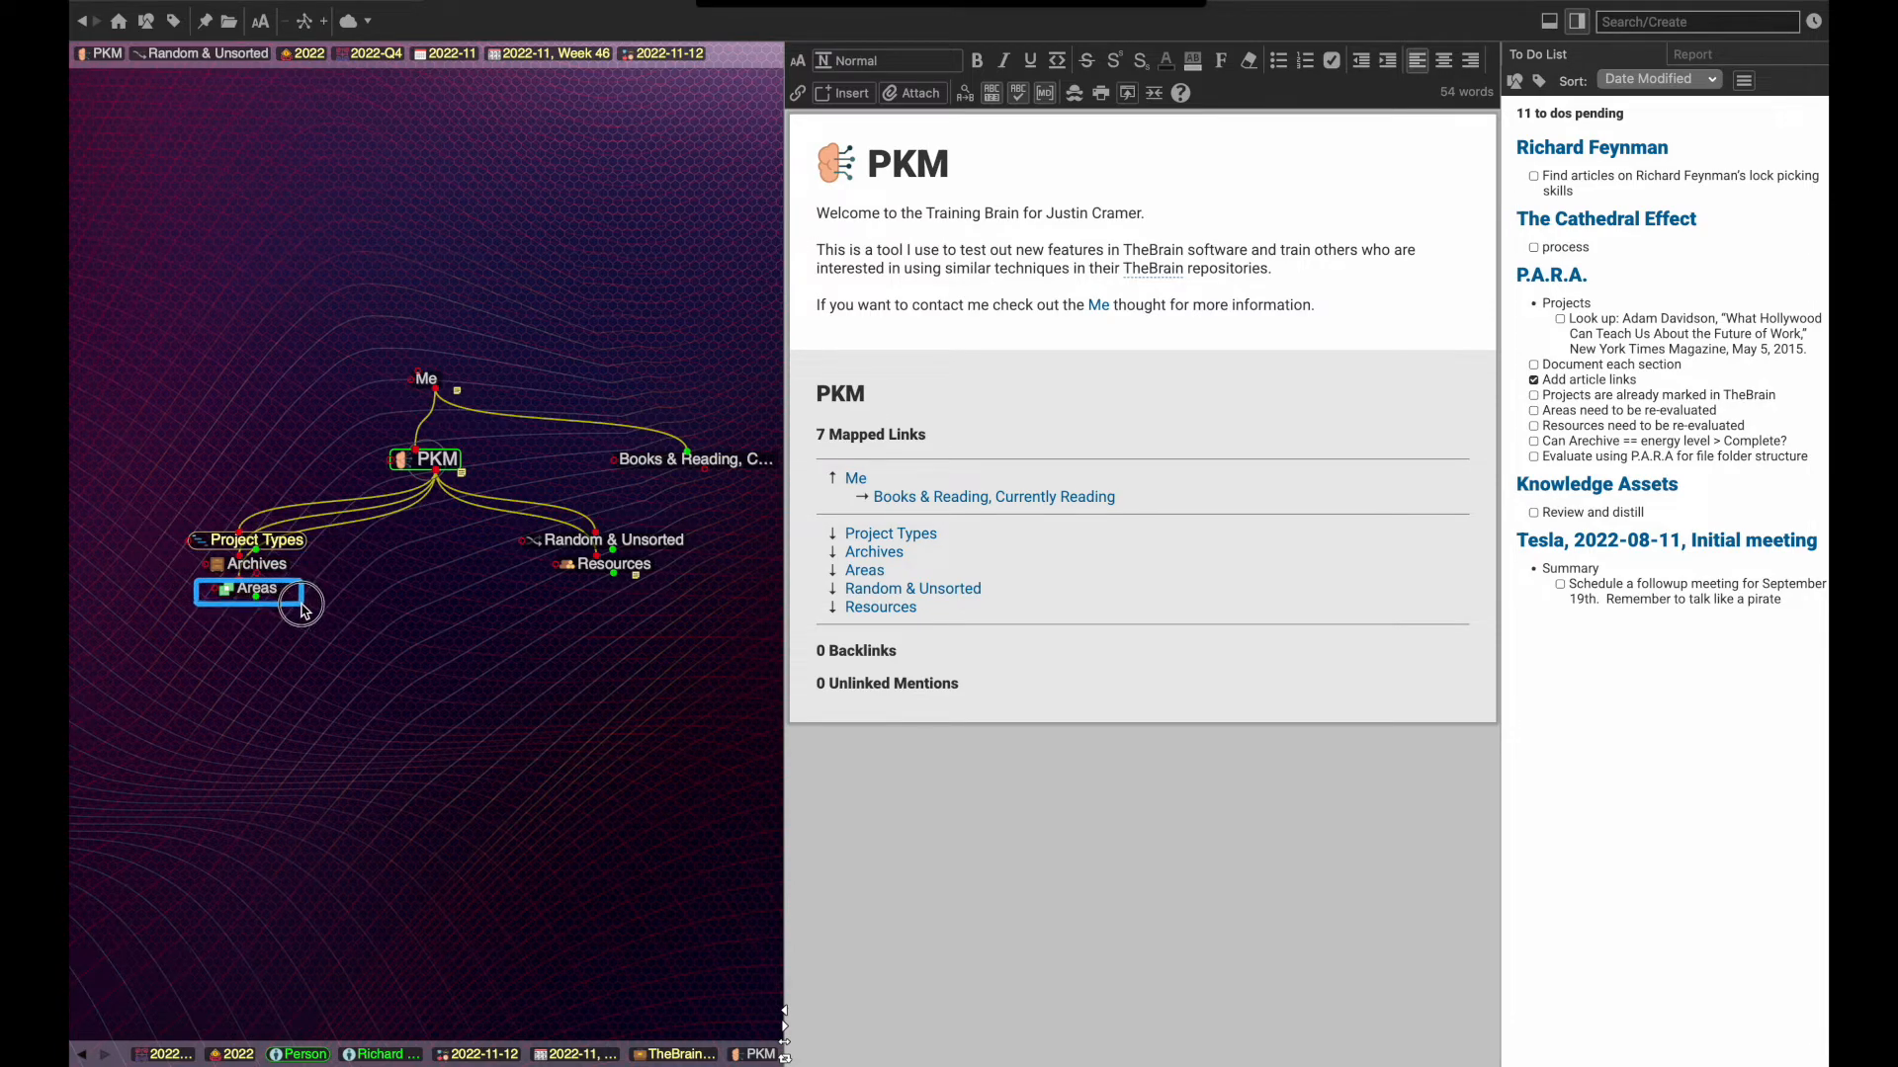
{"action": "left_click", "coordinate": [611, 564]}
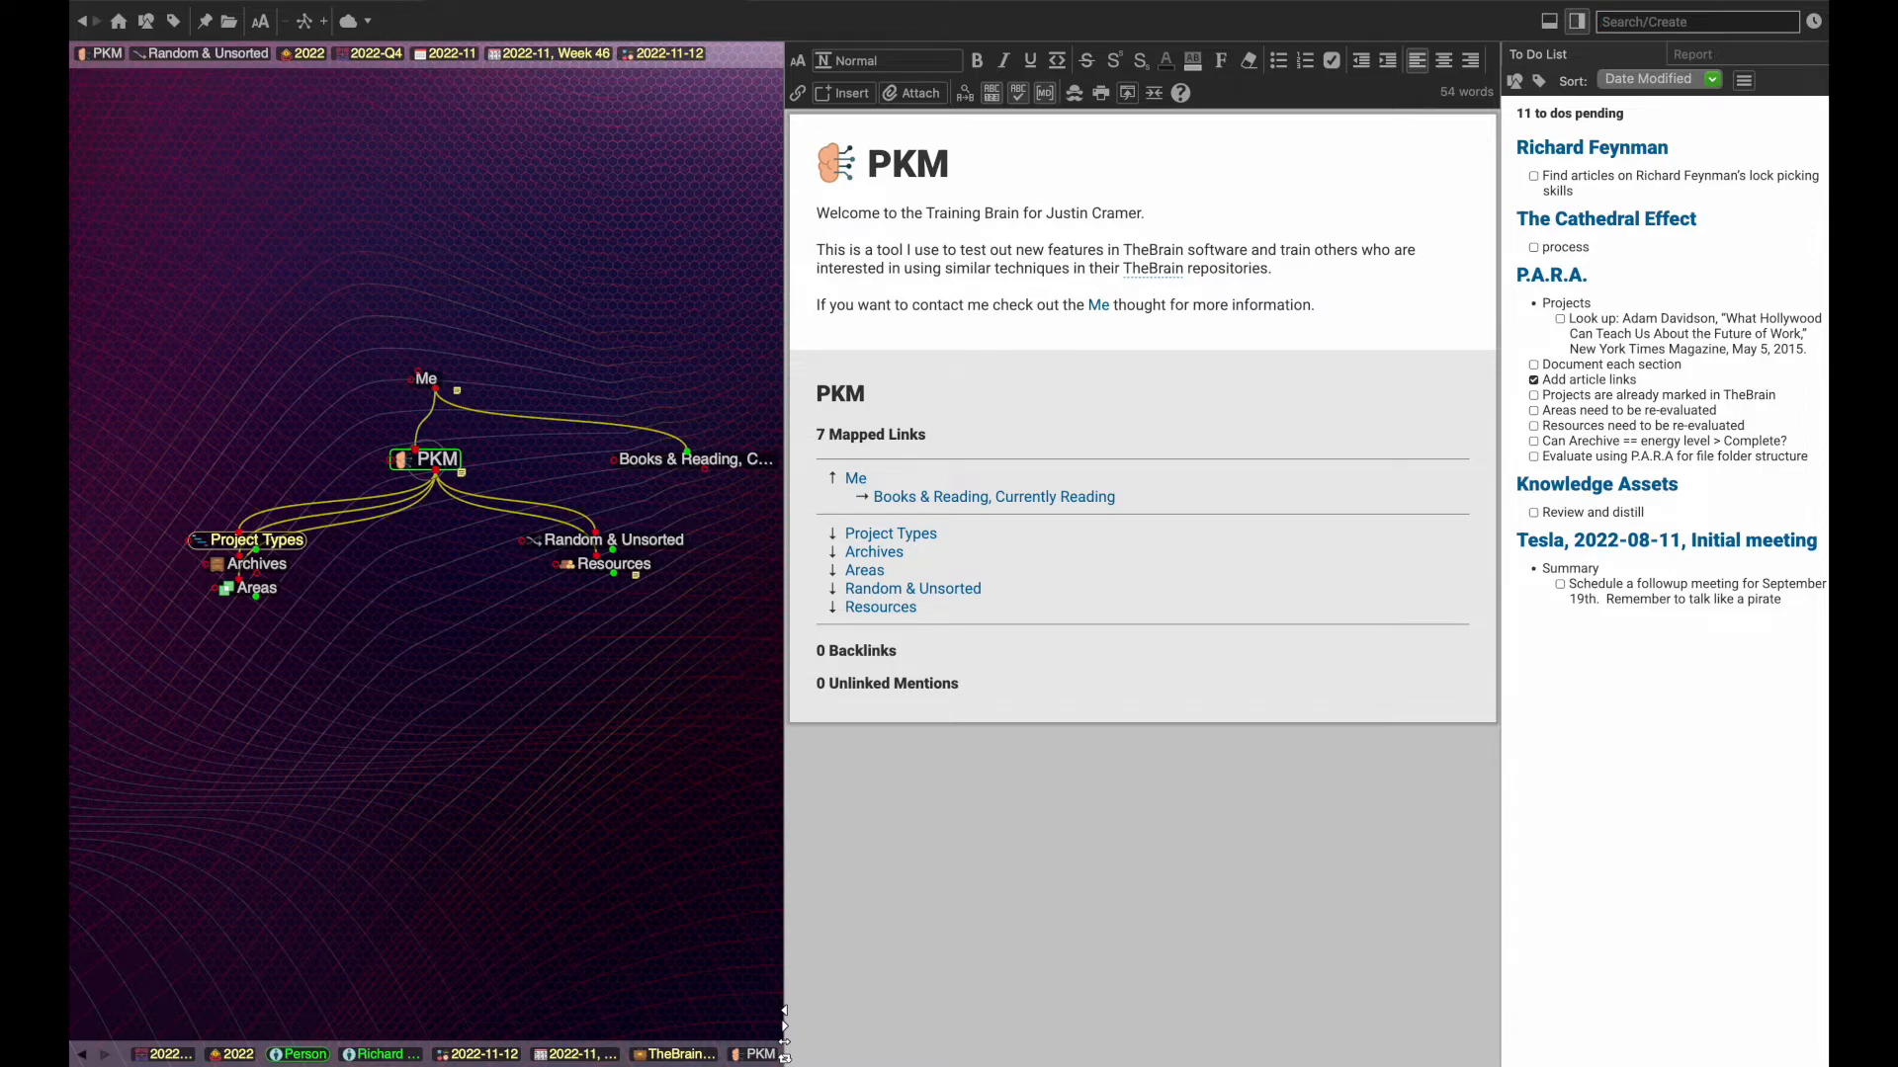
{"action": "mouse_move", "coordinate": [282, 554]}
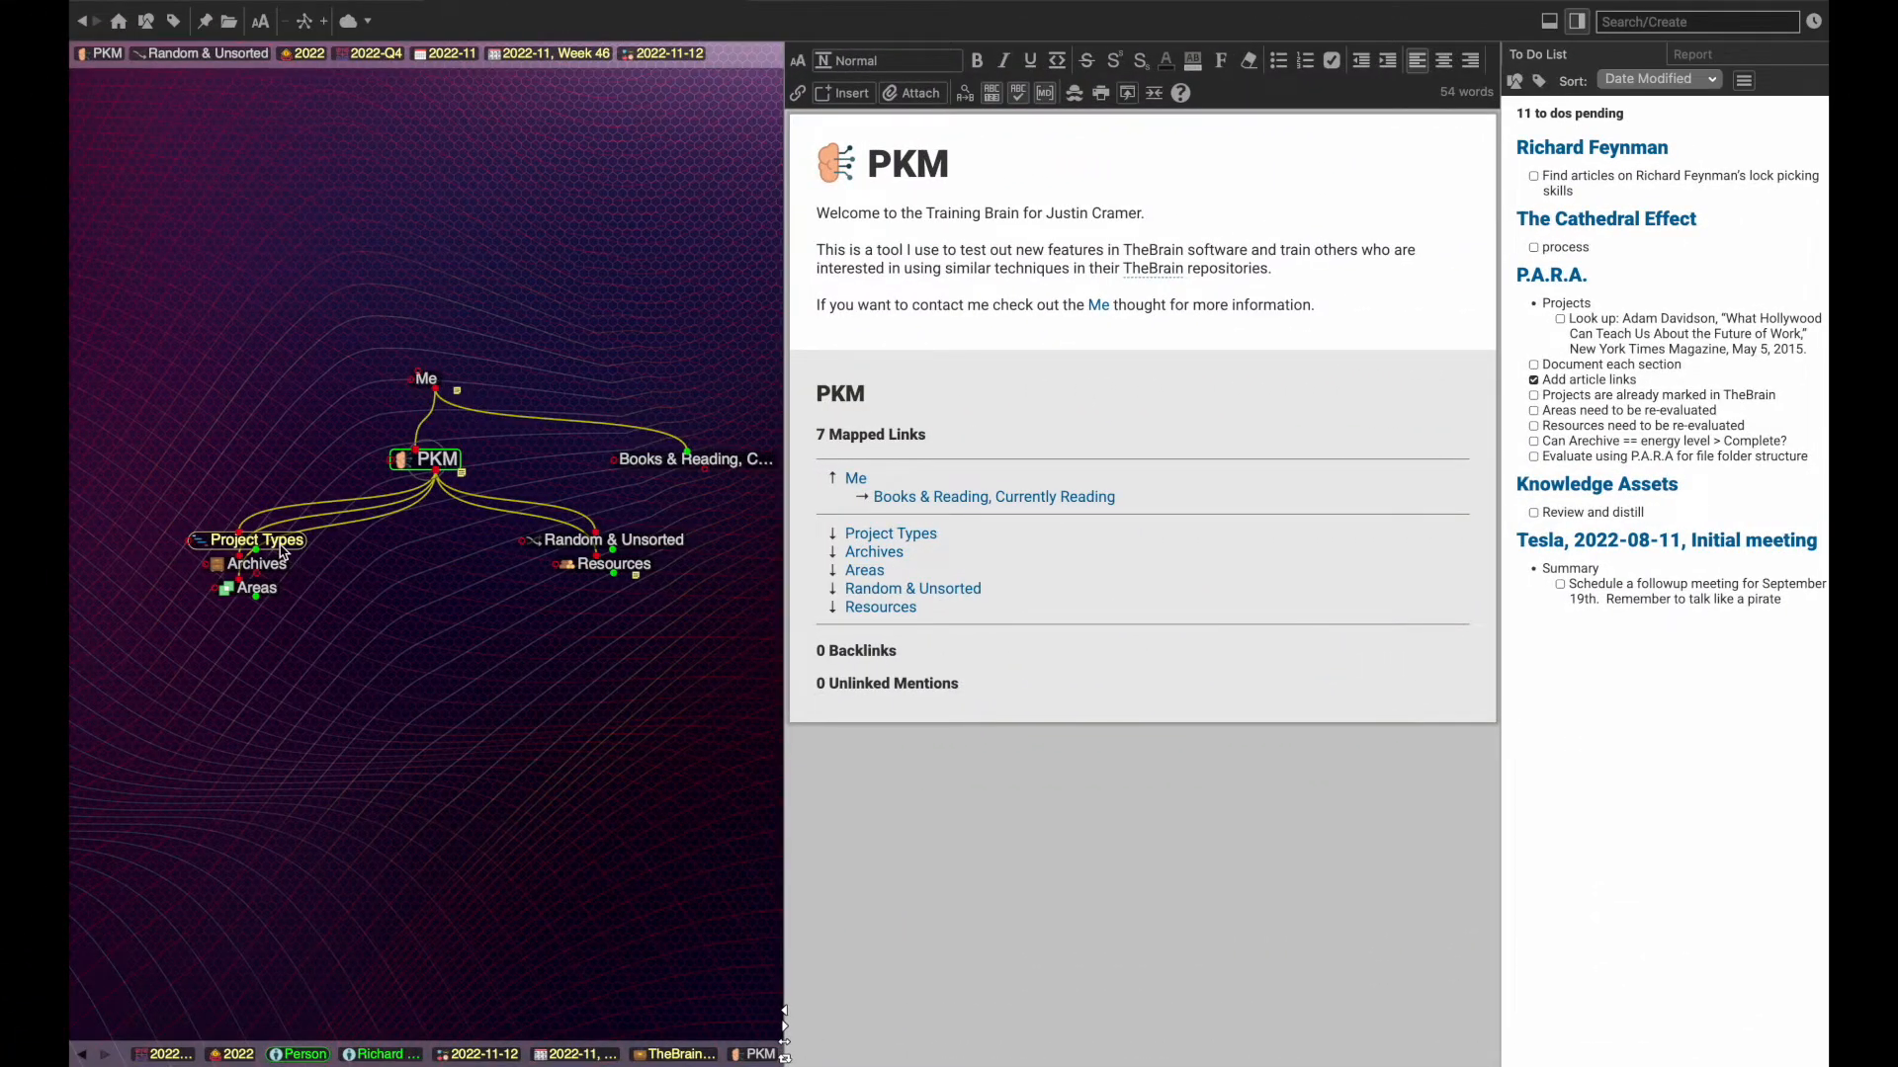
{"action": "left_click", "coordinate": [255, 540]}
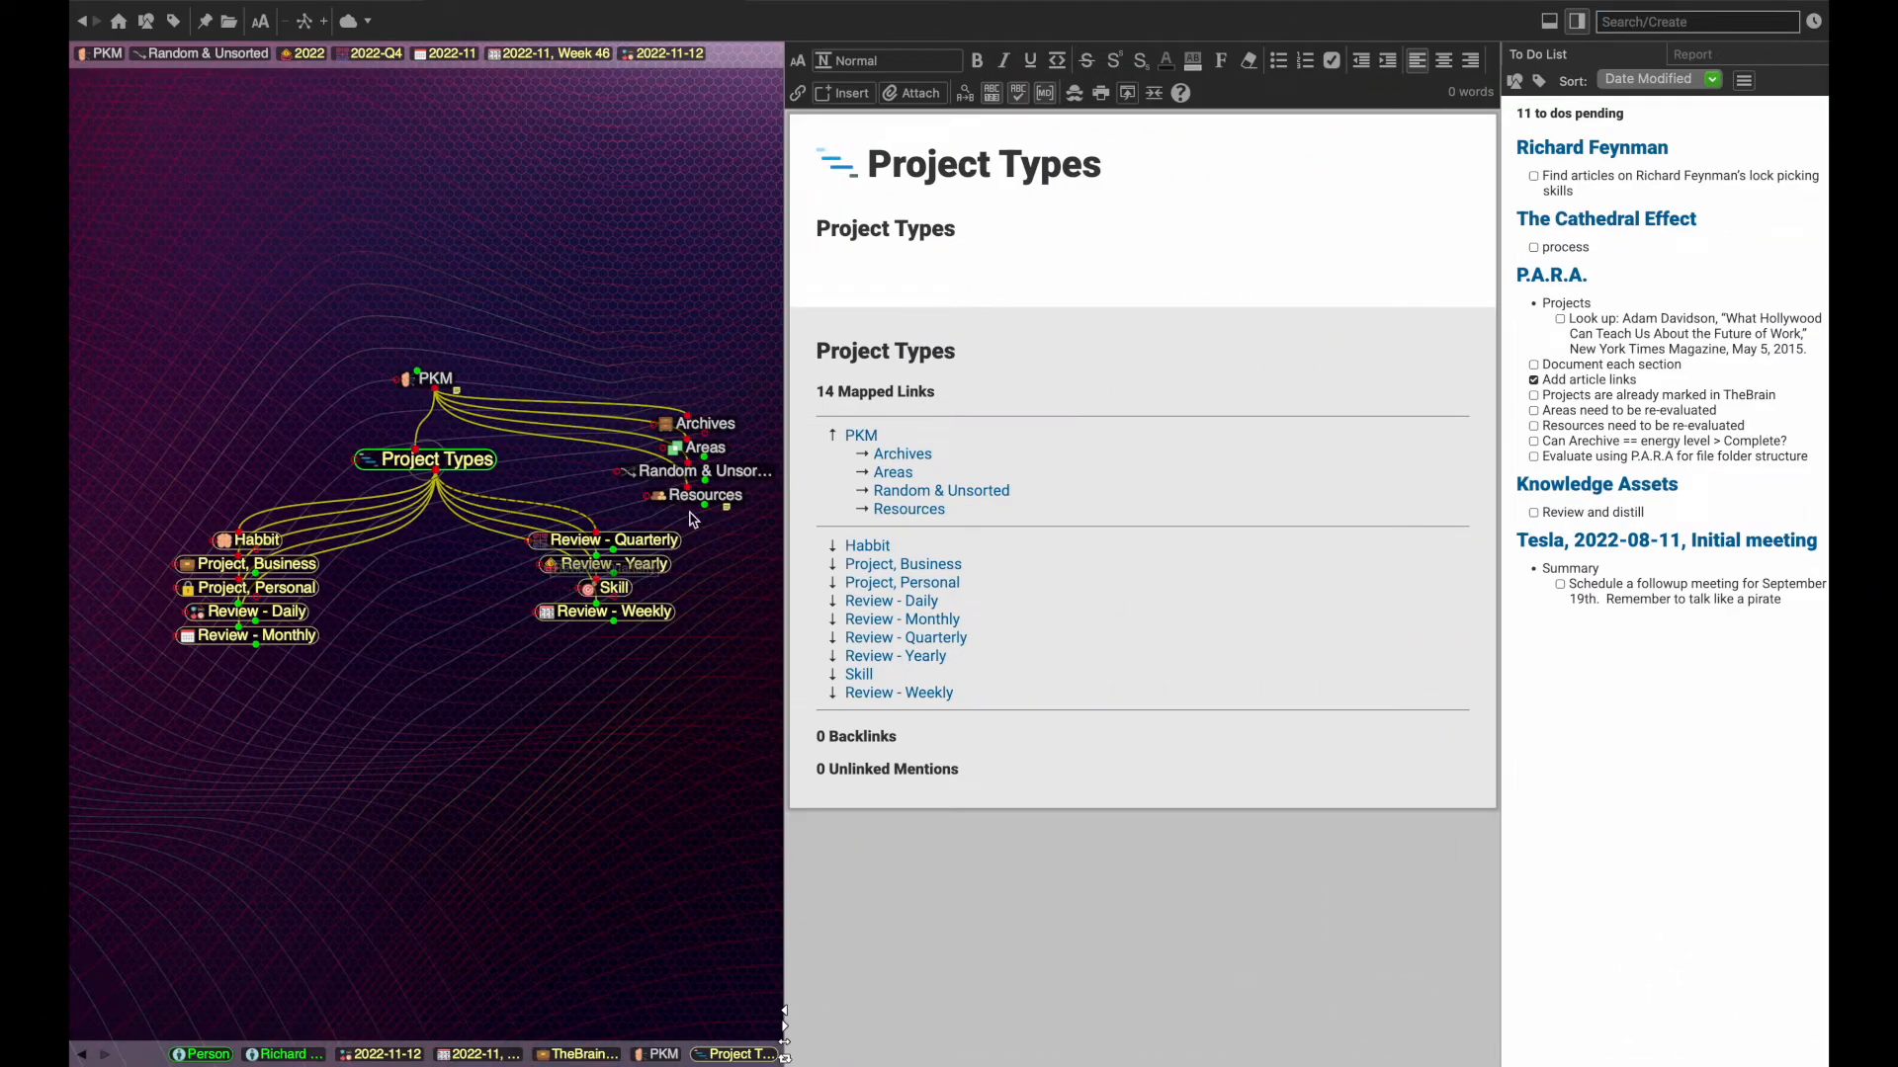
{"action": "left_click", "coordinate": [706, 446]}
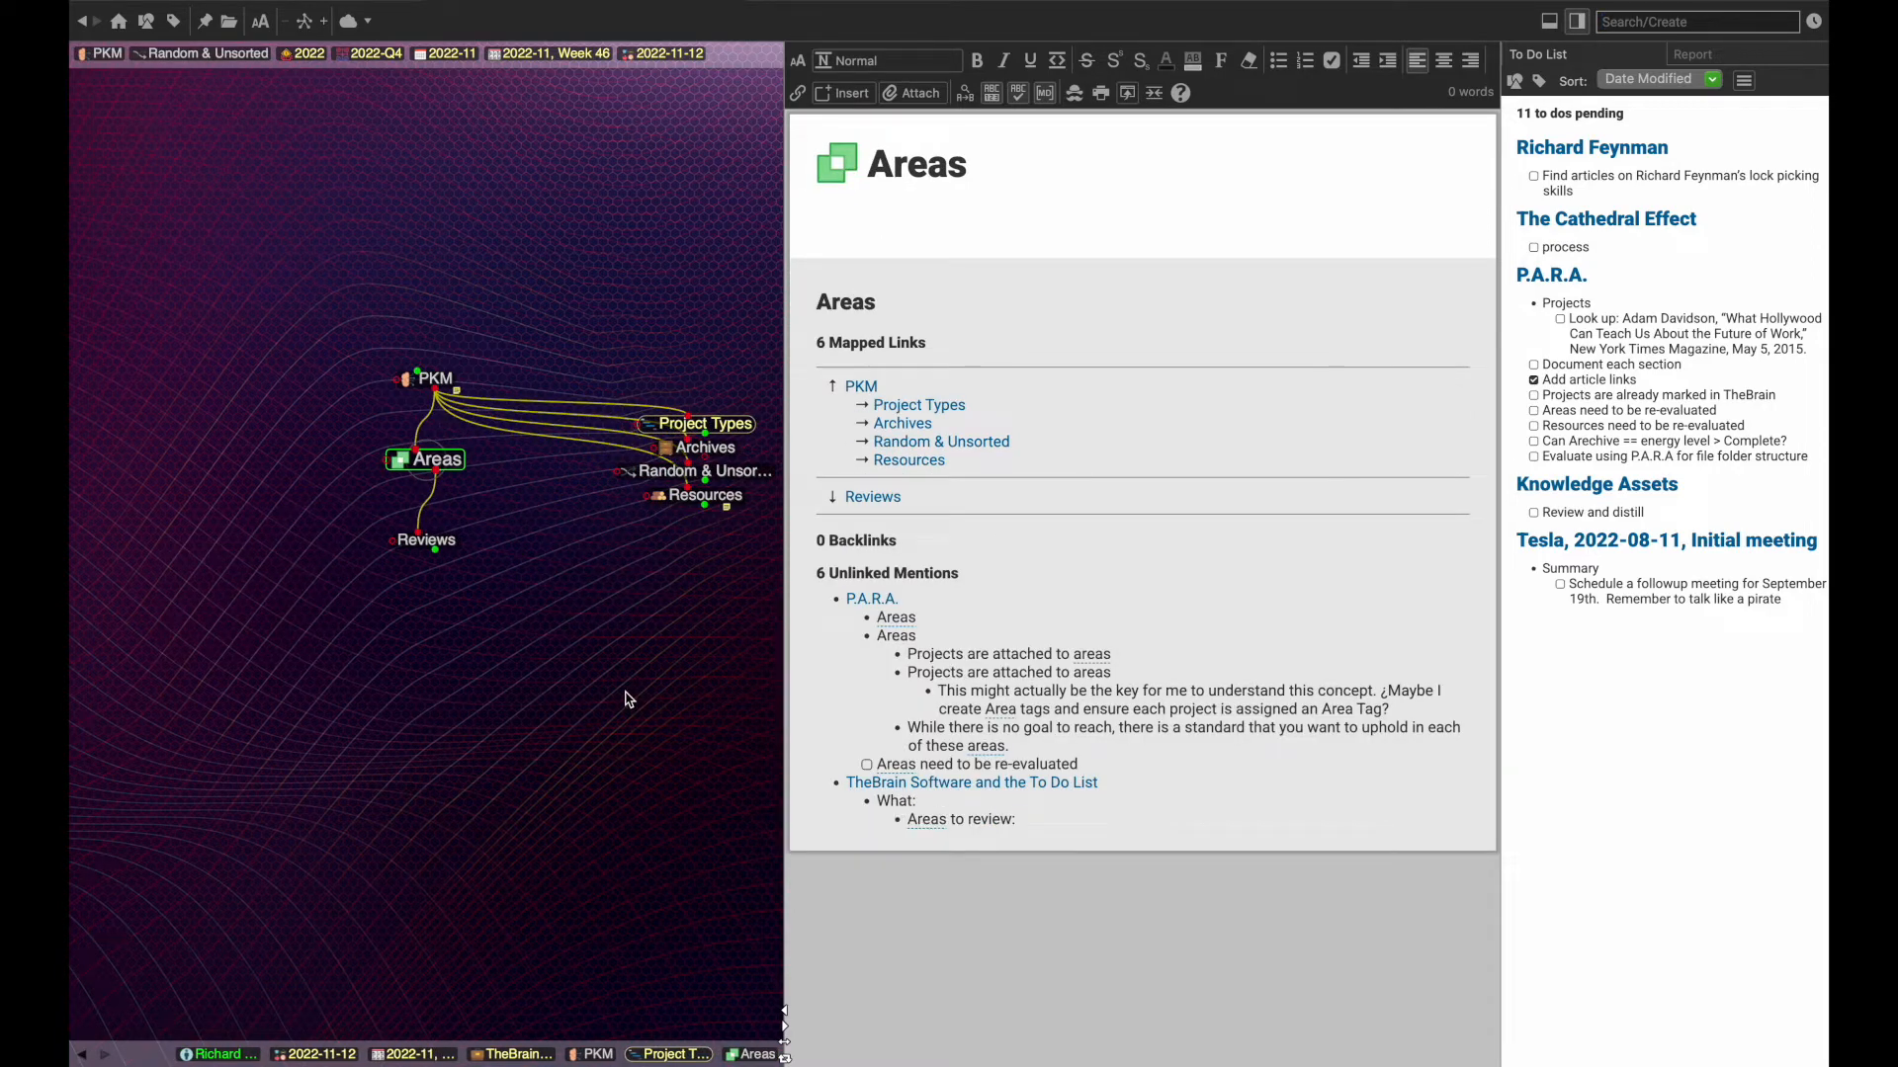
{"action": "left_click", "coordinate": [426, 538]}
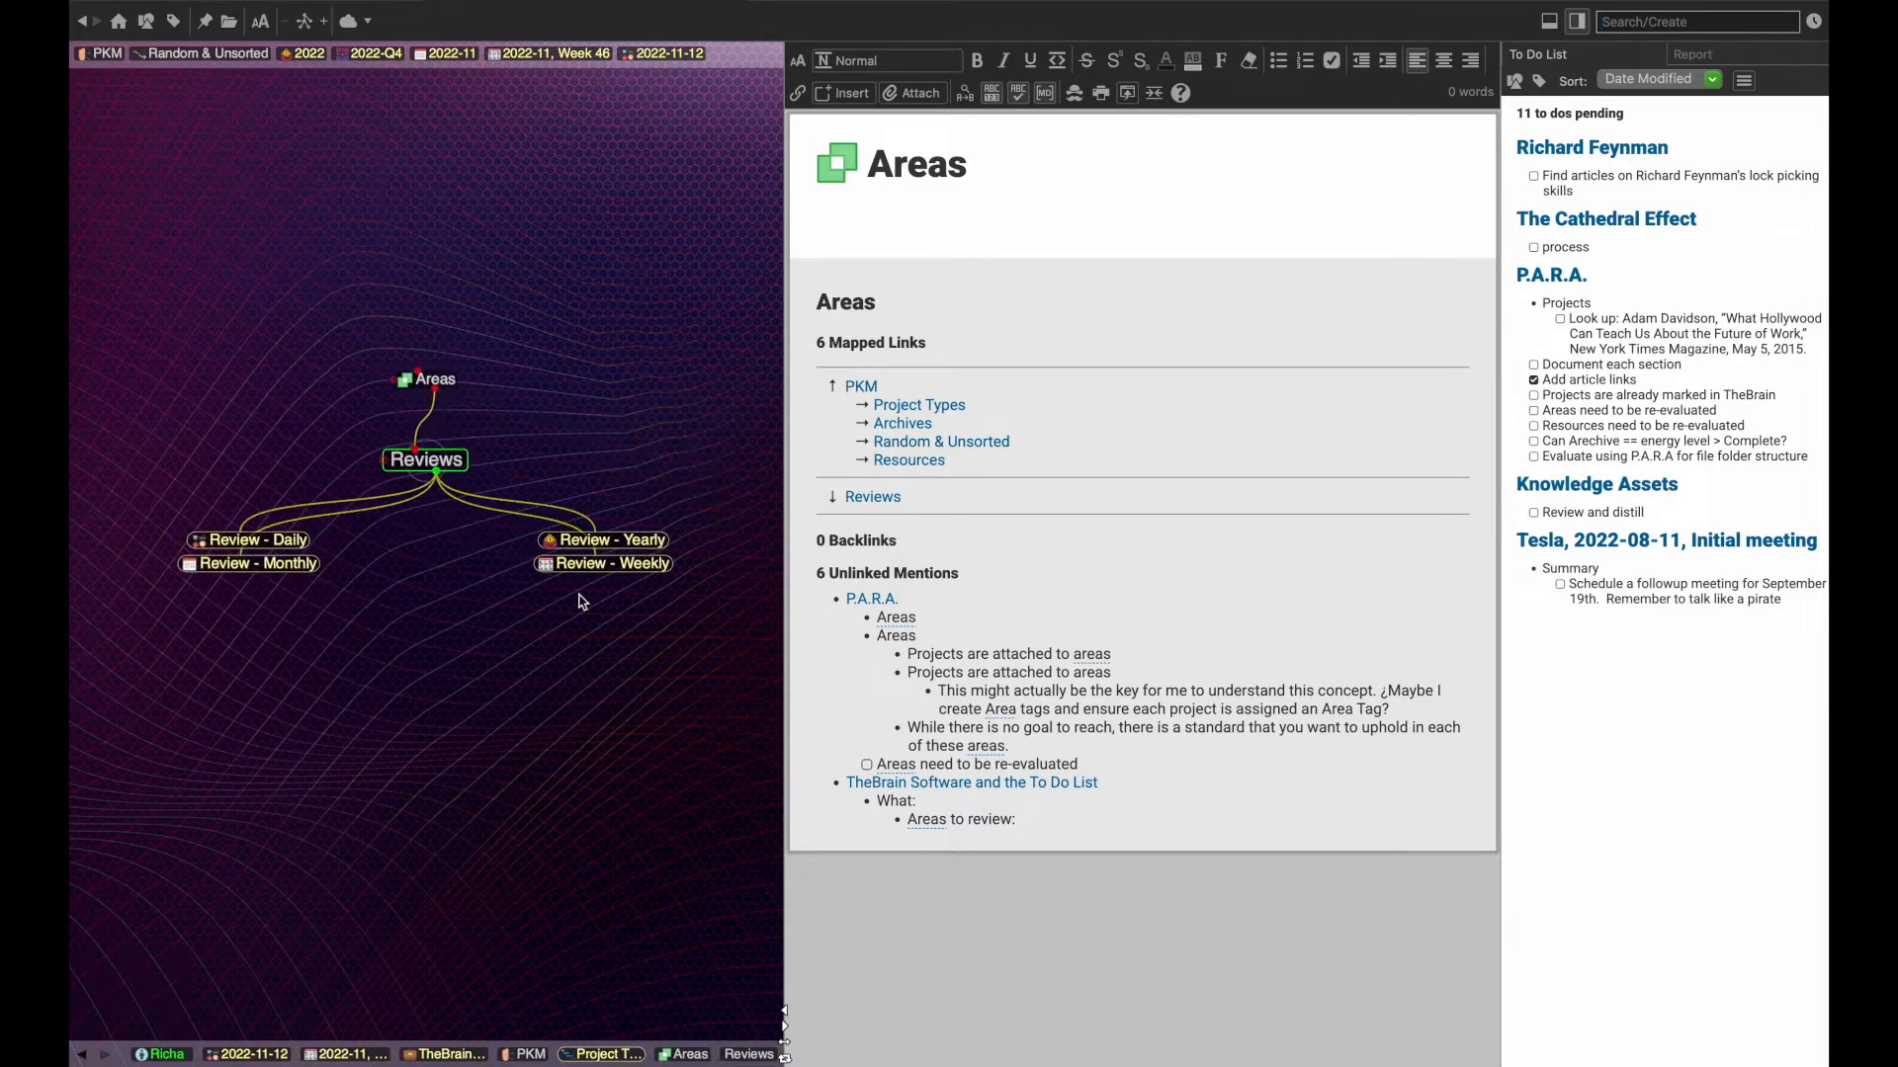
{"action": "left_click", "coordinate": [425, 458]}
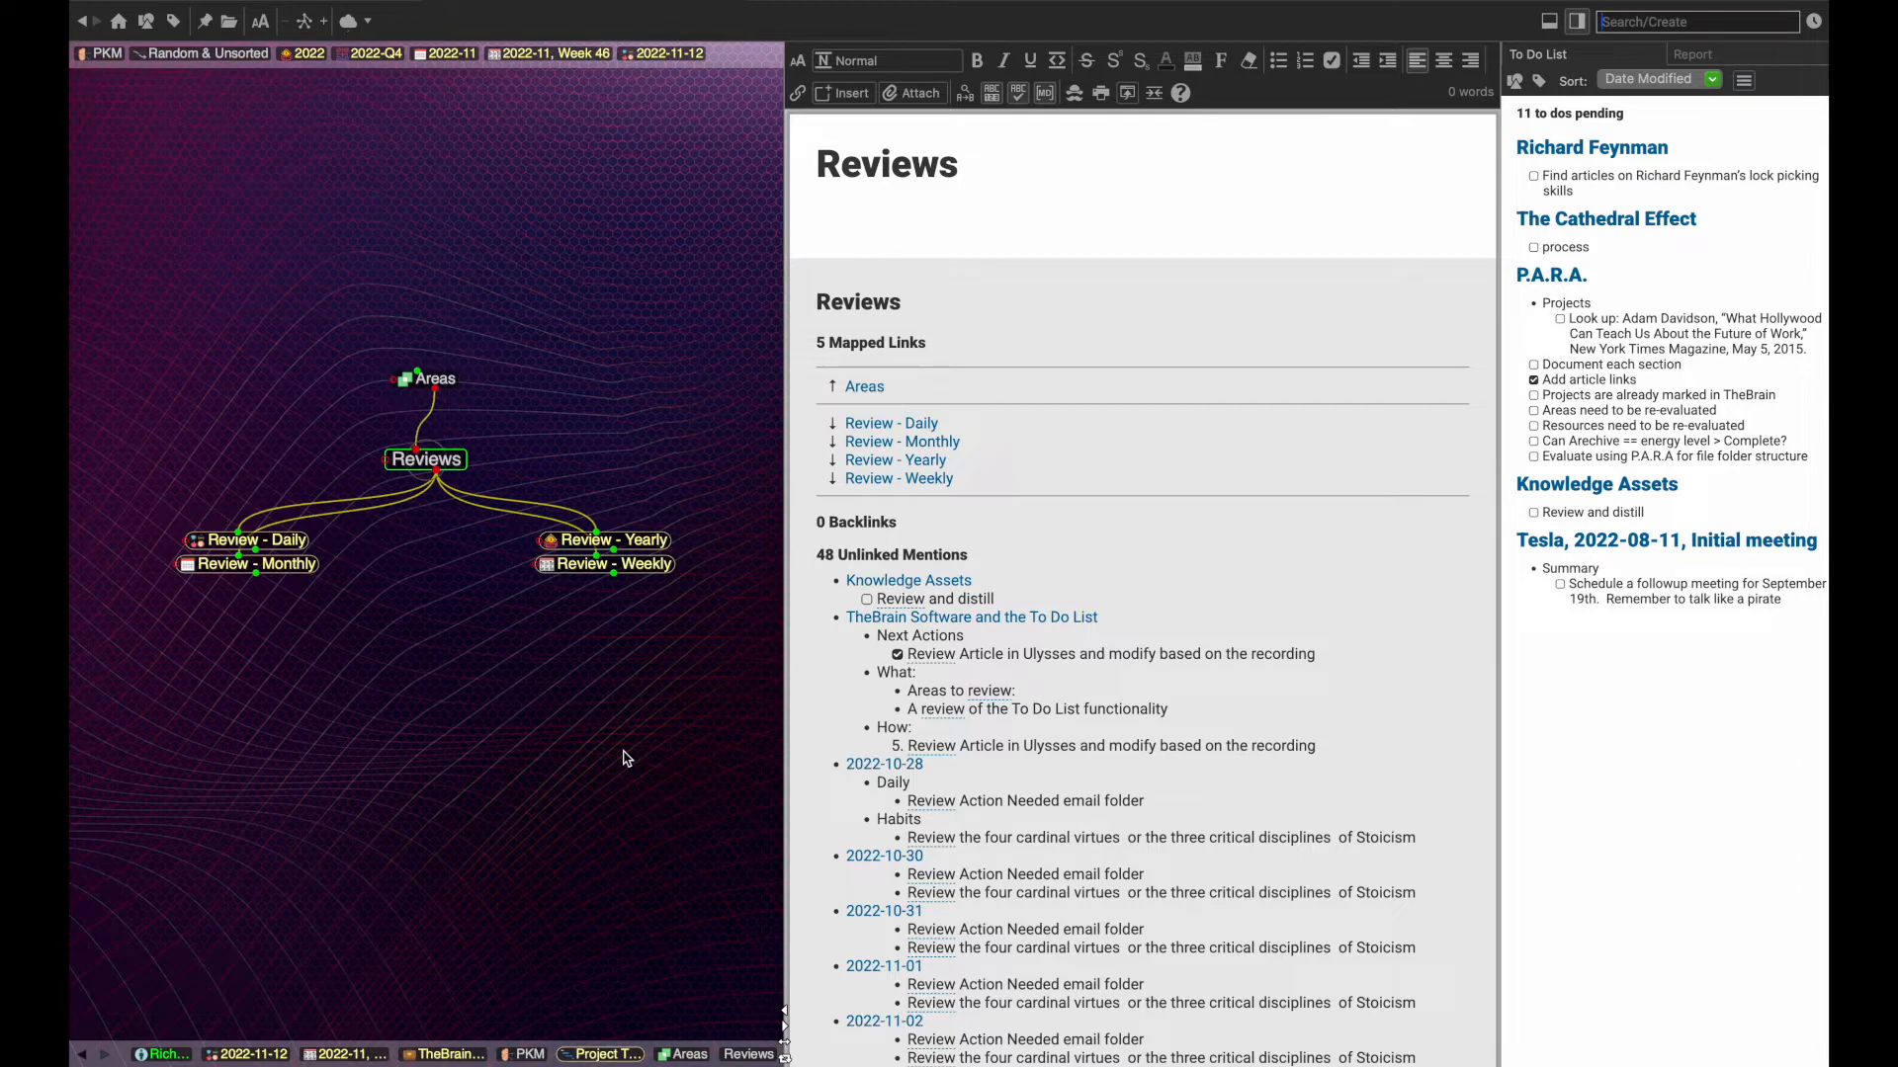
{"action": "left_click", "coordinate": [101, 52]}
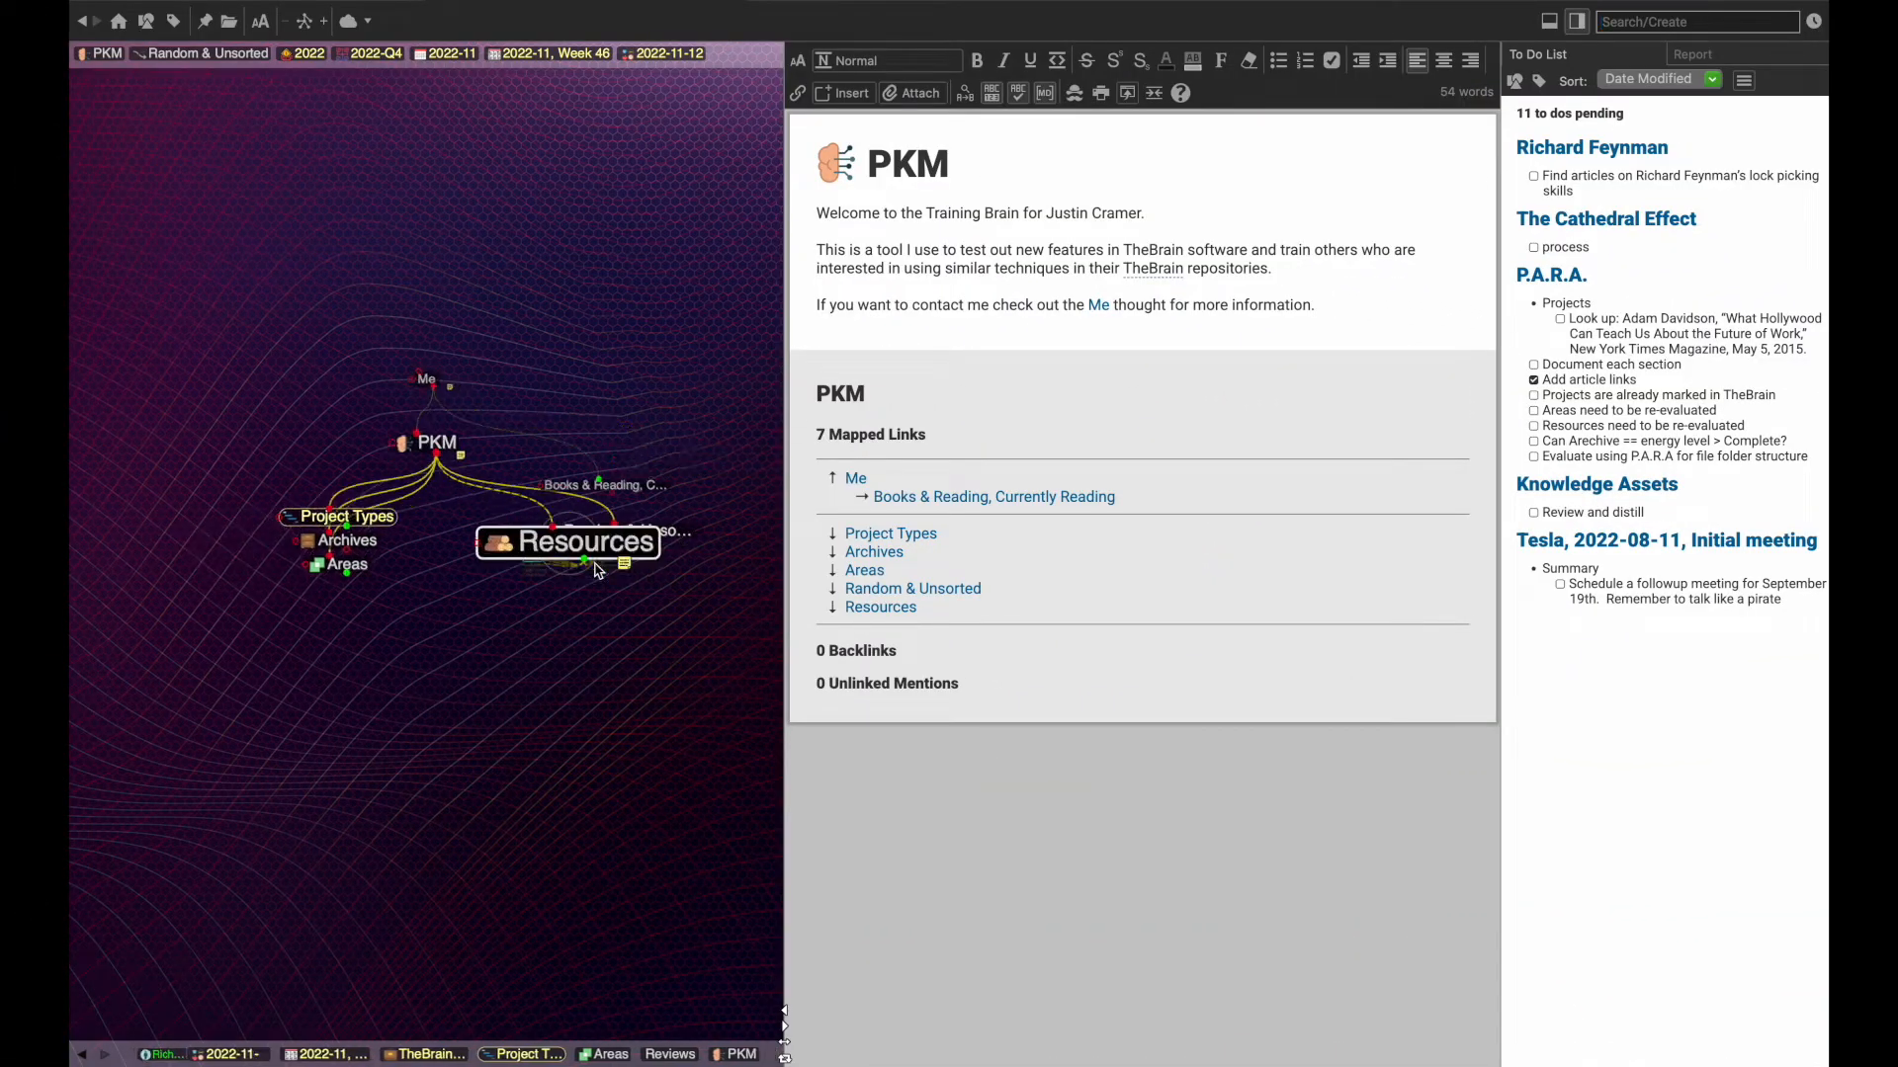
- Drill through Resources, Company, Manufacturer, Tesla and Meetings to the 2022-10-22 Second meeting note
{"action": "left_click", "coordinate": [567, 541]}
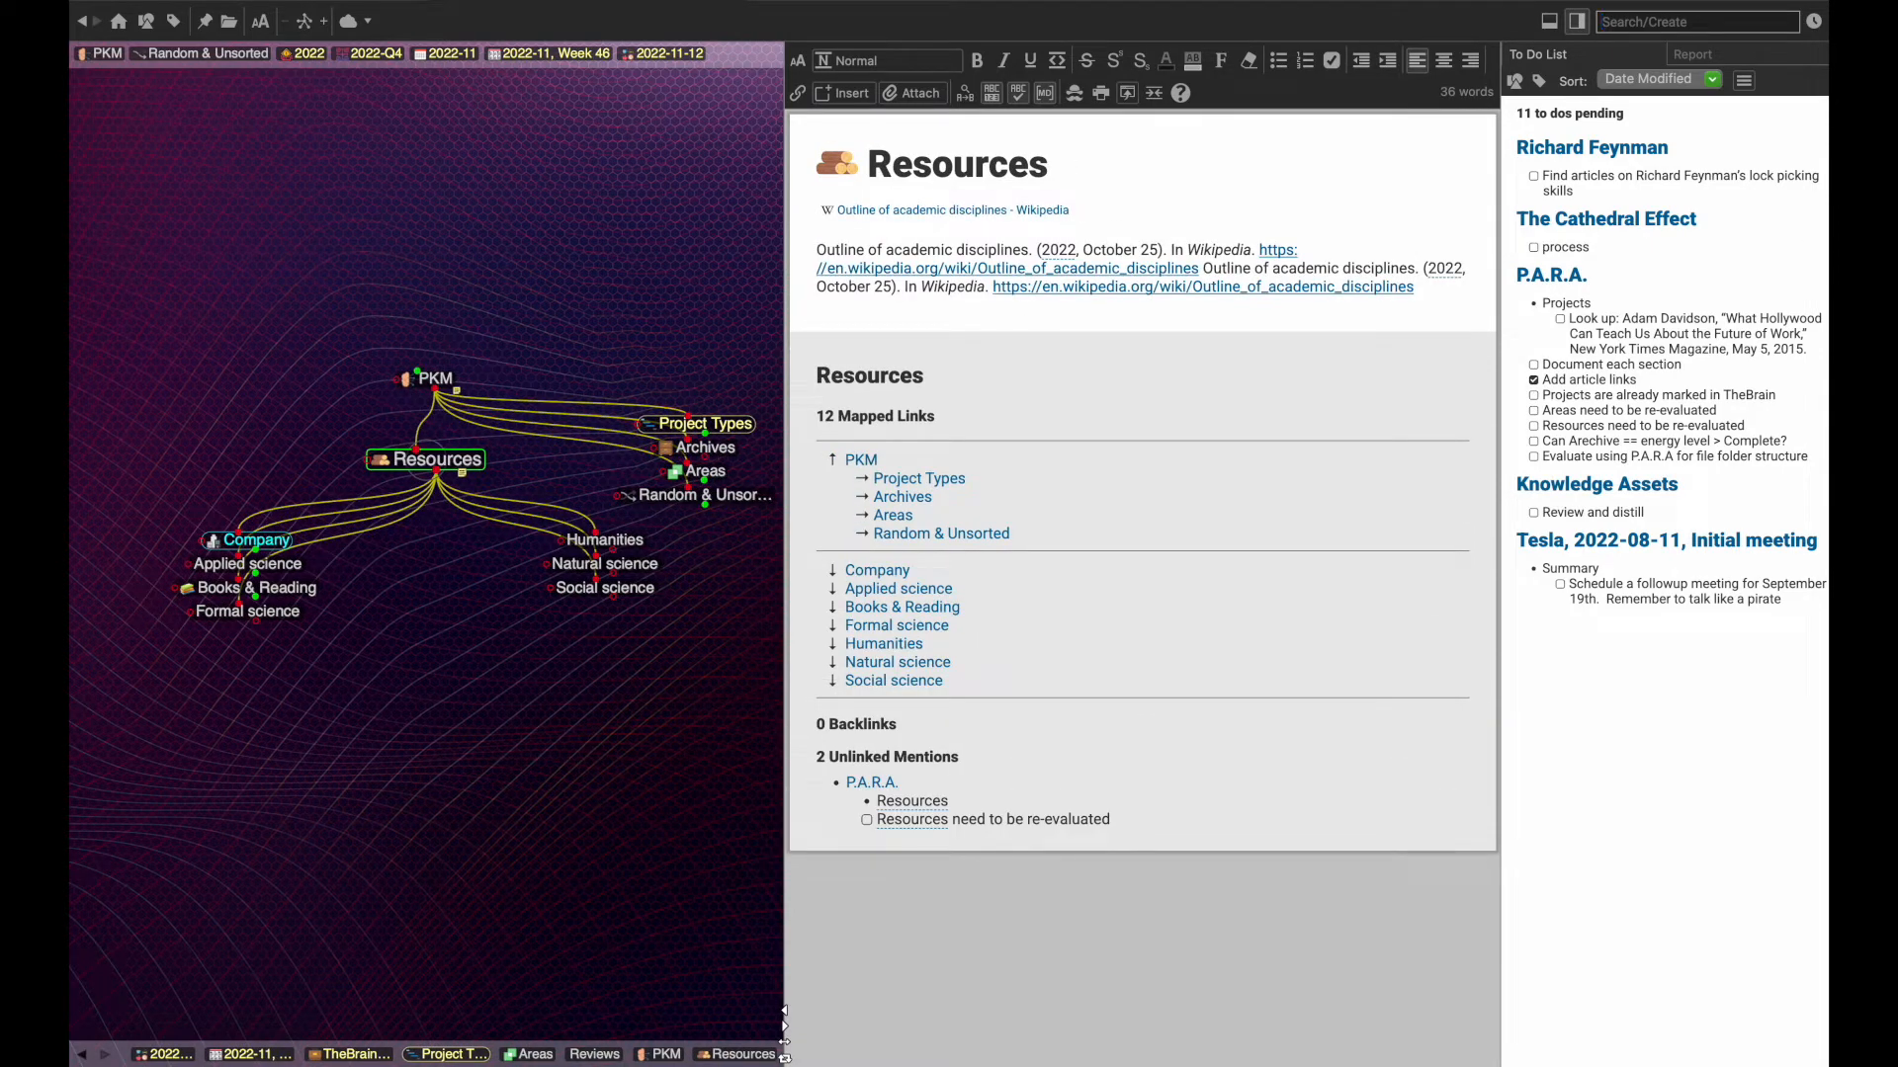
{"action": "mouse_move", "coordinate": [427, 806]}
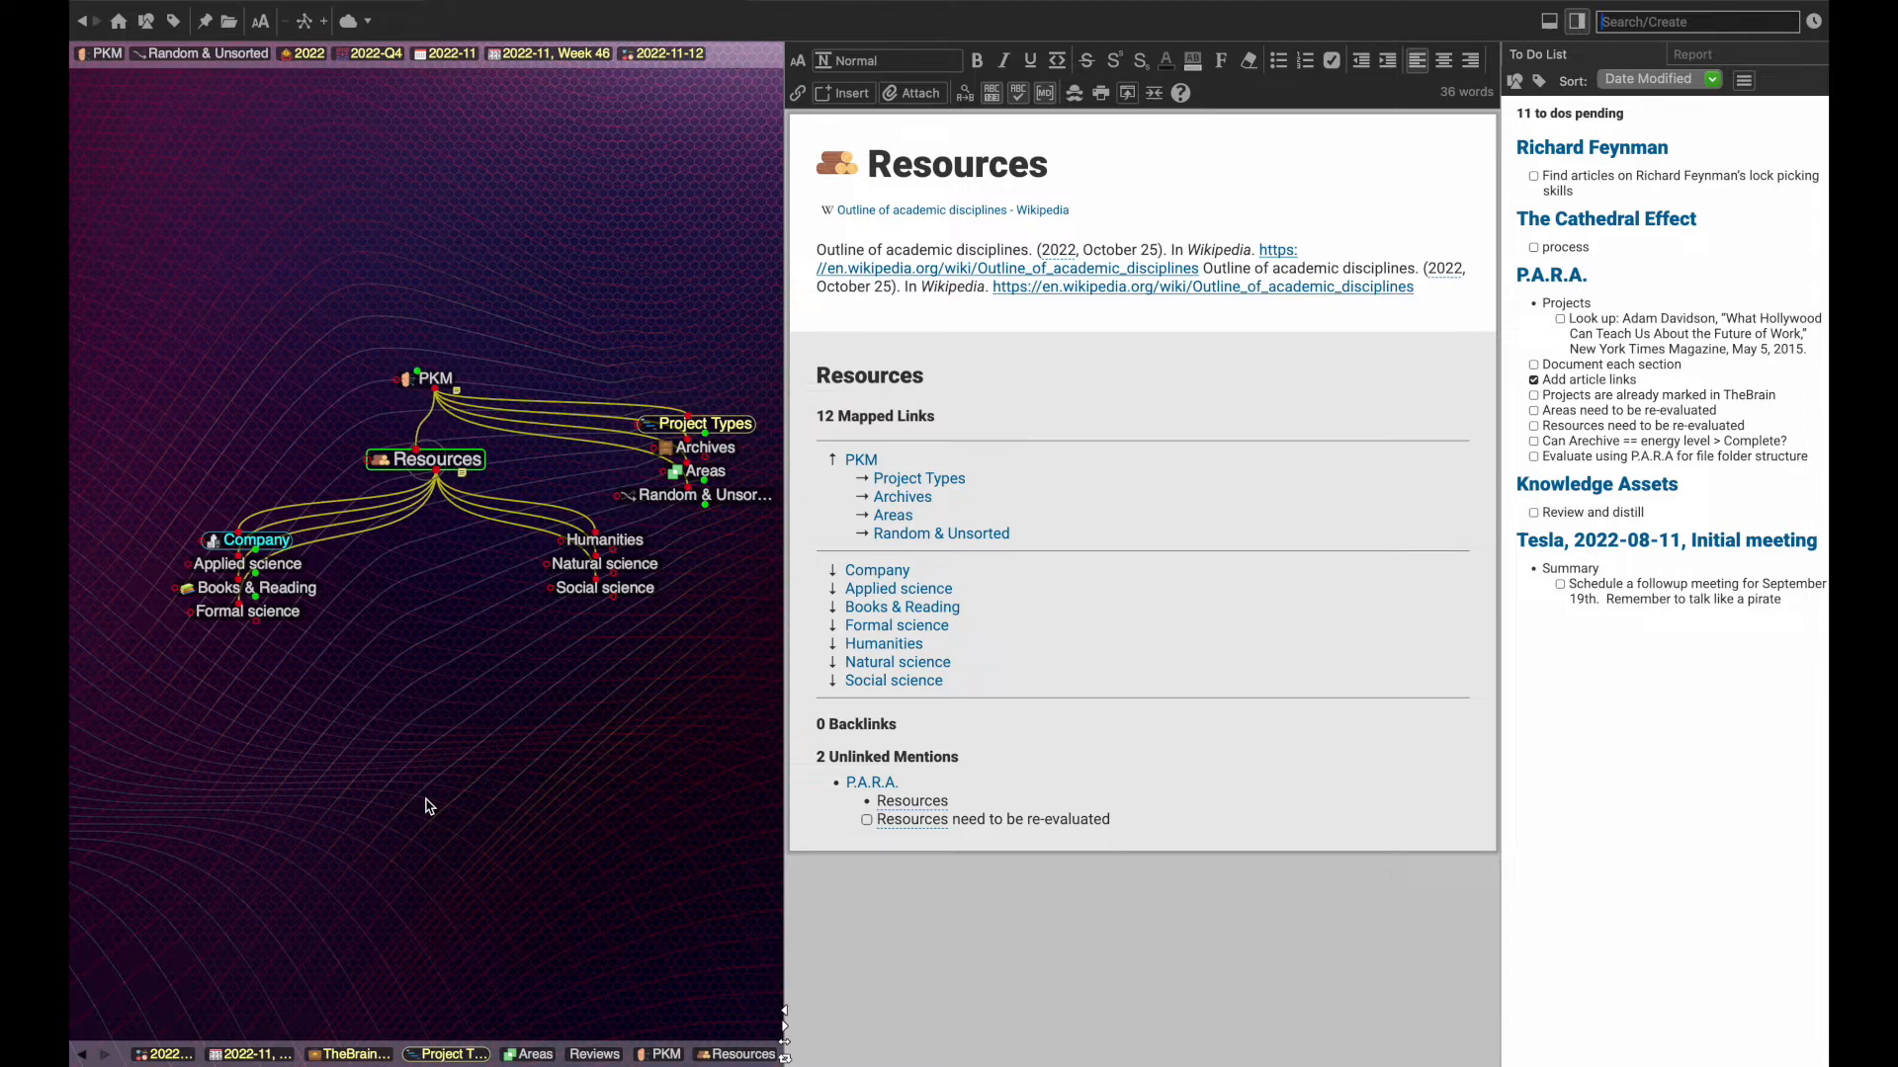
{"action": "left_click", "coordinate": [257, 539]}
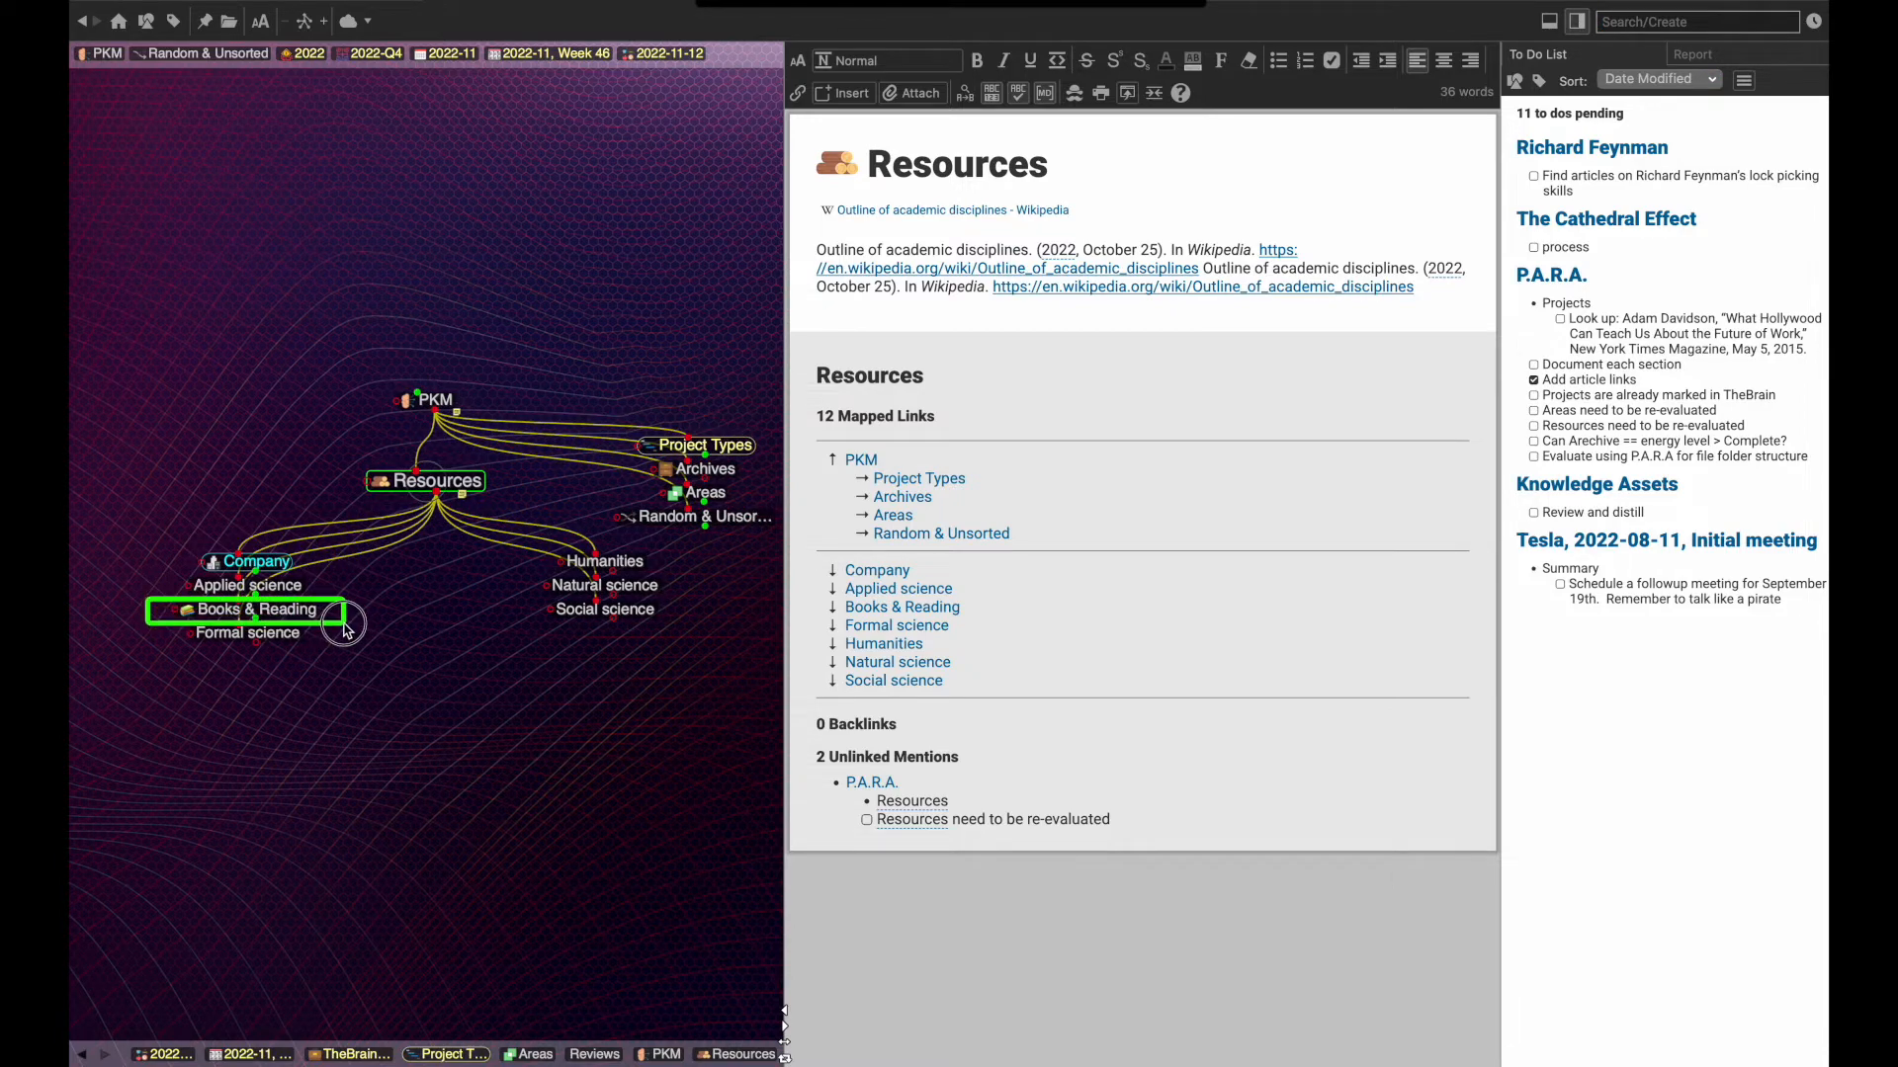
{"action": "left_click", "coordinate": [424, 807]}
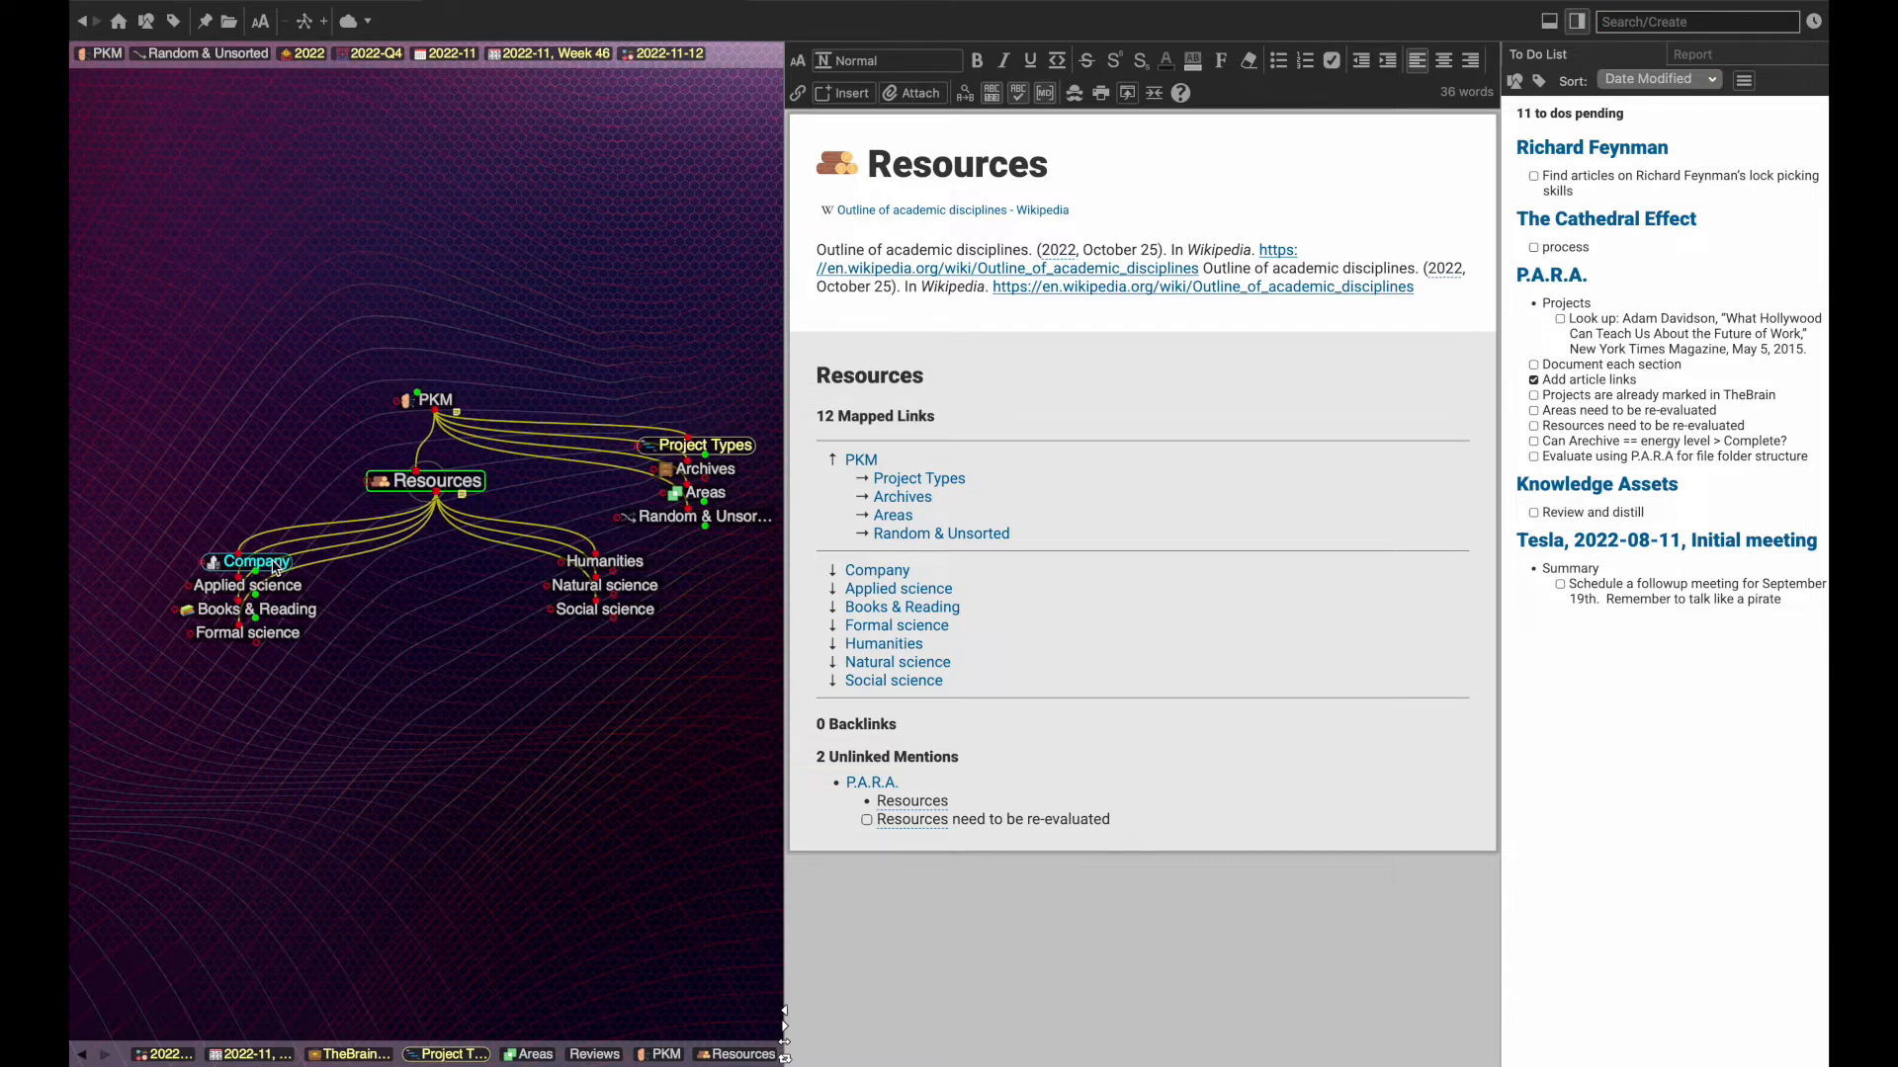
{"action": "left_click", "coordinate": [257, 561]}
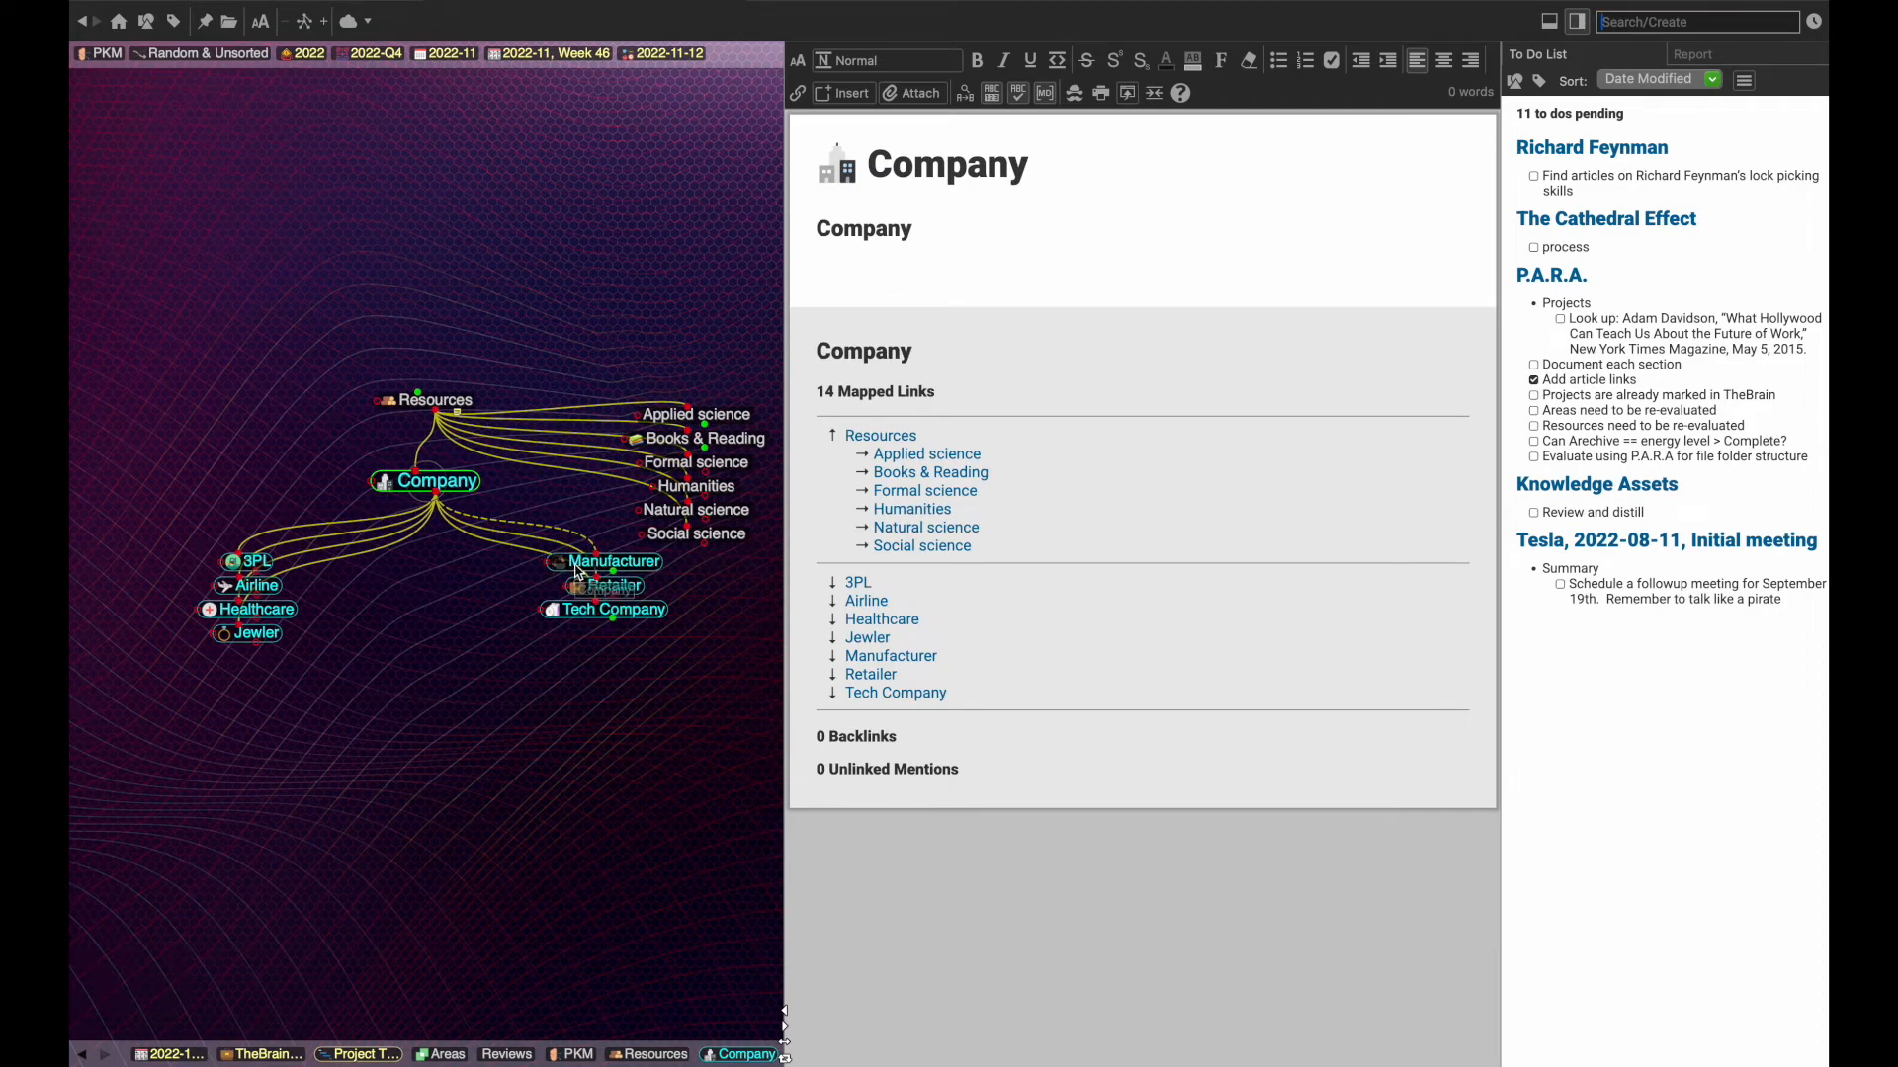
{"action": "left_click", "coordinate": [615, 561]}
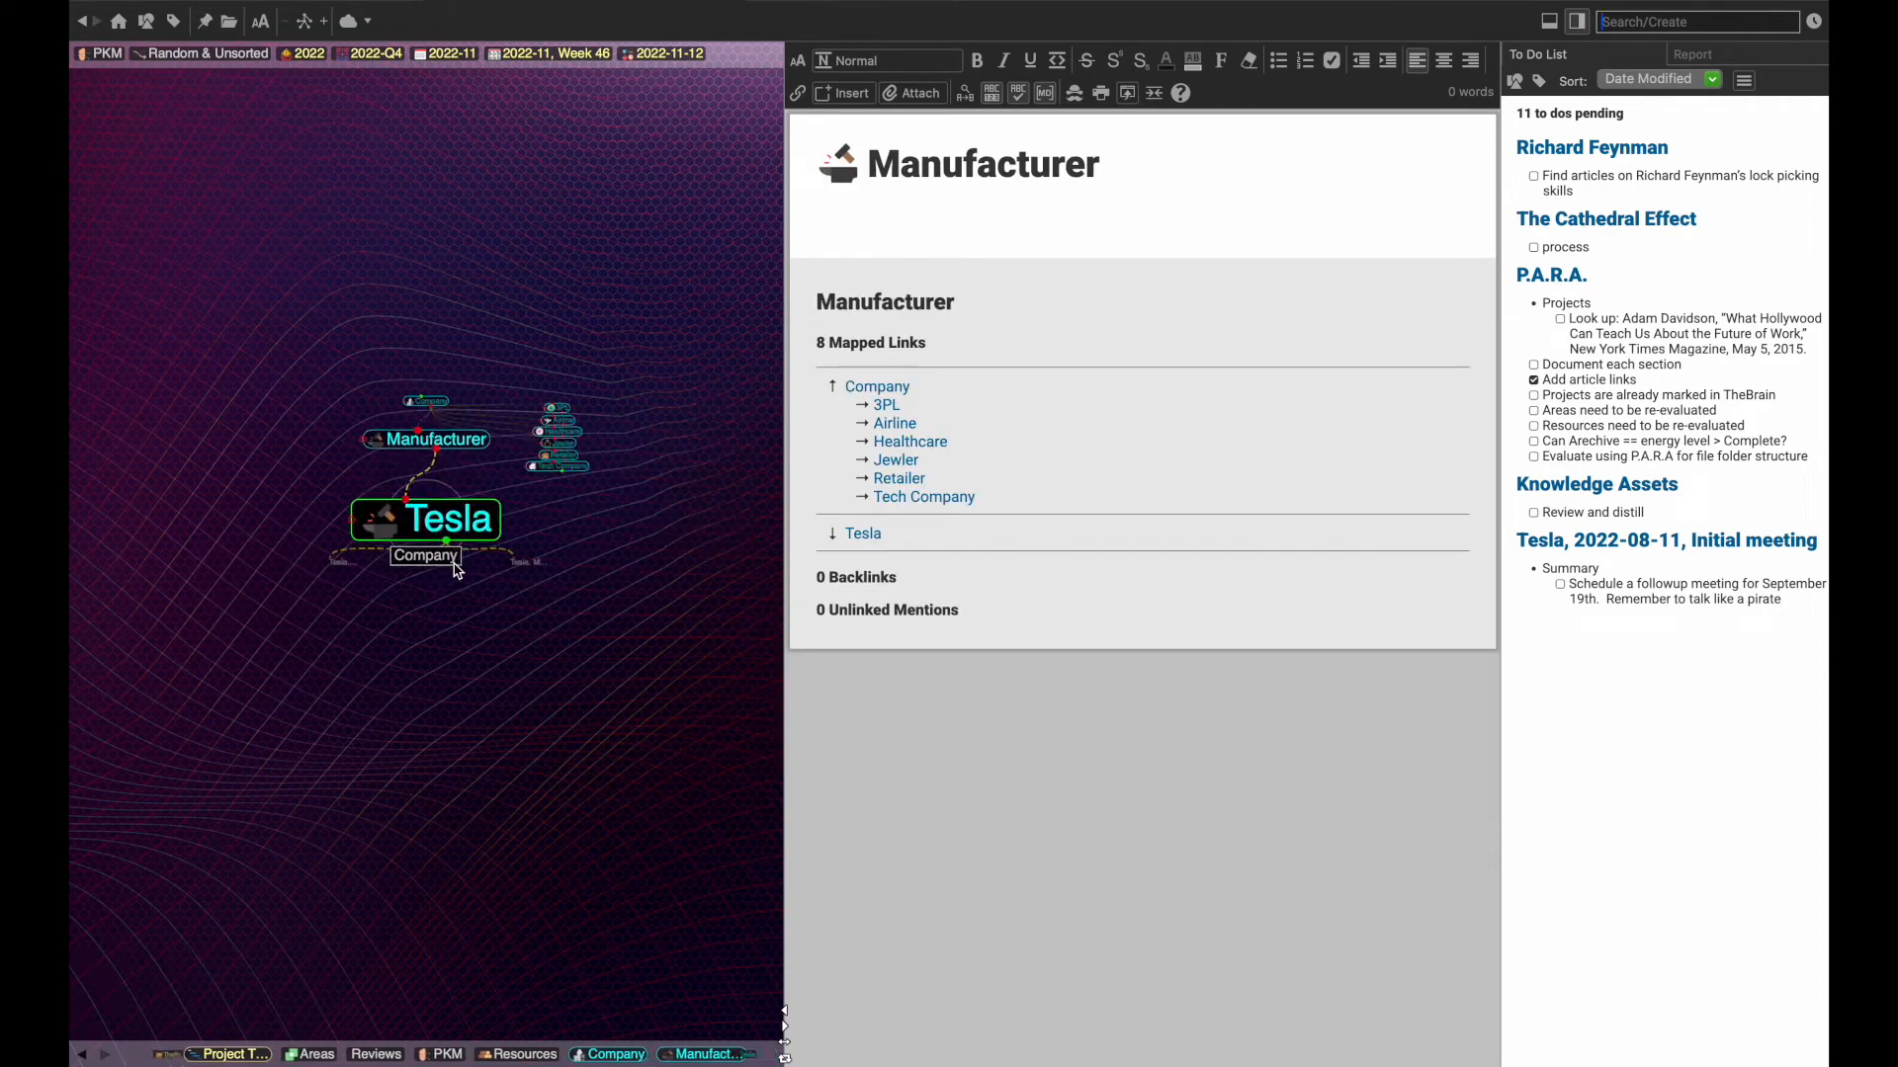
{"action": "left_click", "coordinate": [425, 517]}
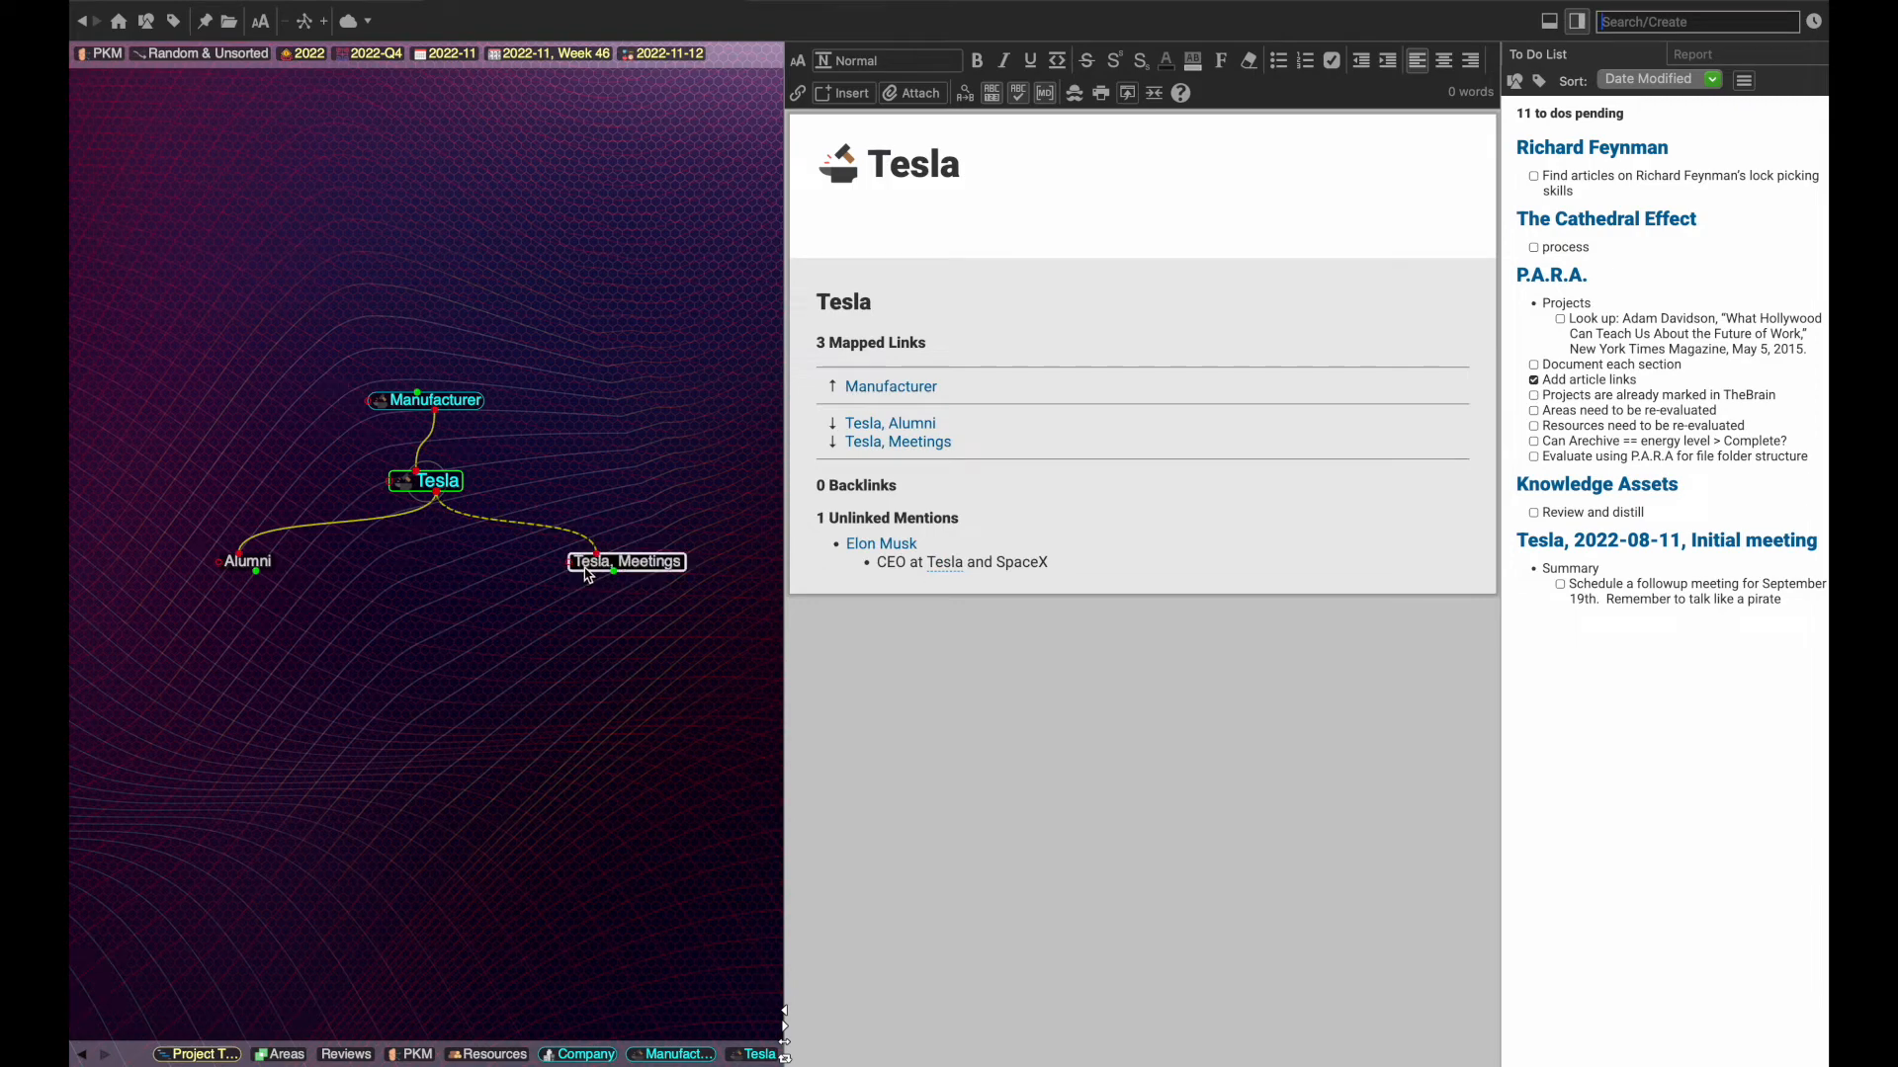
{"action": "left_click", "coordinate": [626, 561]}
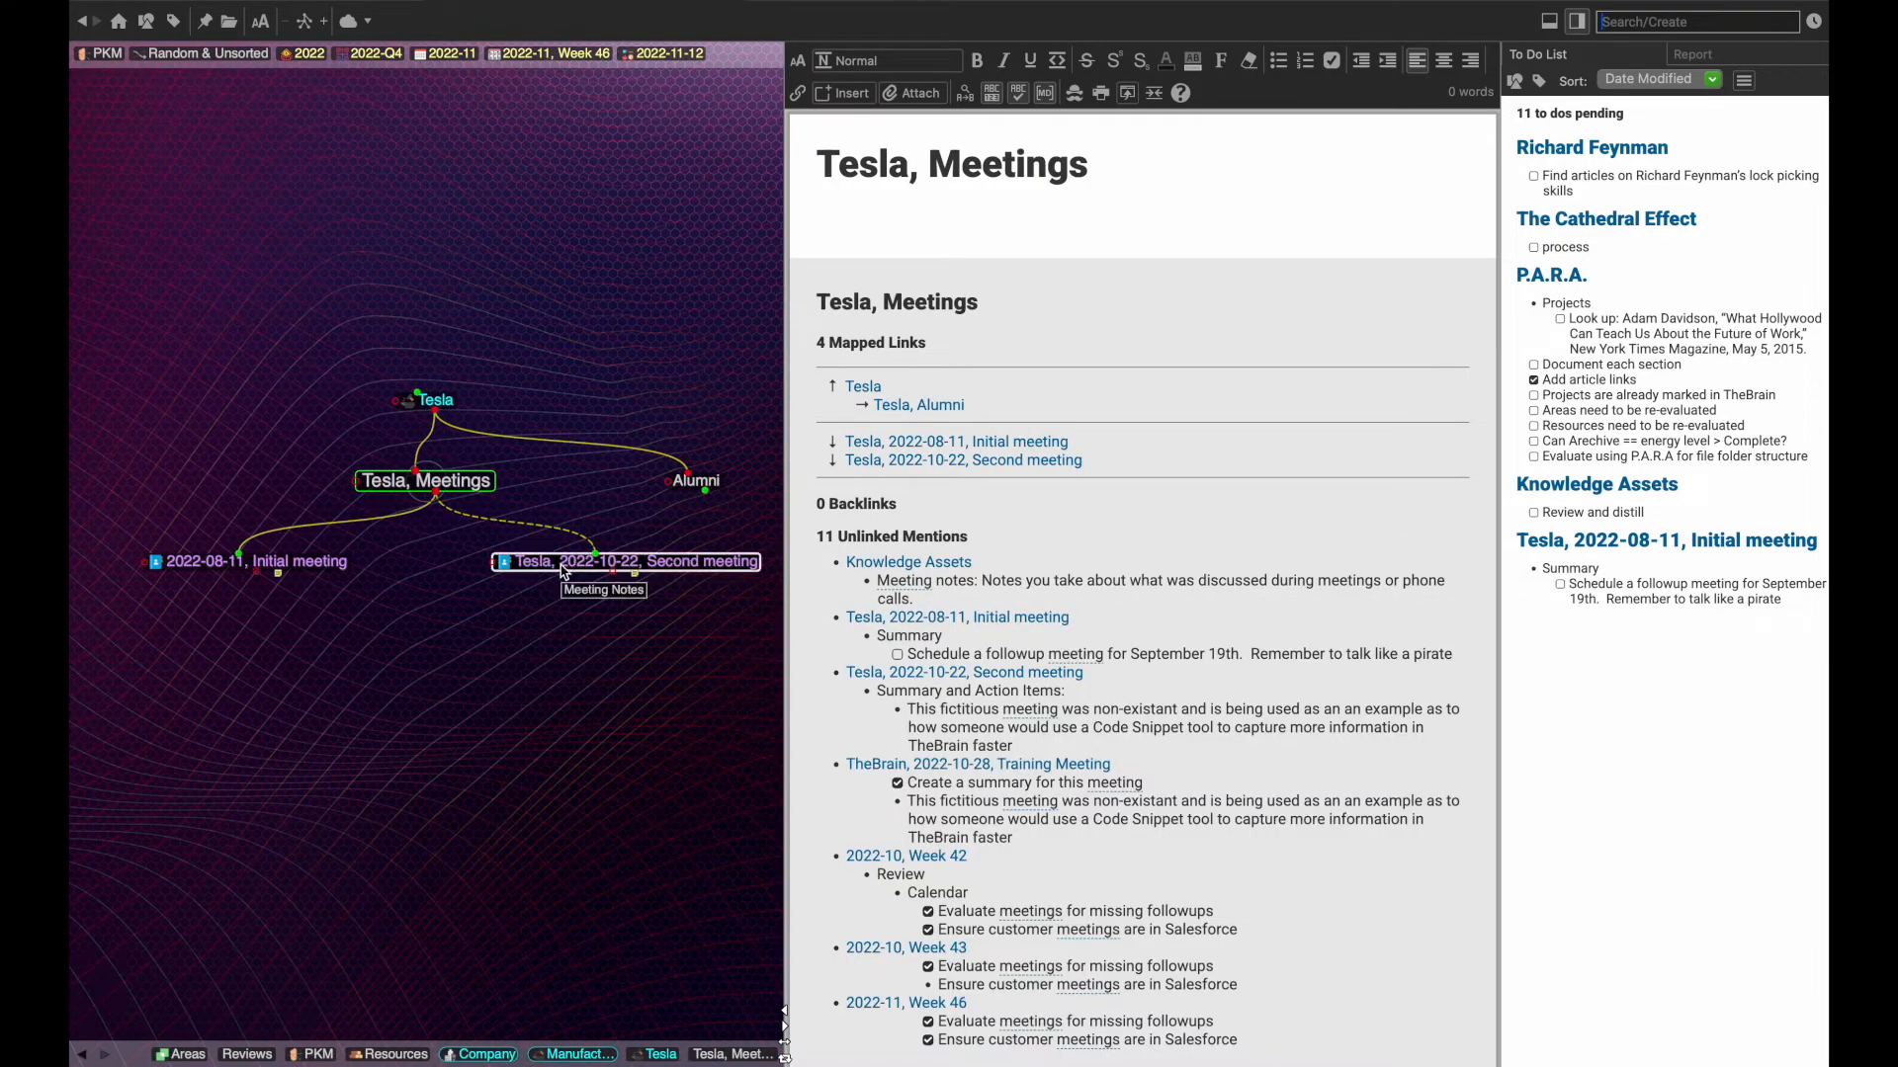
{"action": "left_click", "coordinate": [626, 561]}
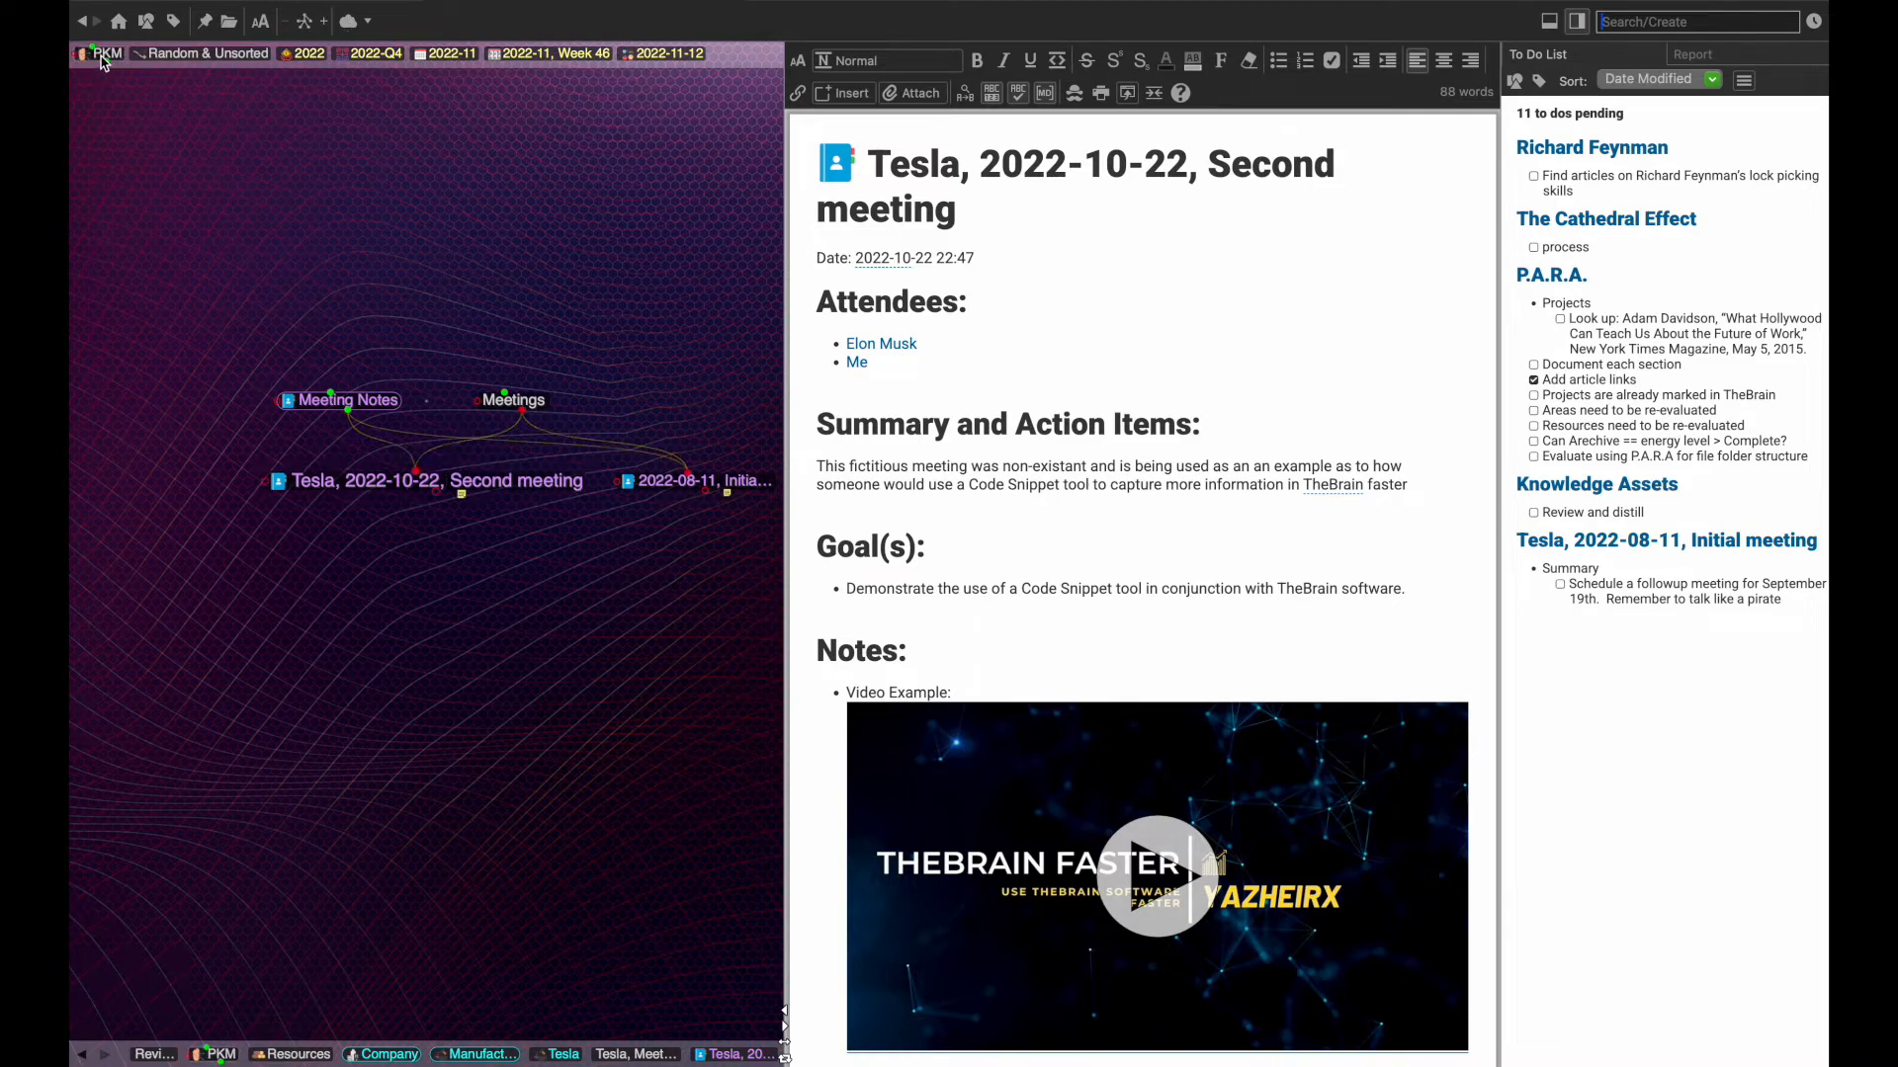
- From the PKM pin, open Archives and then the Random & Unsorted thought
{"action": "left_click", "coordinate": [108, 54]}
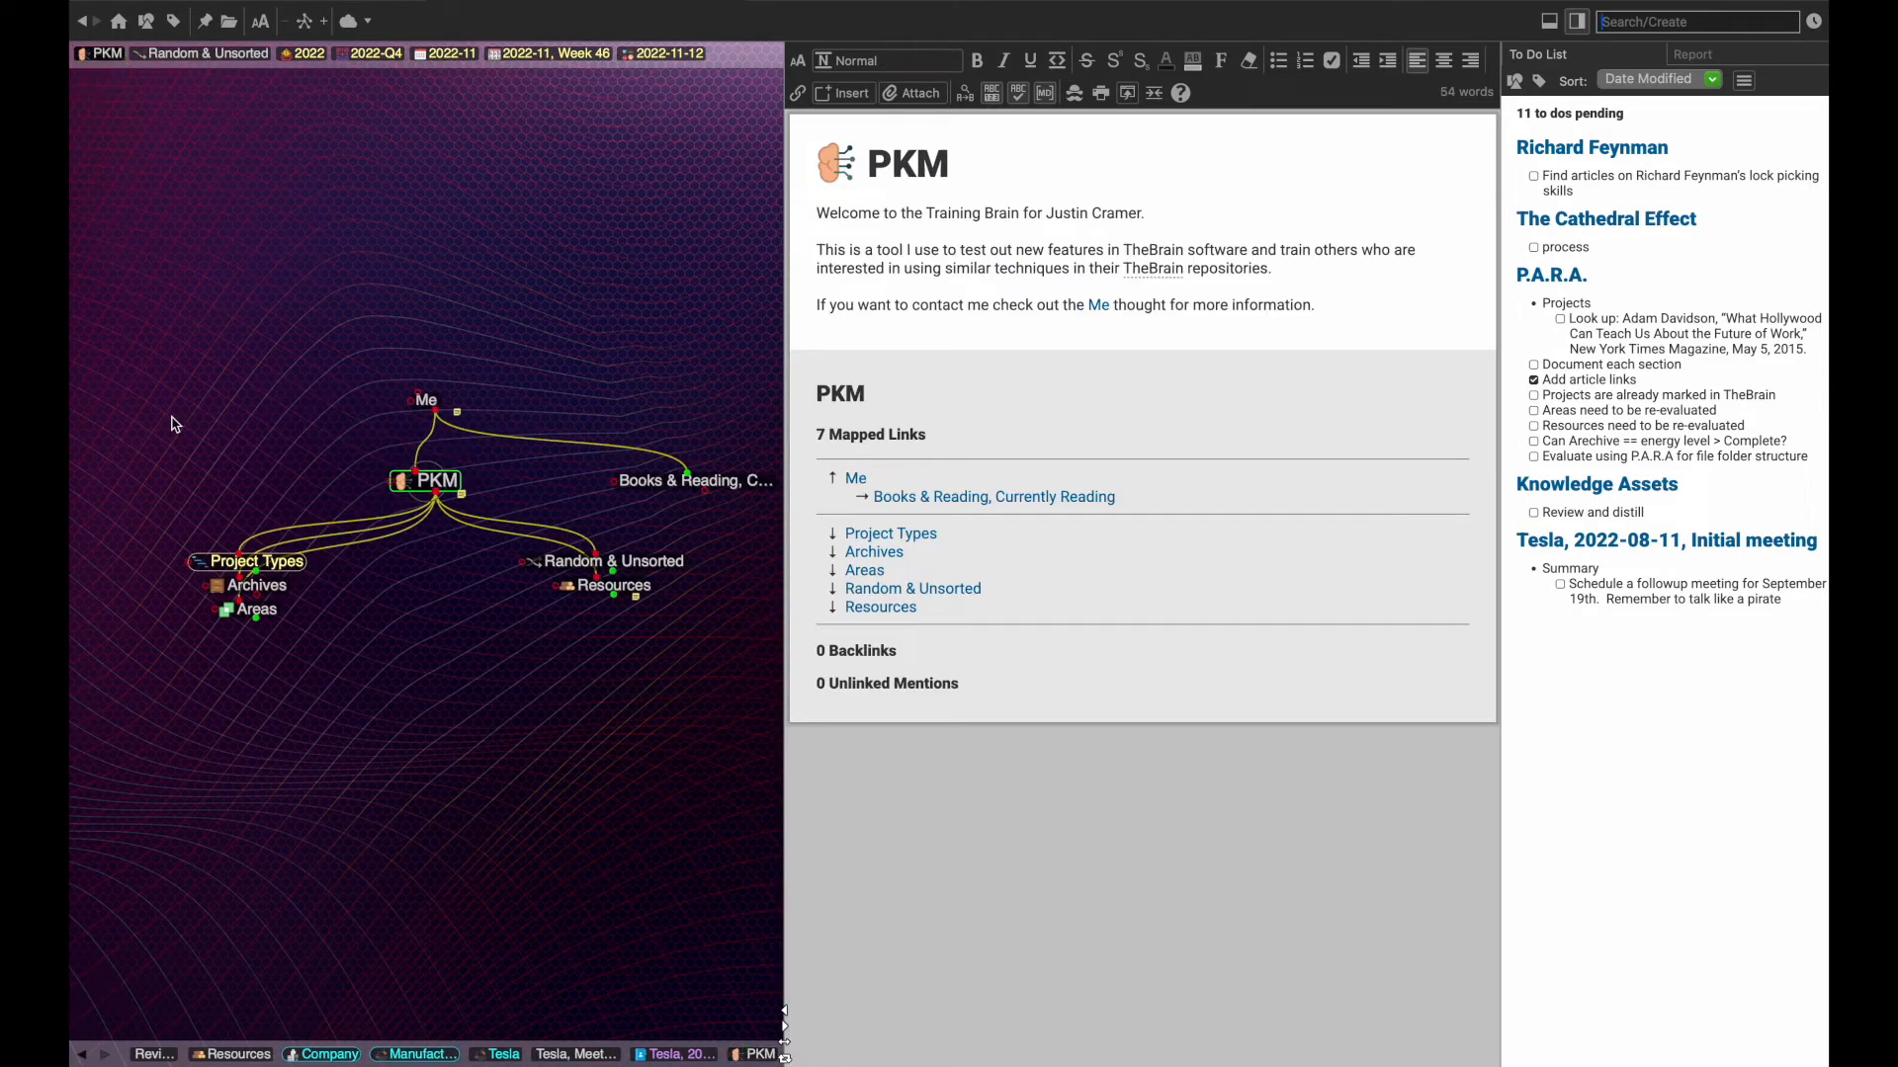
{"action": "left_click", "coordinate": [255, 584]}
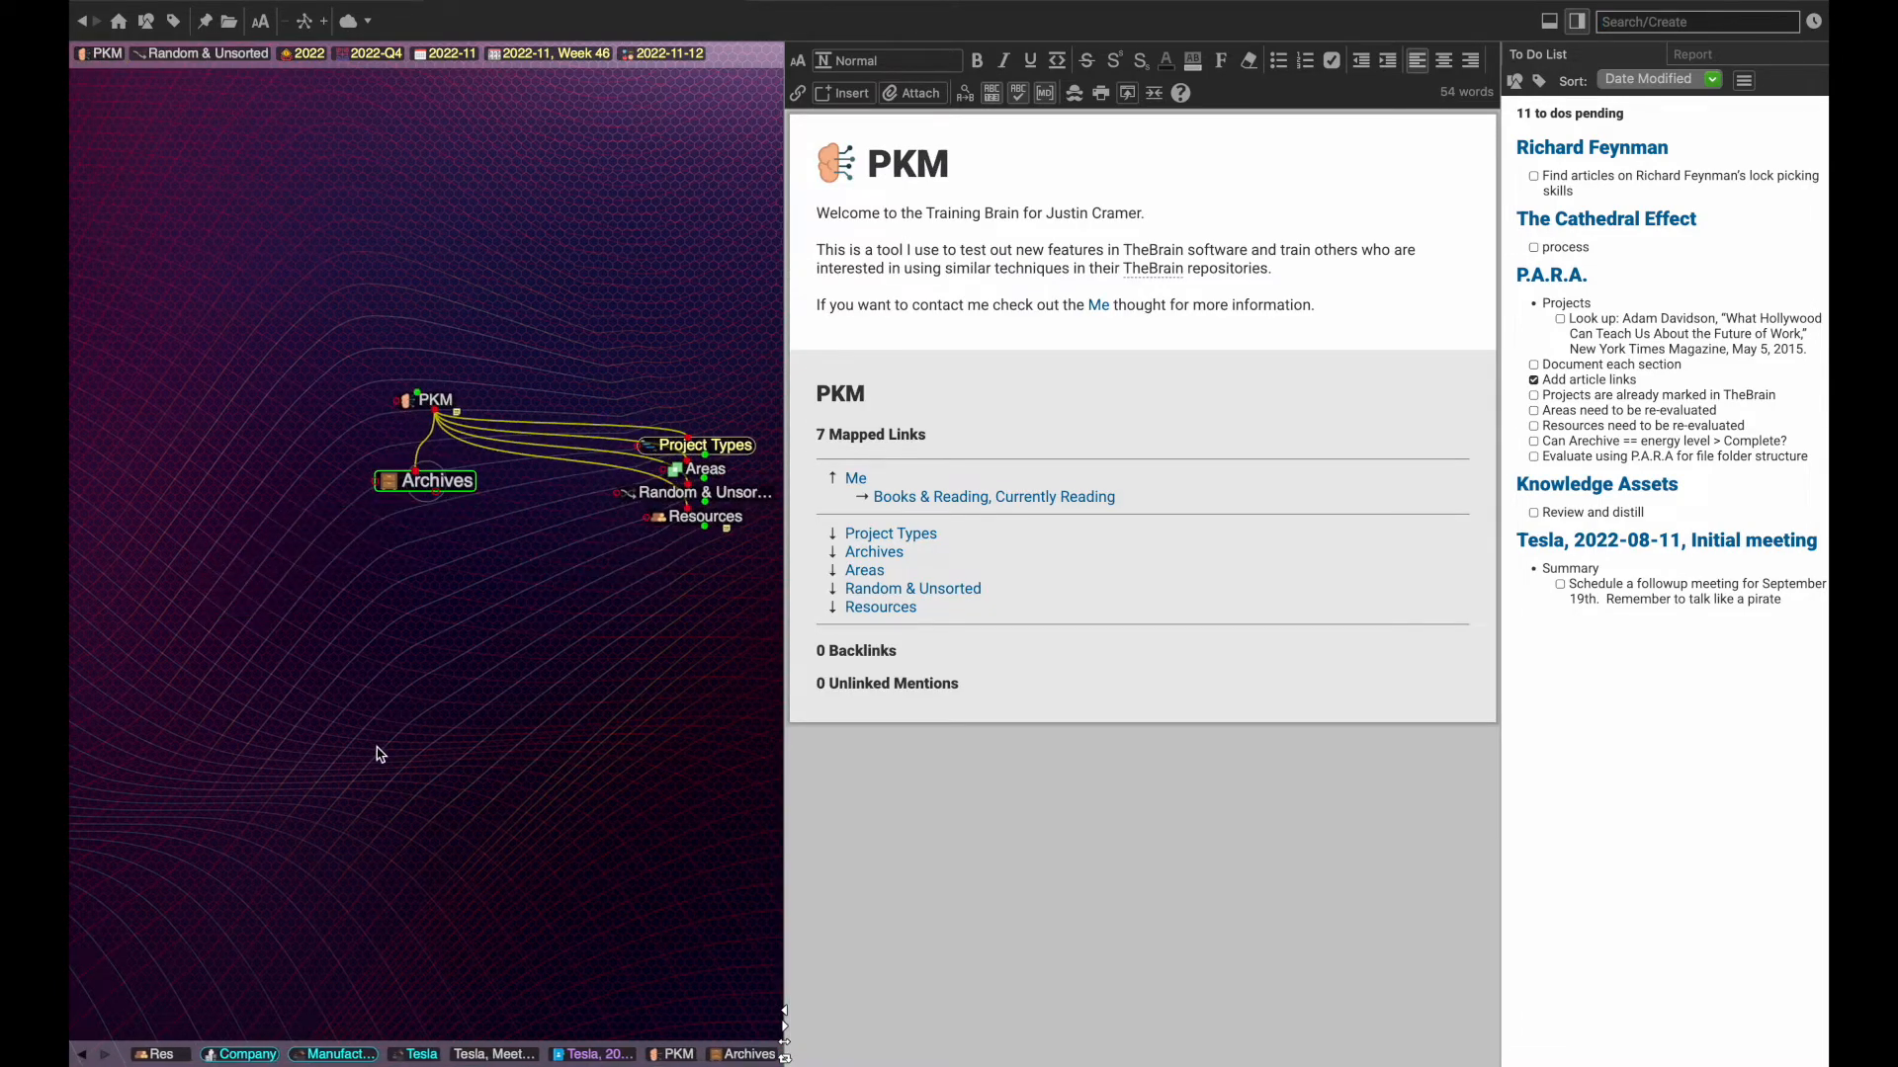
{"action": "left_click", "coordinate": [432, 480]}
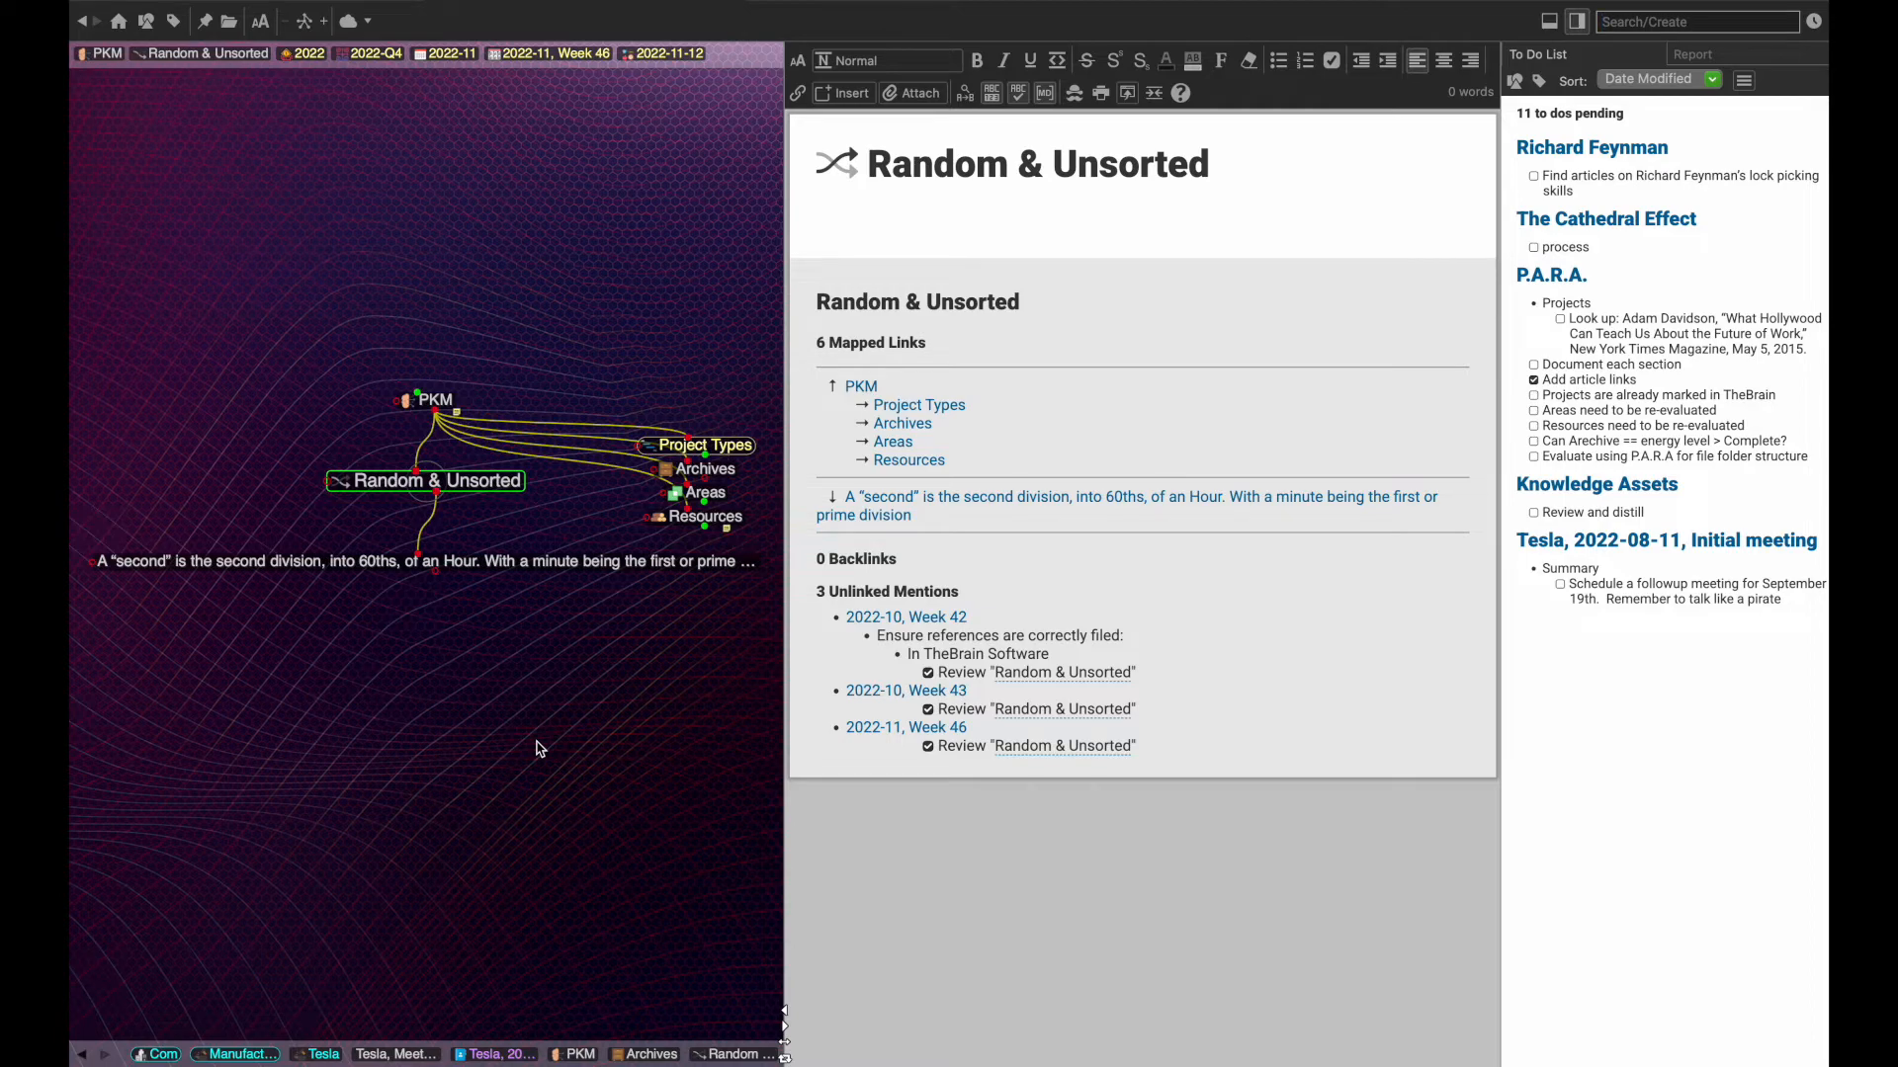
{"action": "mouse_move", "coordinate": [214, 167]}
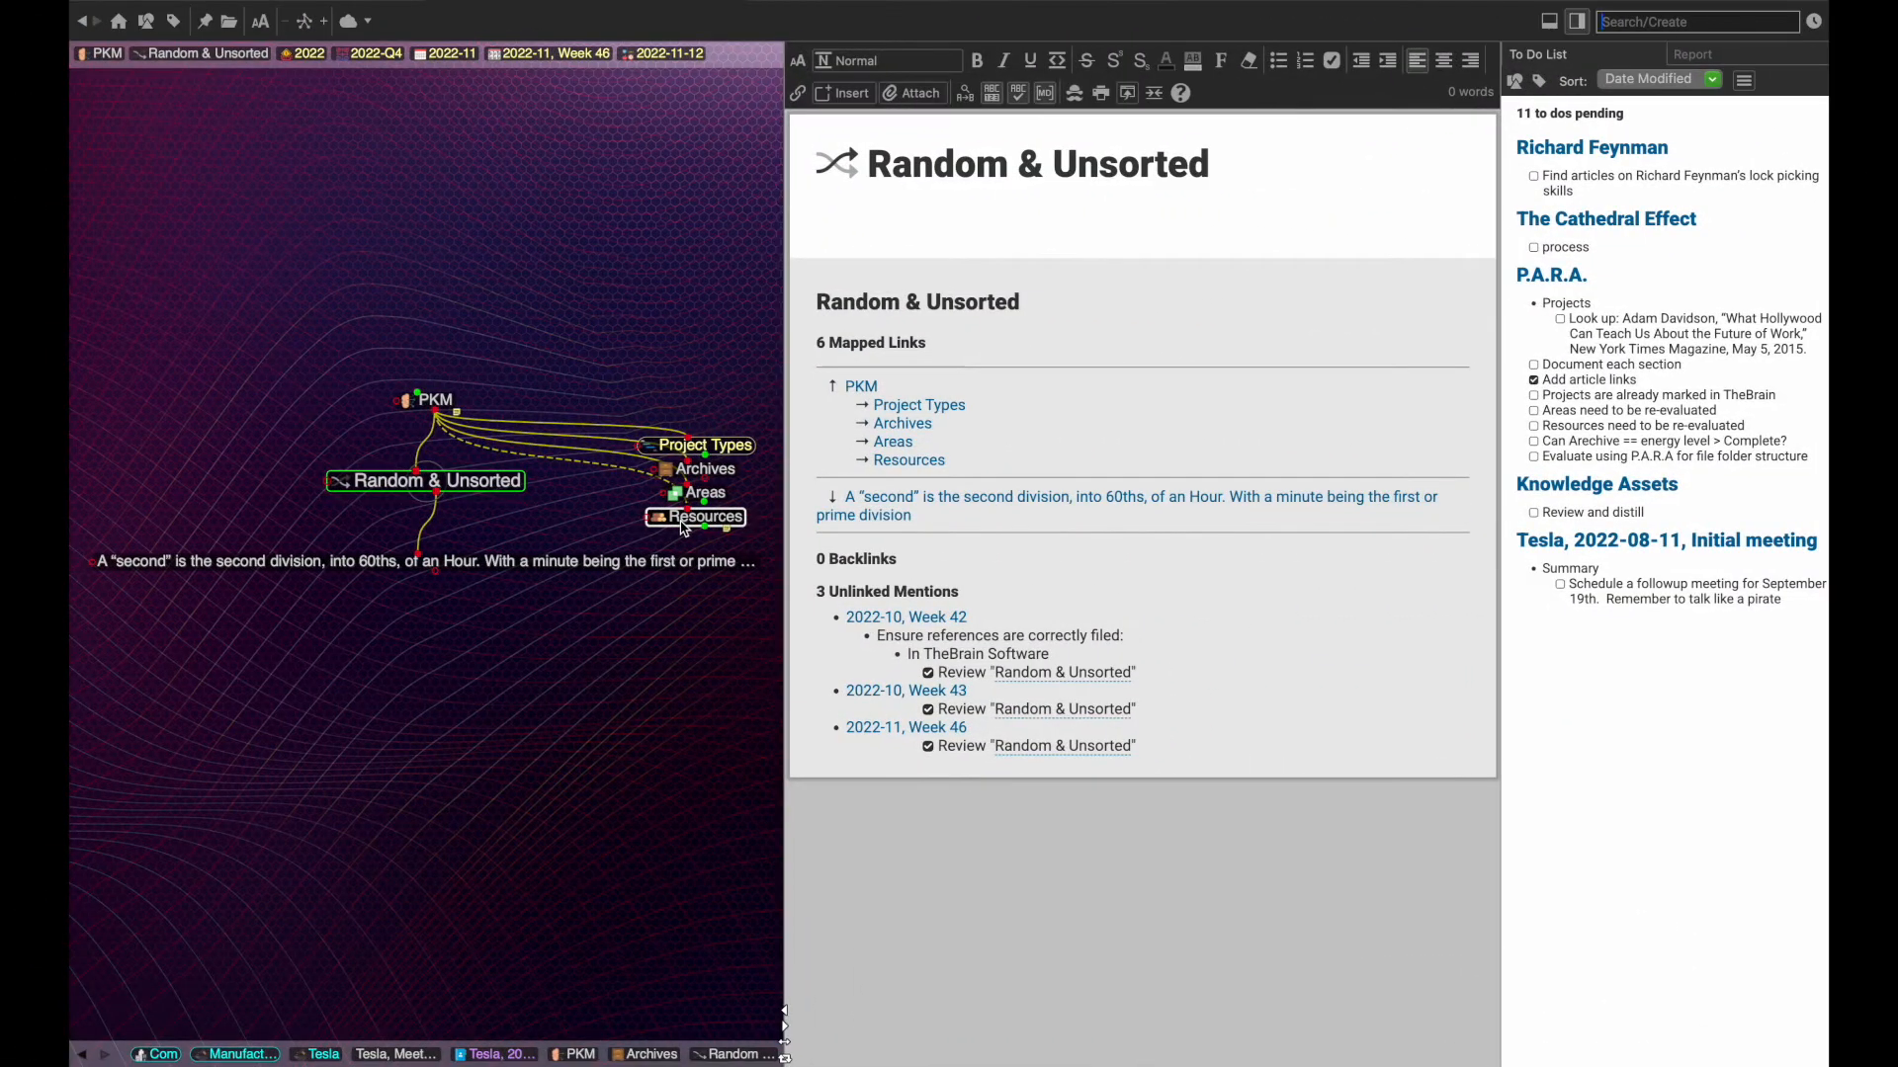
- Open Resources and scroll through the Outline of academic disciplines Wikipedia article
{"action": "left_click", "coordinate": [707, 517]}
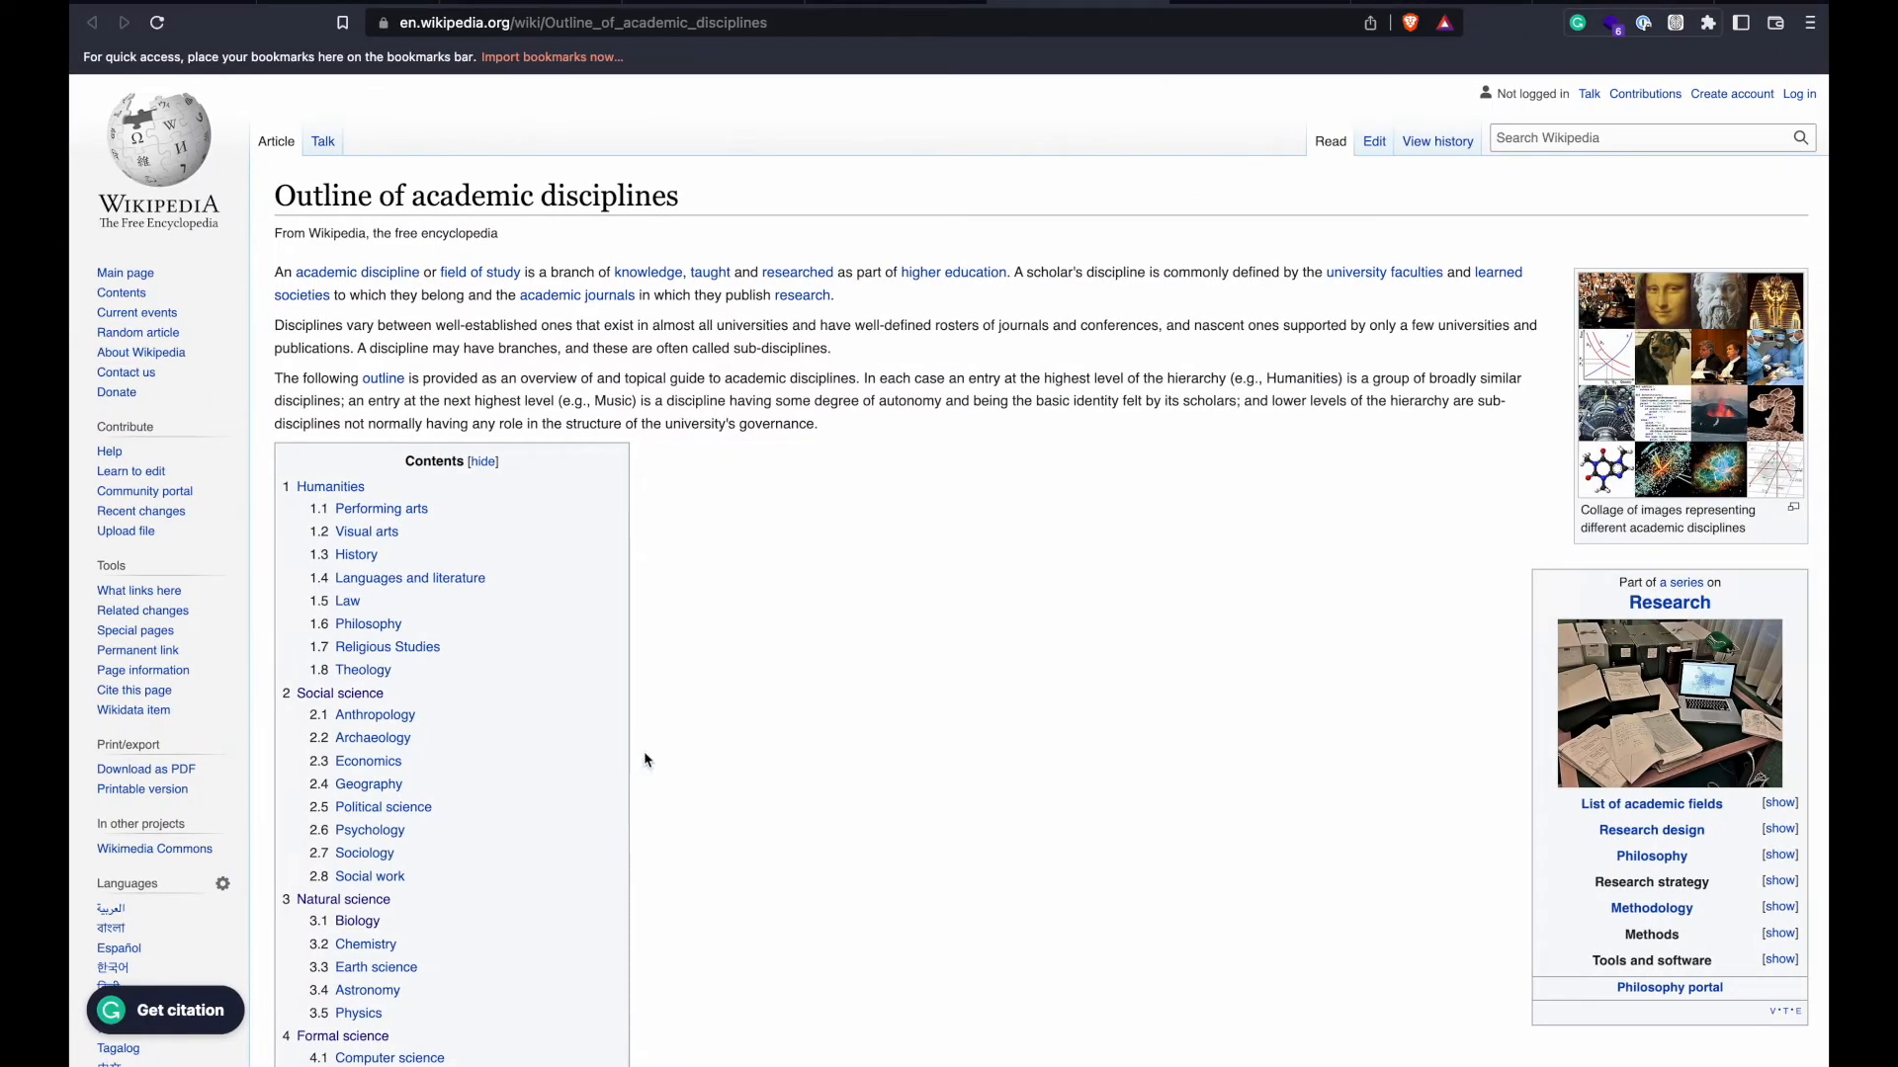
{"action": "mouse_move", "coordinate": [684, 761]}
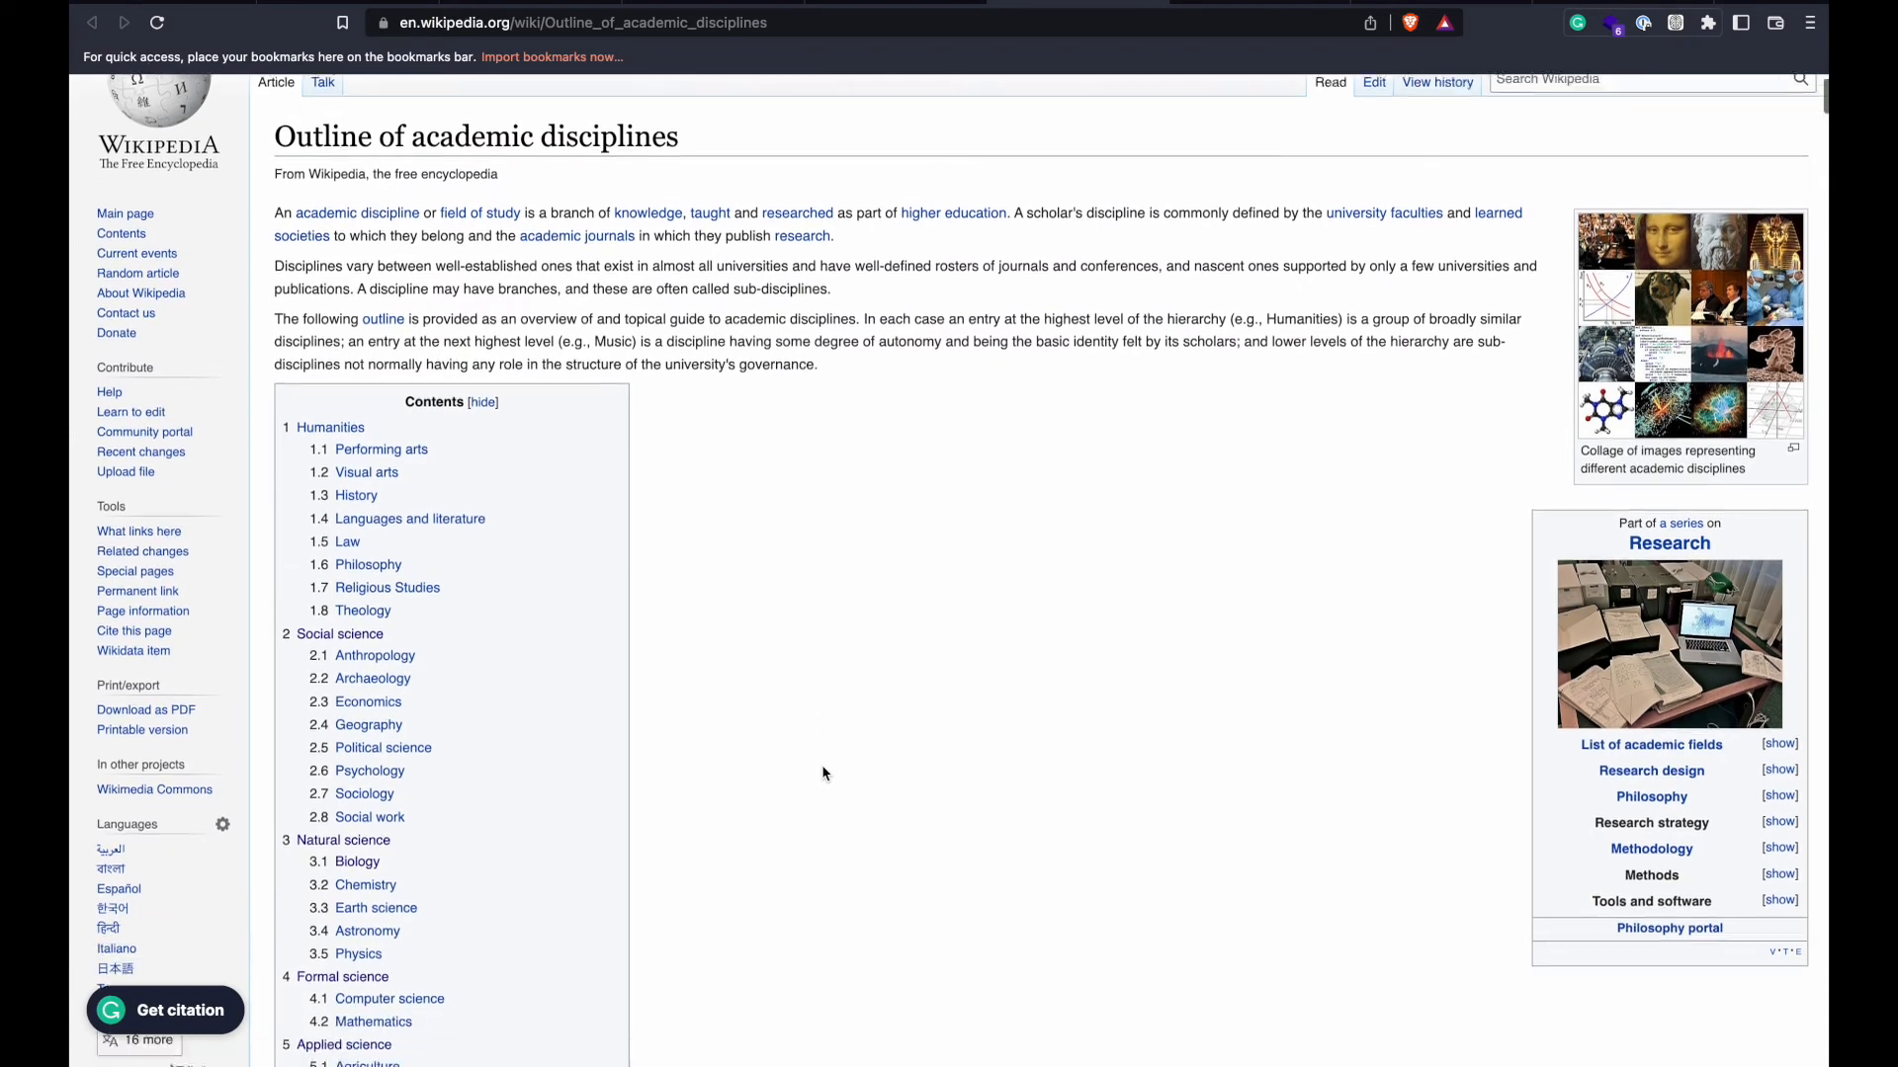
{"action": "scroll", "scroll_direction": "down", "scroll_amount": 3}
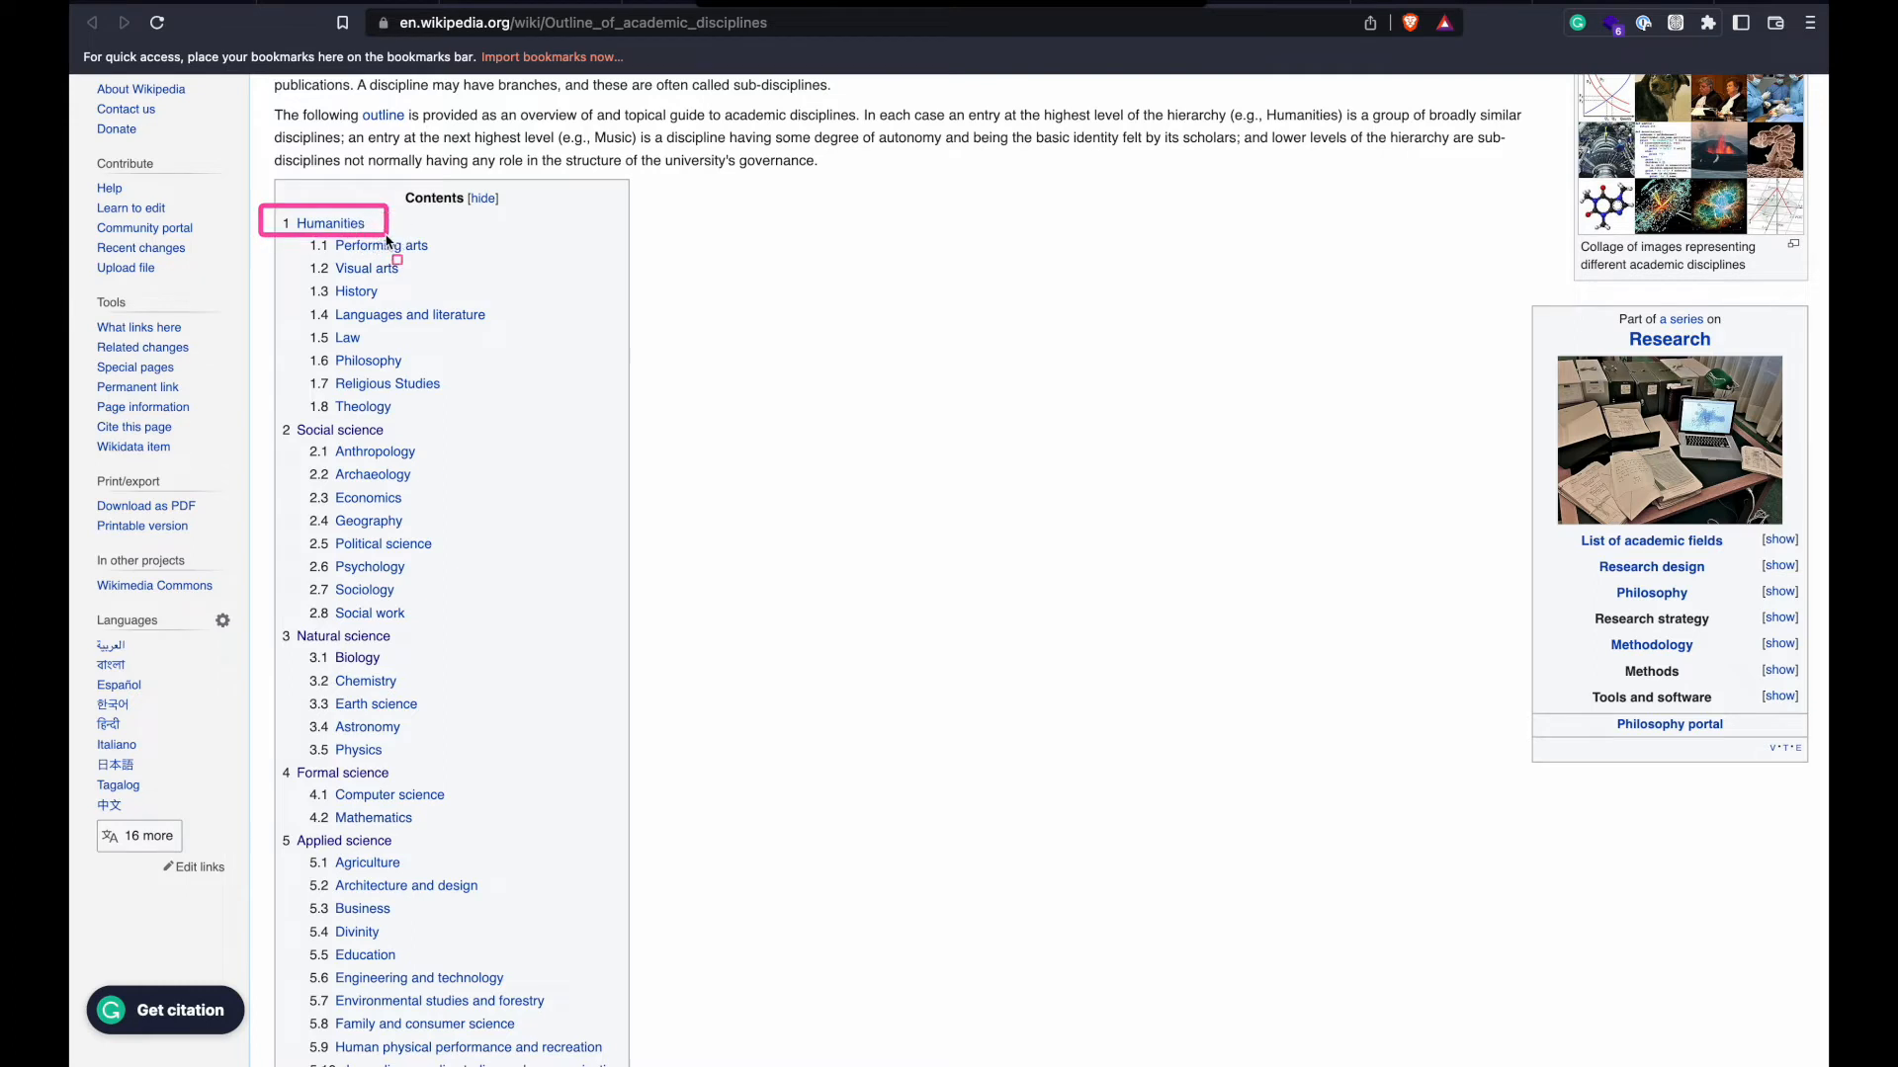
{"action": "mouse_move", "coordinate": [376, 452]}
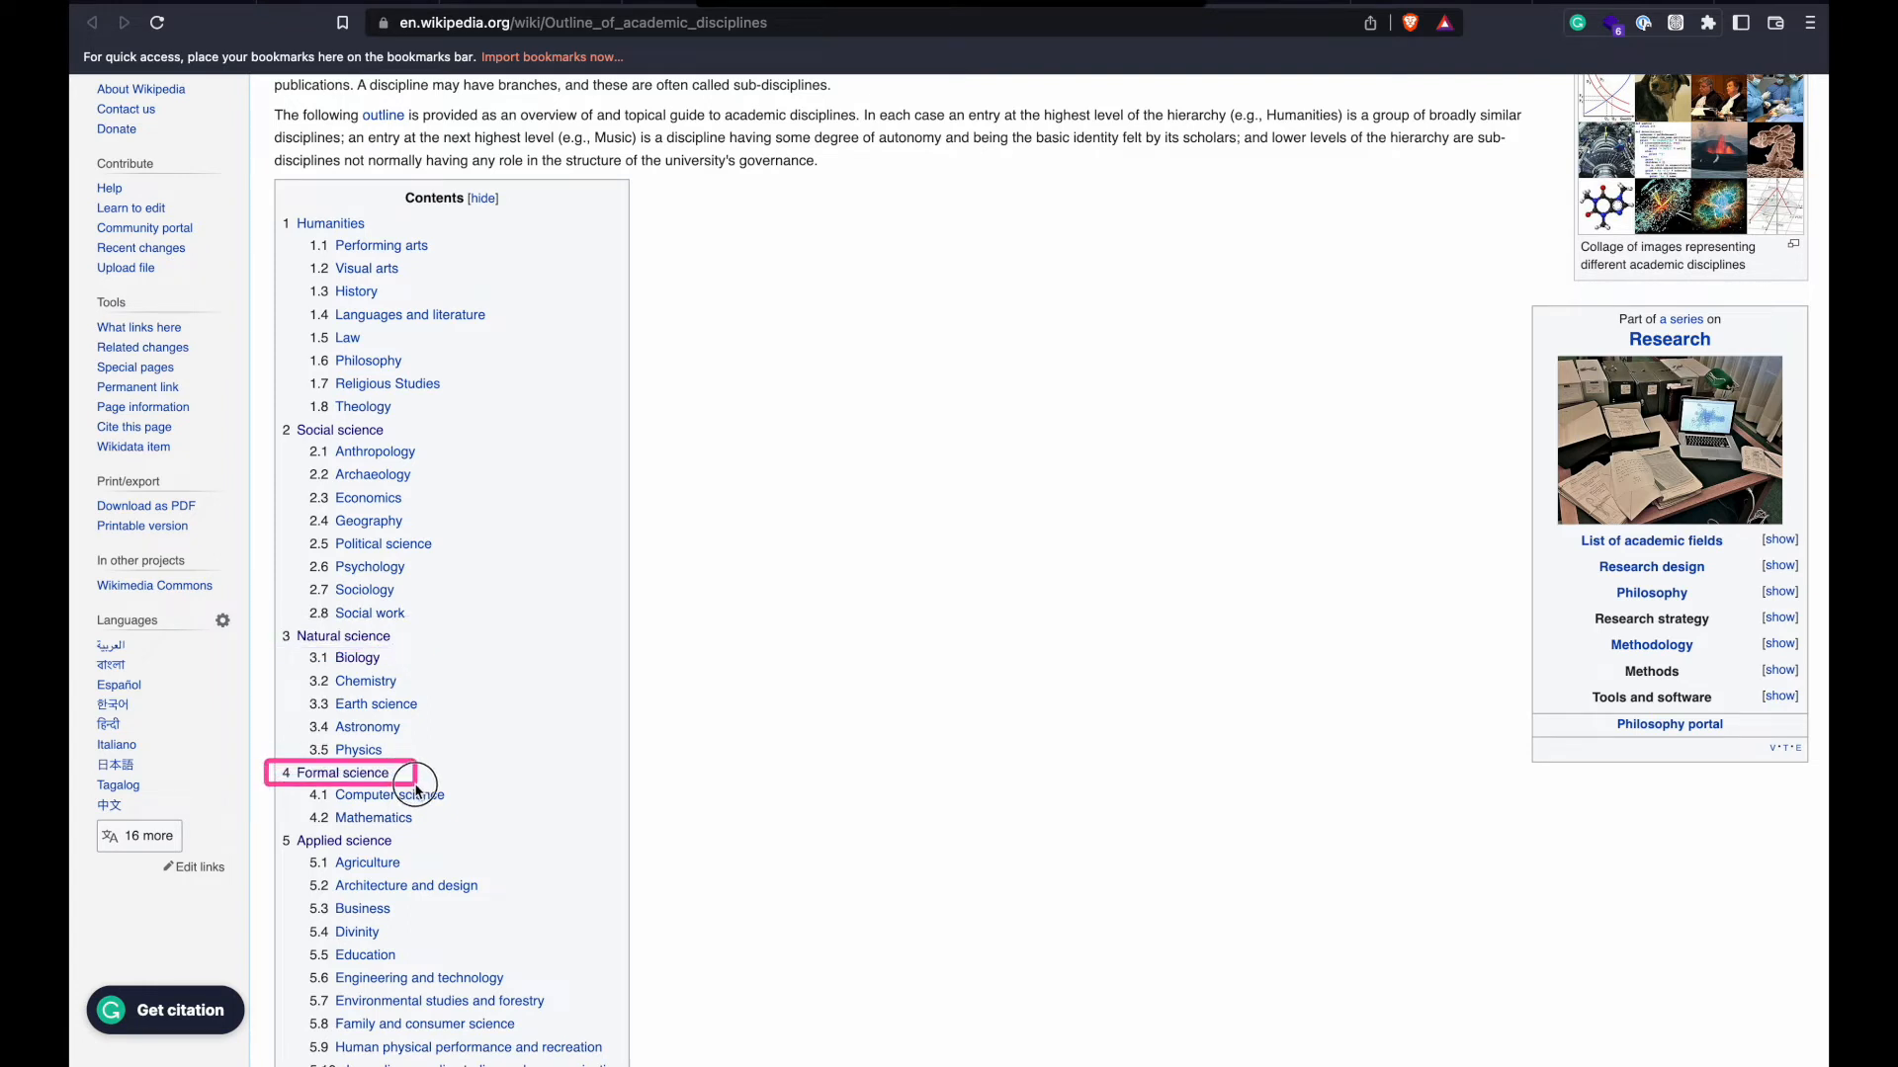
{"action": "mouse_move", "coordinate": [431, 857]}
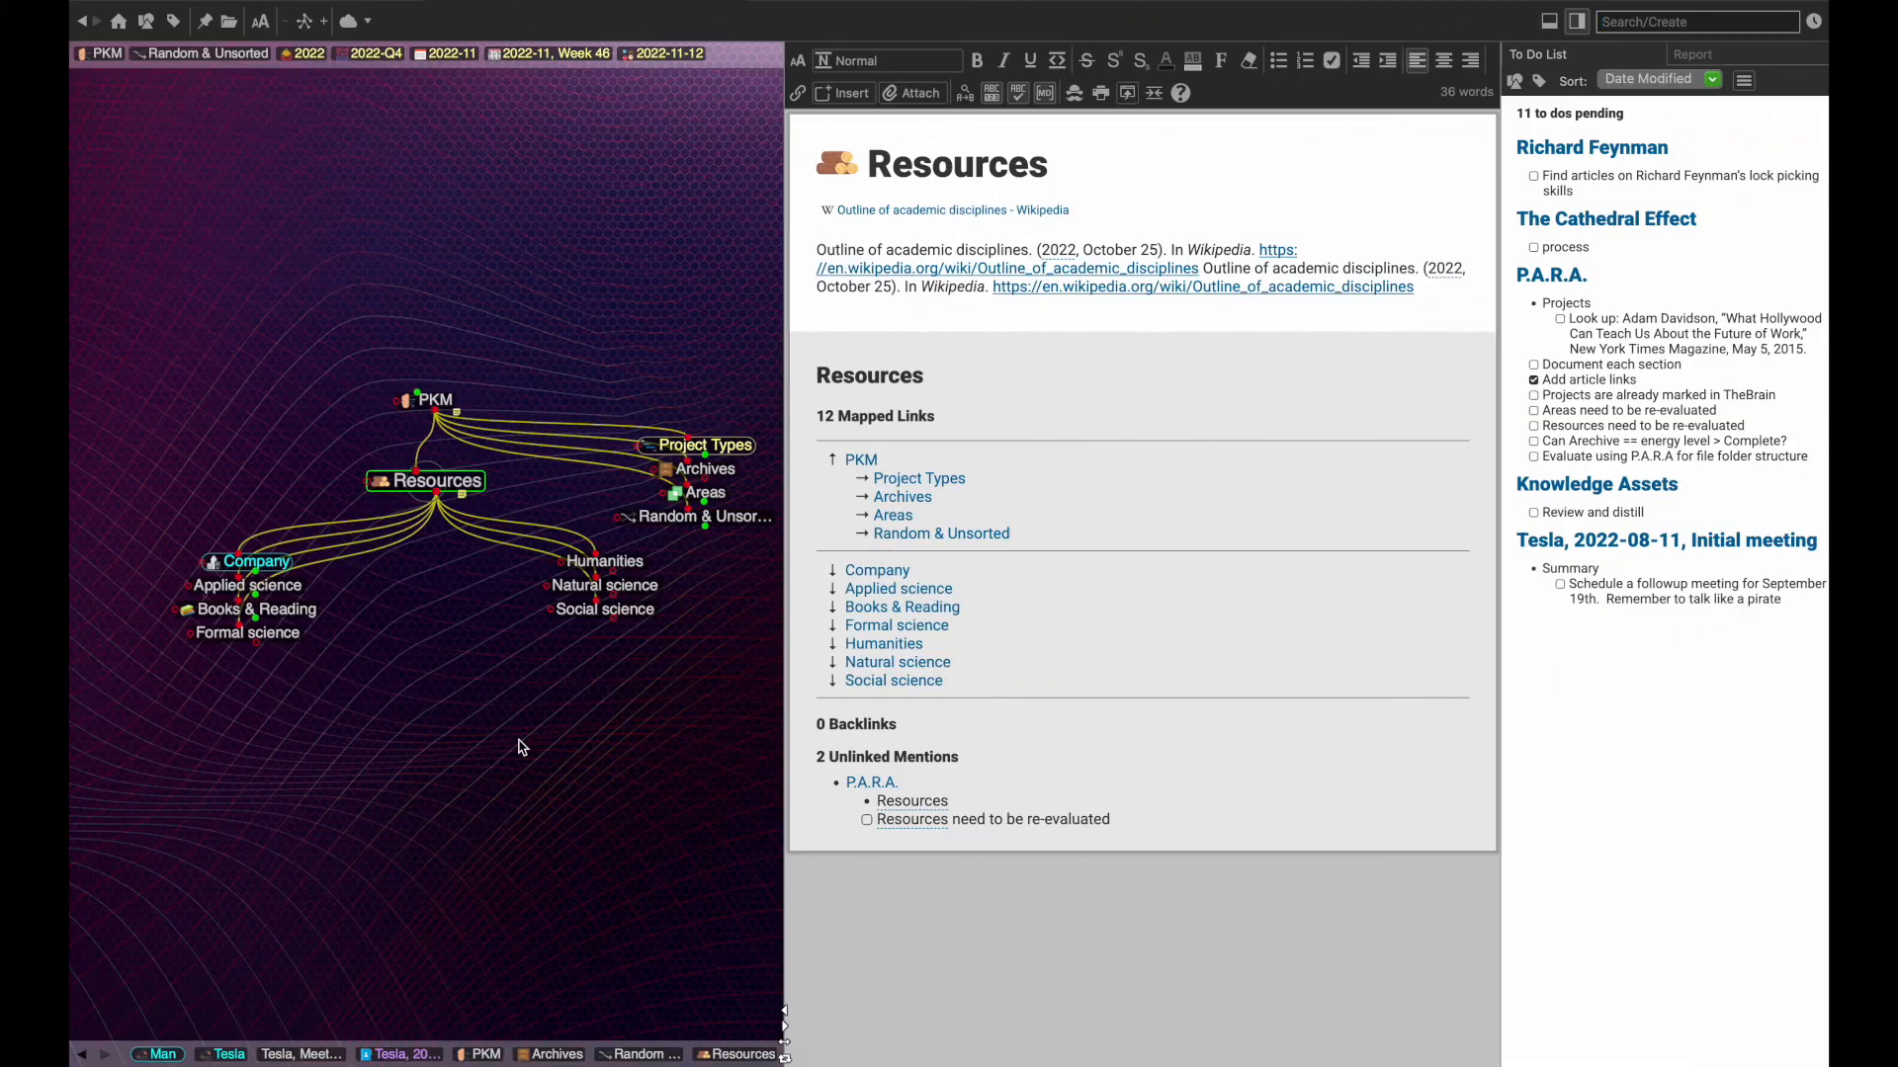
{"action": "left_click", "coordinate": [698, 517]}
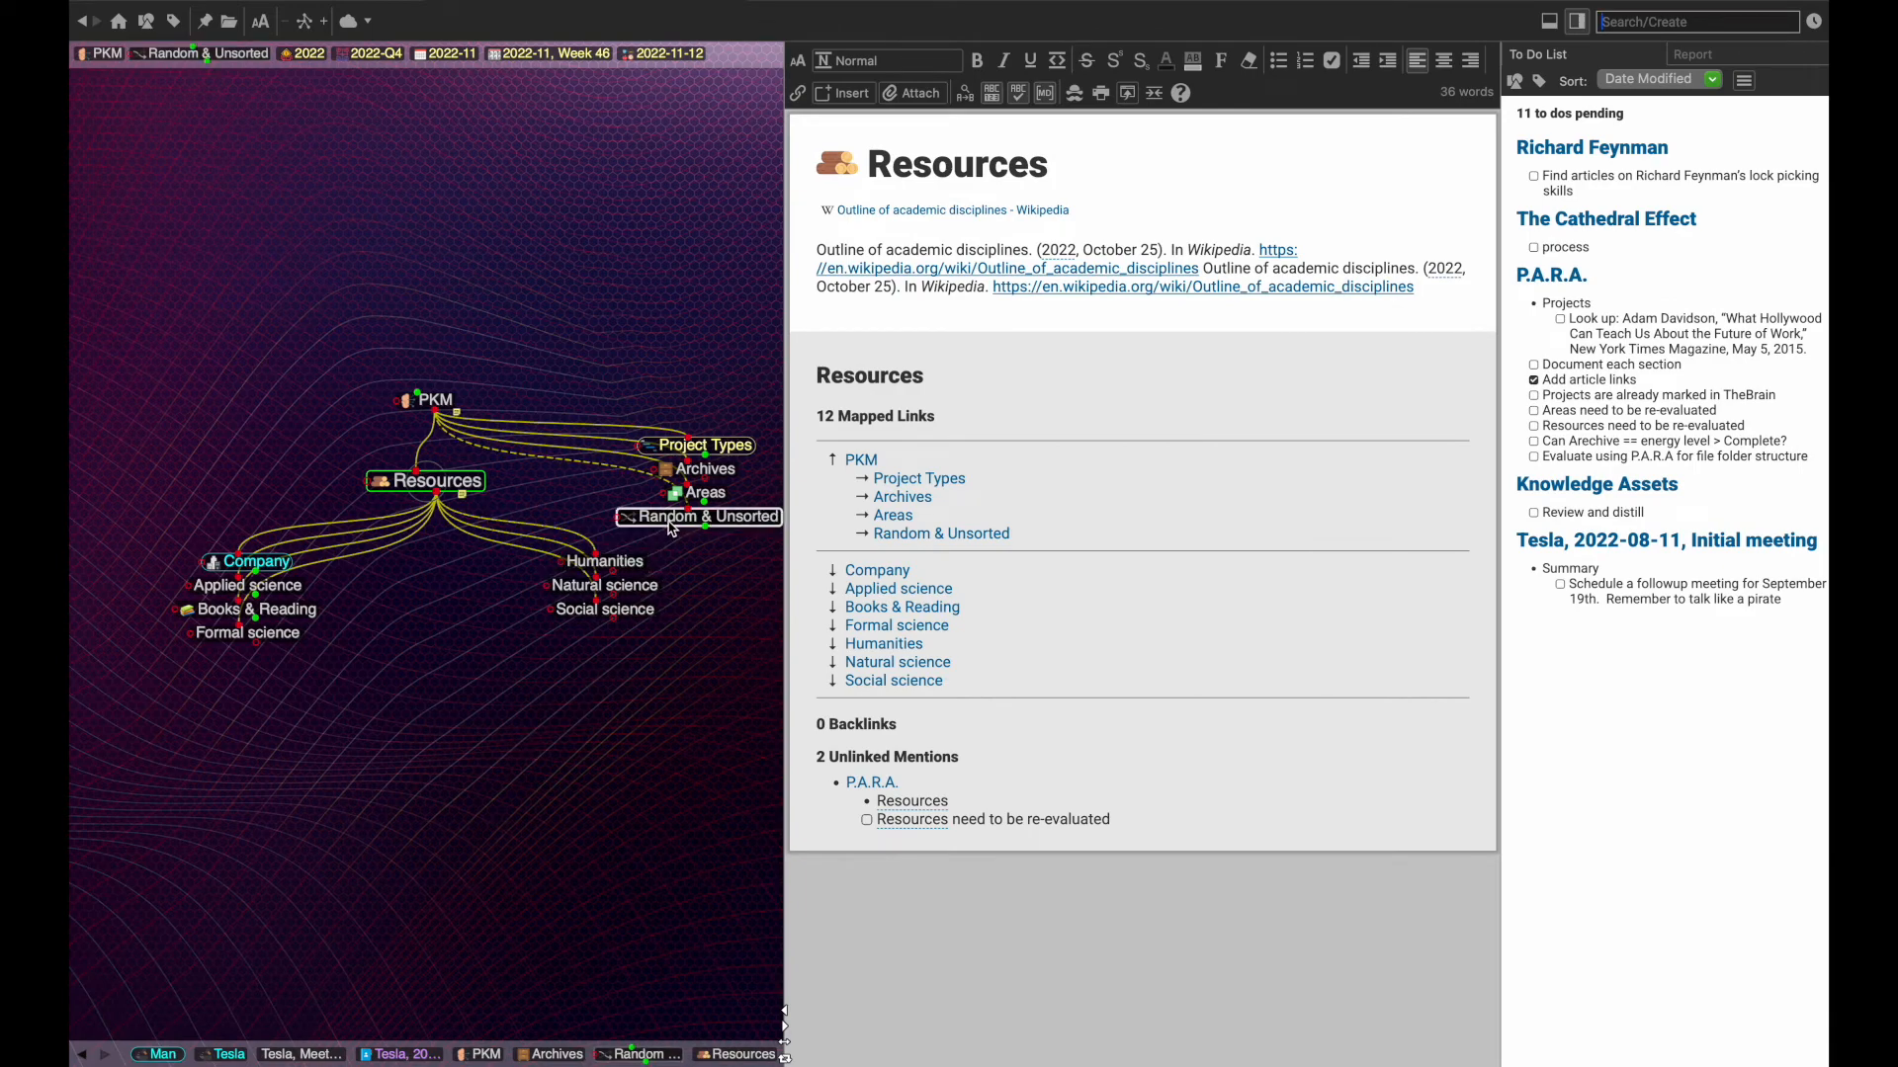
{"action": "left_click", "coordinate": [702, 517]}
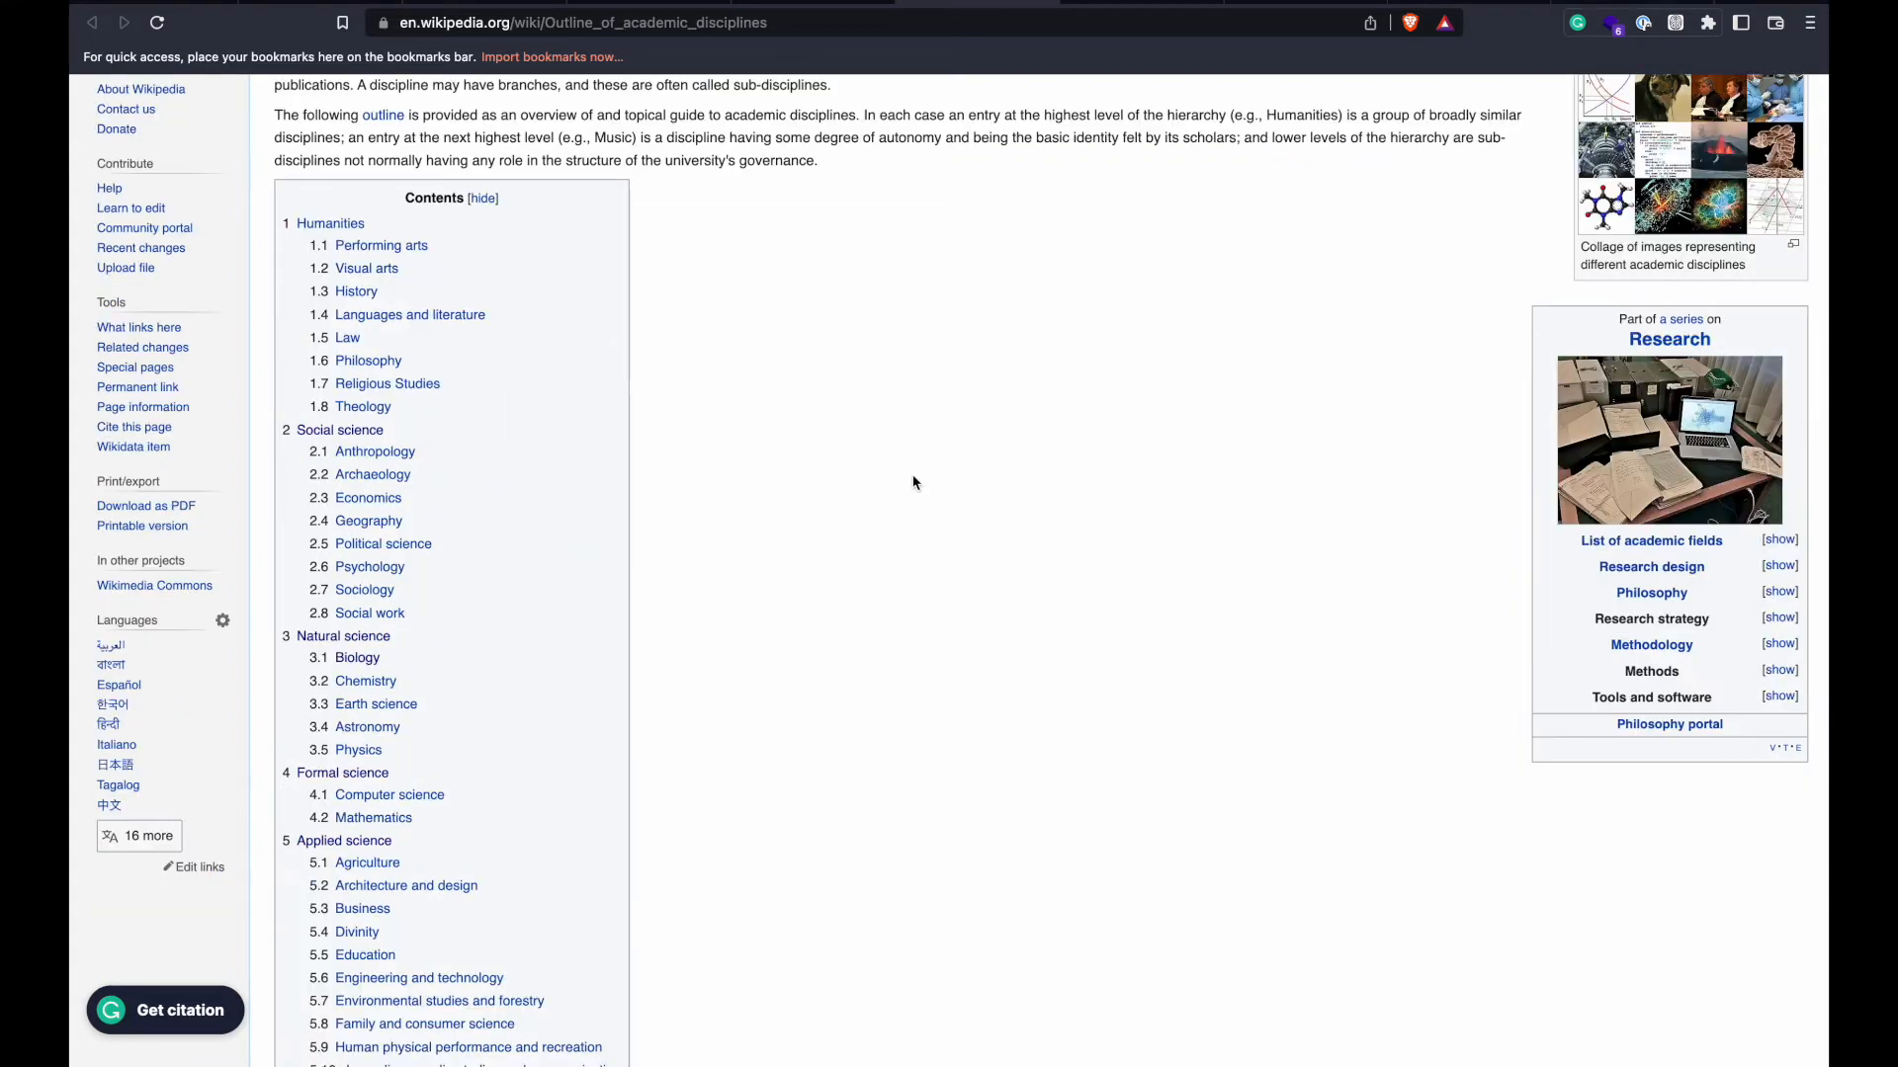
{"action": "mouse_move", "coordinate": [913, 505]}
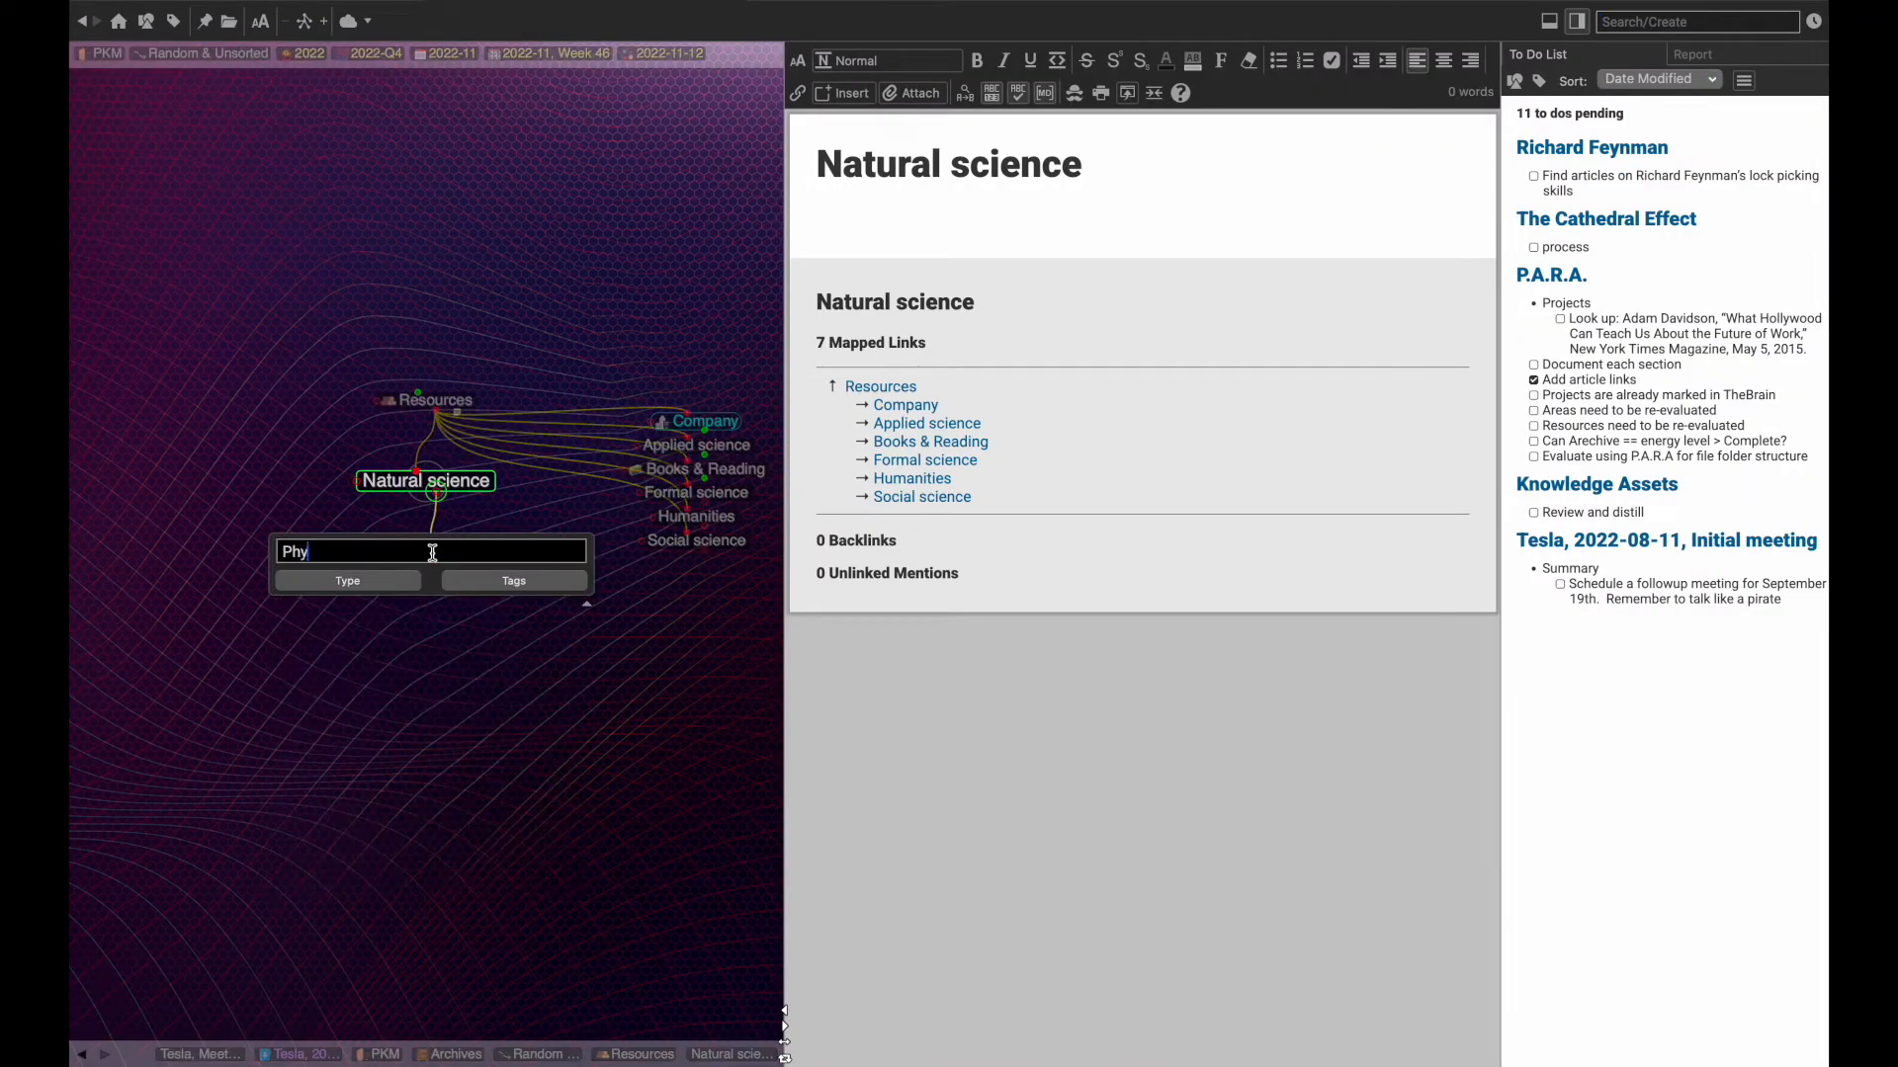
- Create Physics as a child of Natural science and Time as a child of Physics
{"action": "key", "text": "Return"}
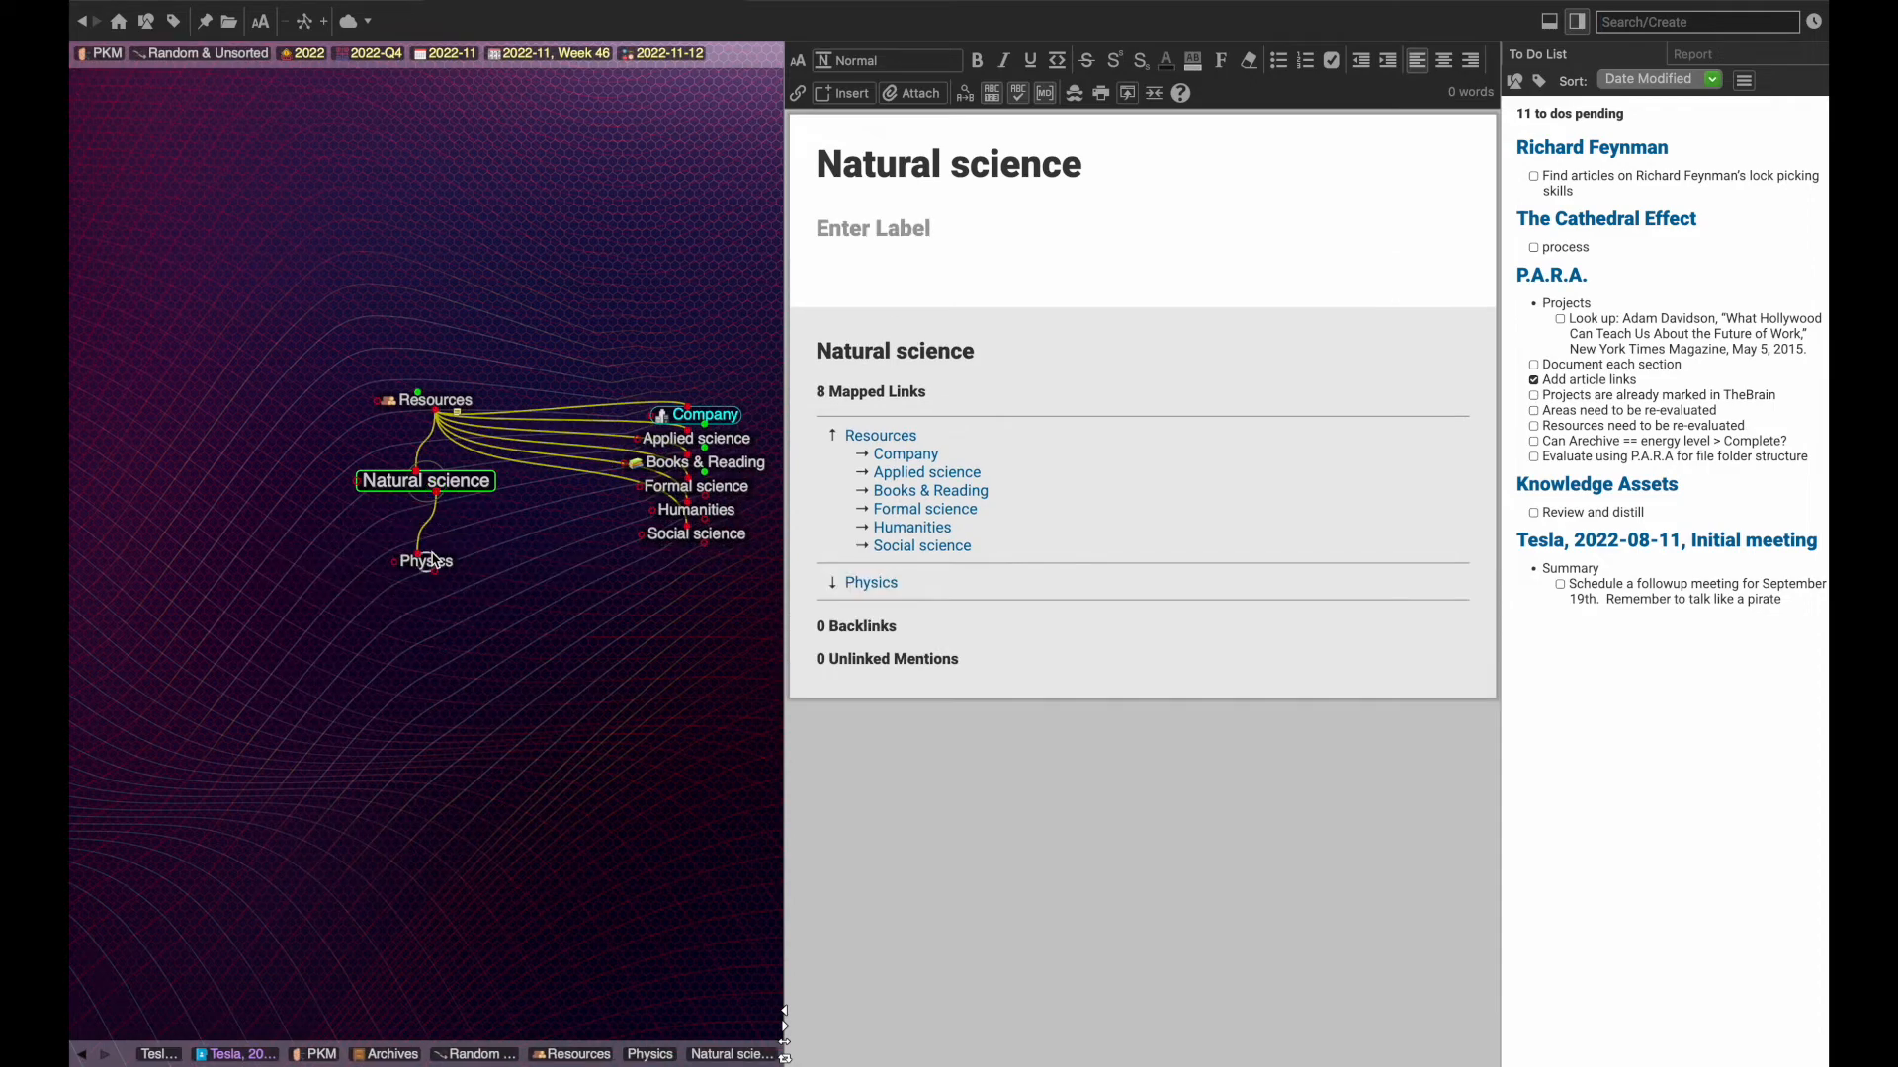
{"action": "left_click", "coordinate": [425, 560]}
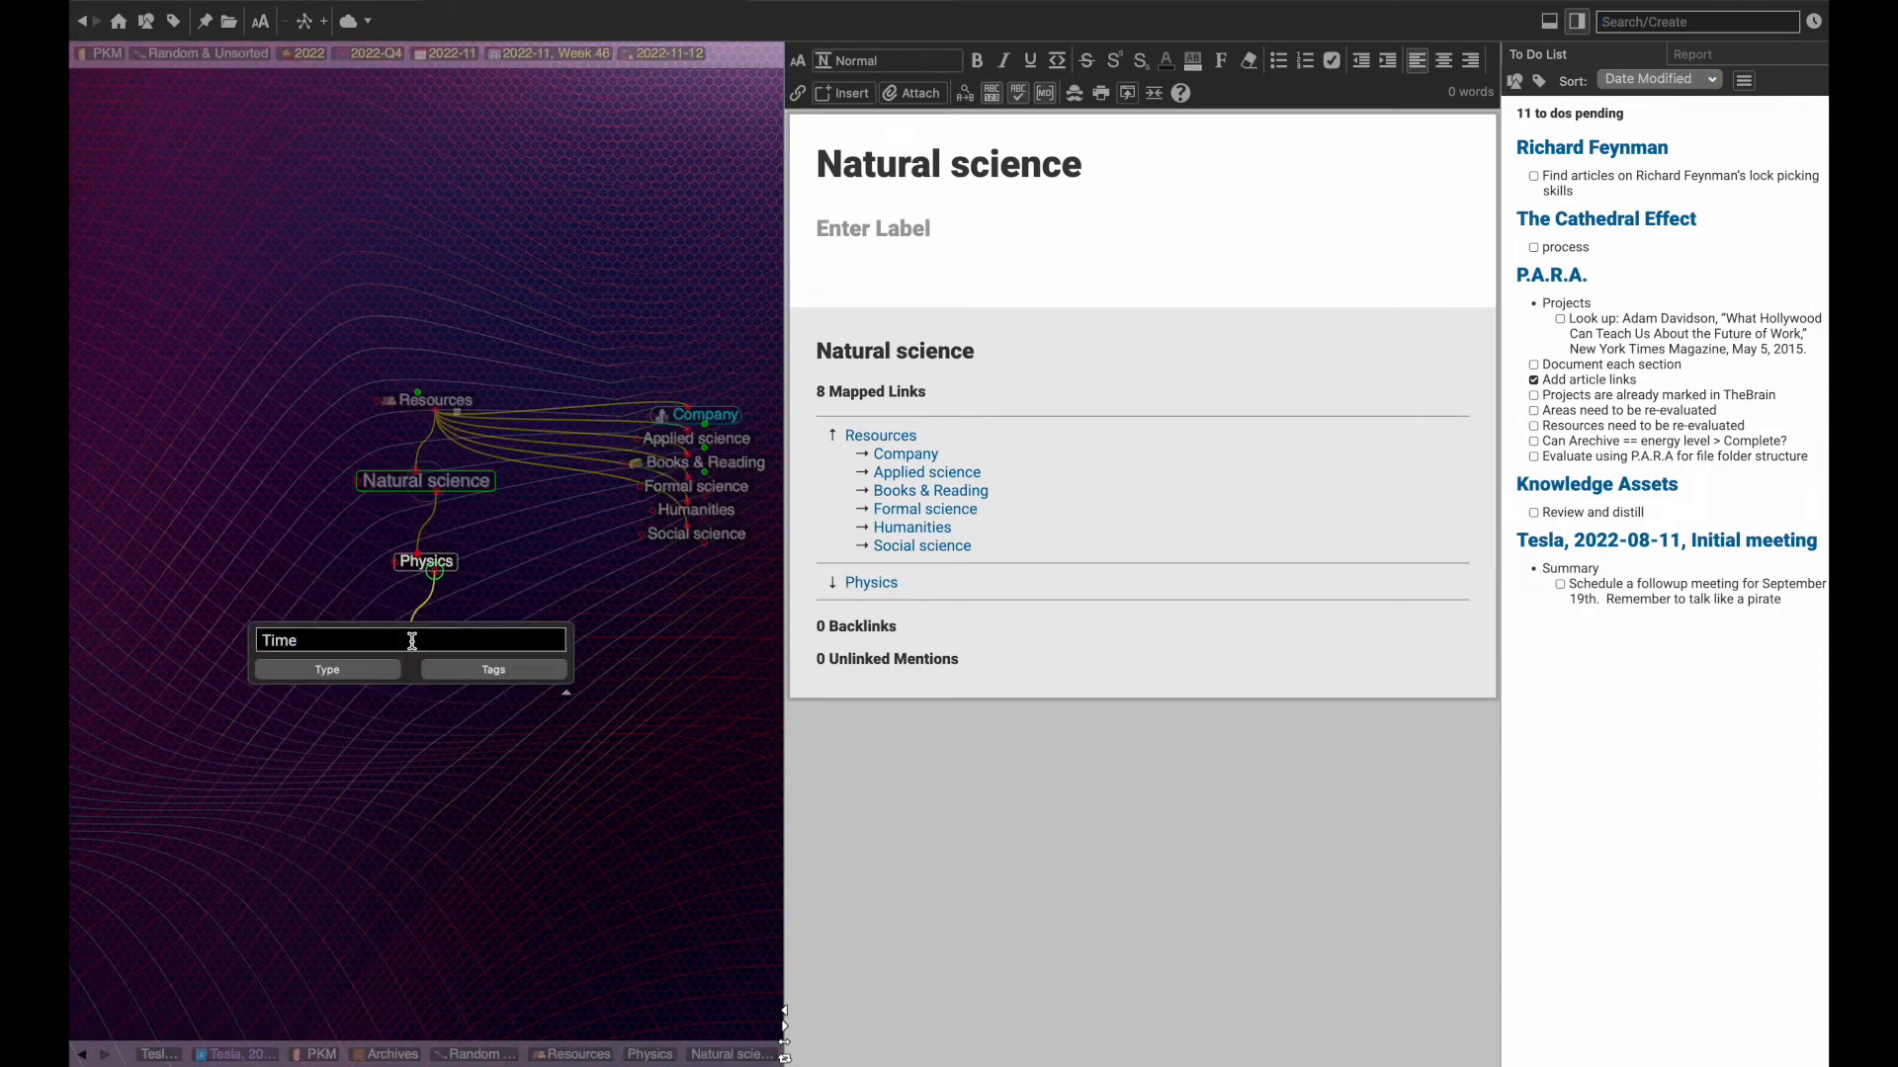
{"action": "left_click", "coordinate": [425, 561]}
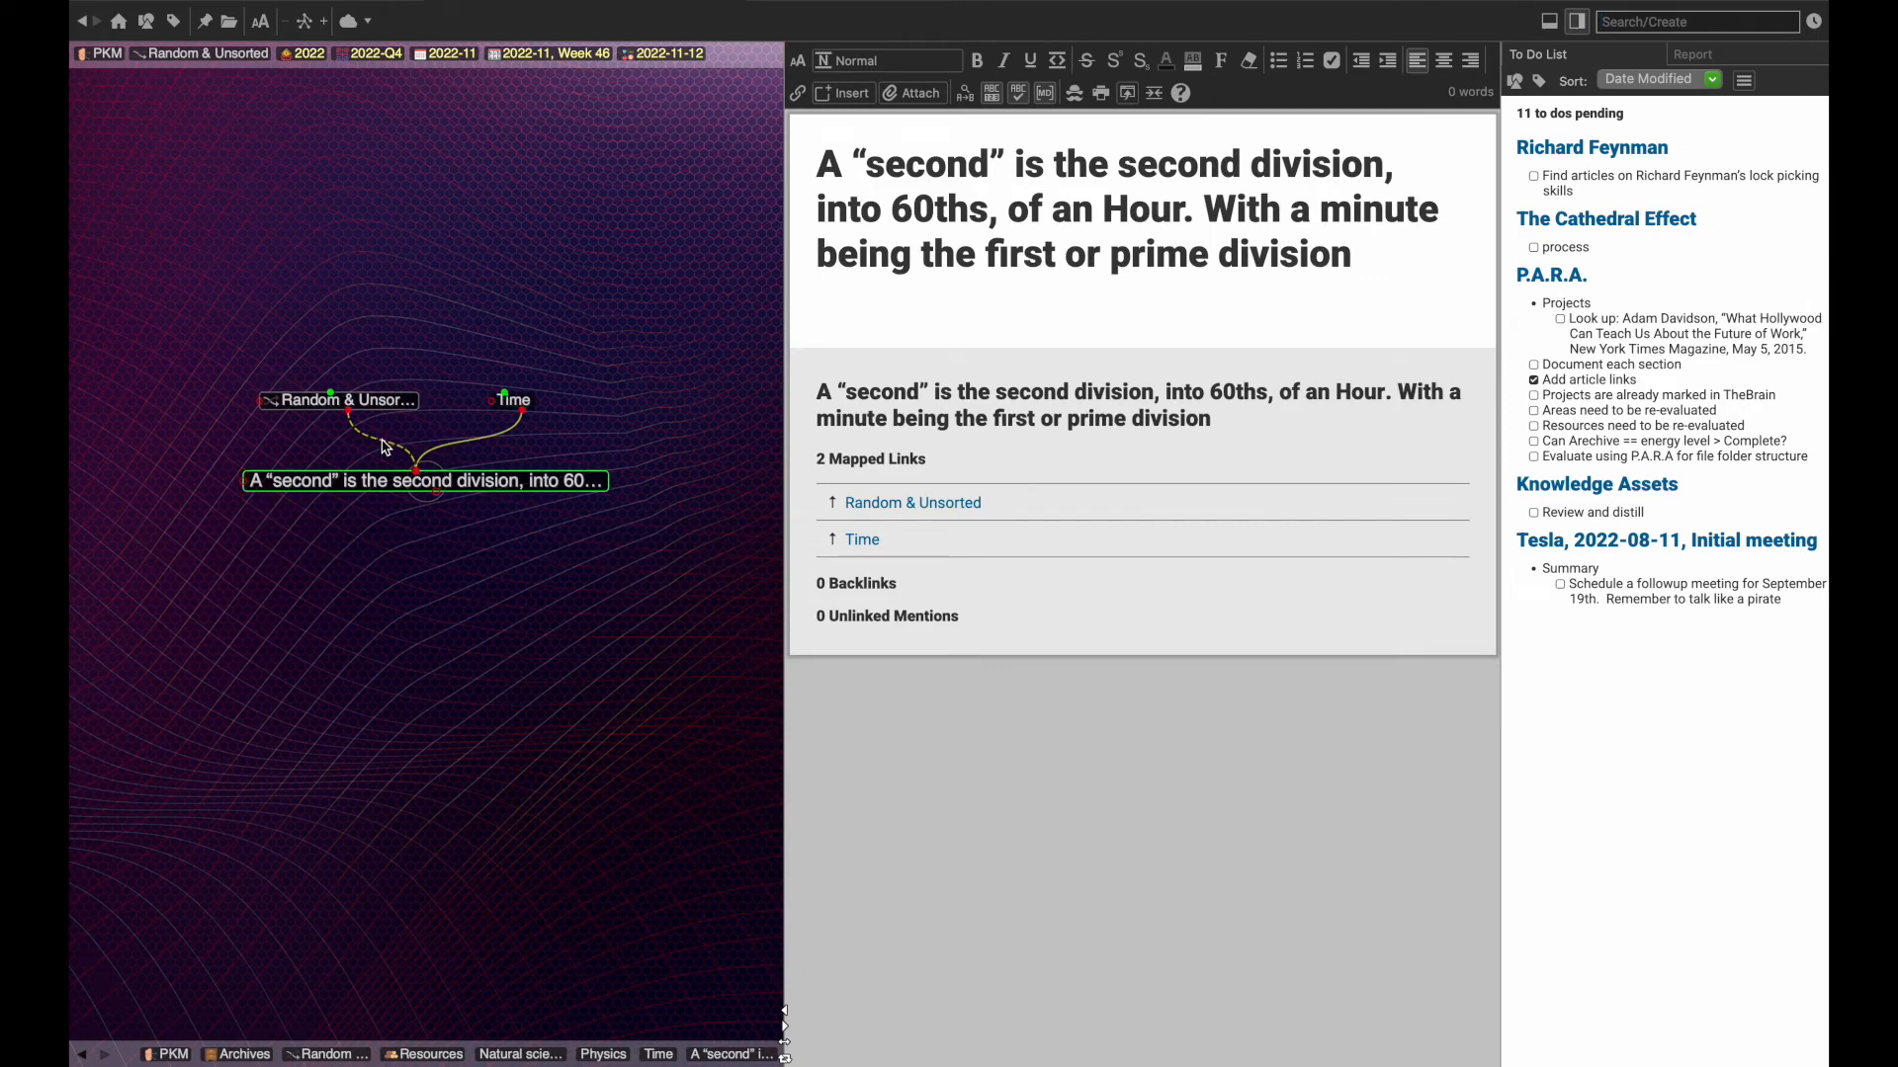
- Unlink the 'second' trivia from Random & Unsorted, then search for and open Getting Things Done
{"action": "right_click", "coordinate": [417, 460]}
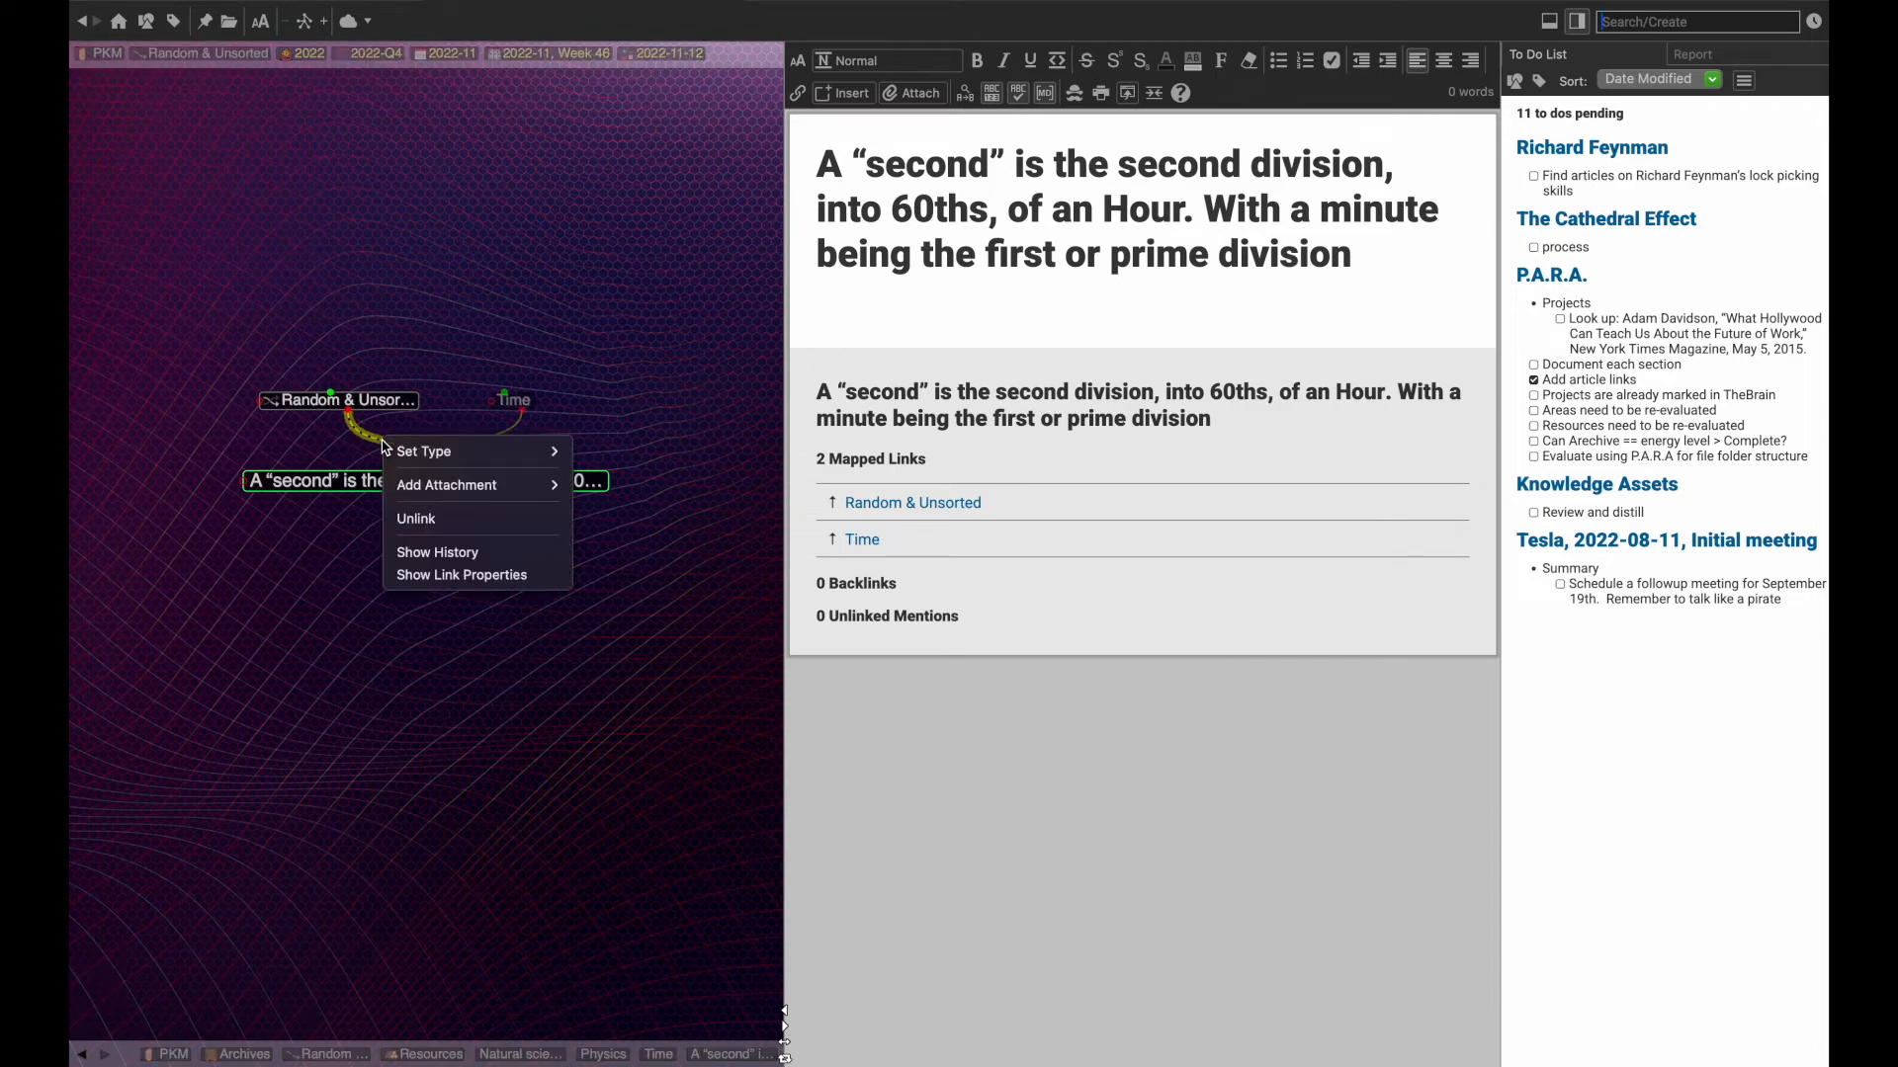
{"action": "left_click", "coordinate": [415, 517]}
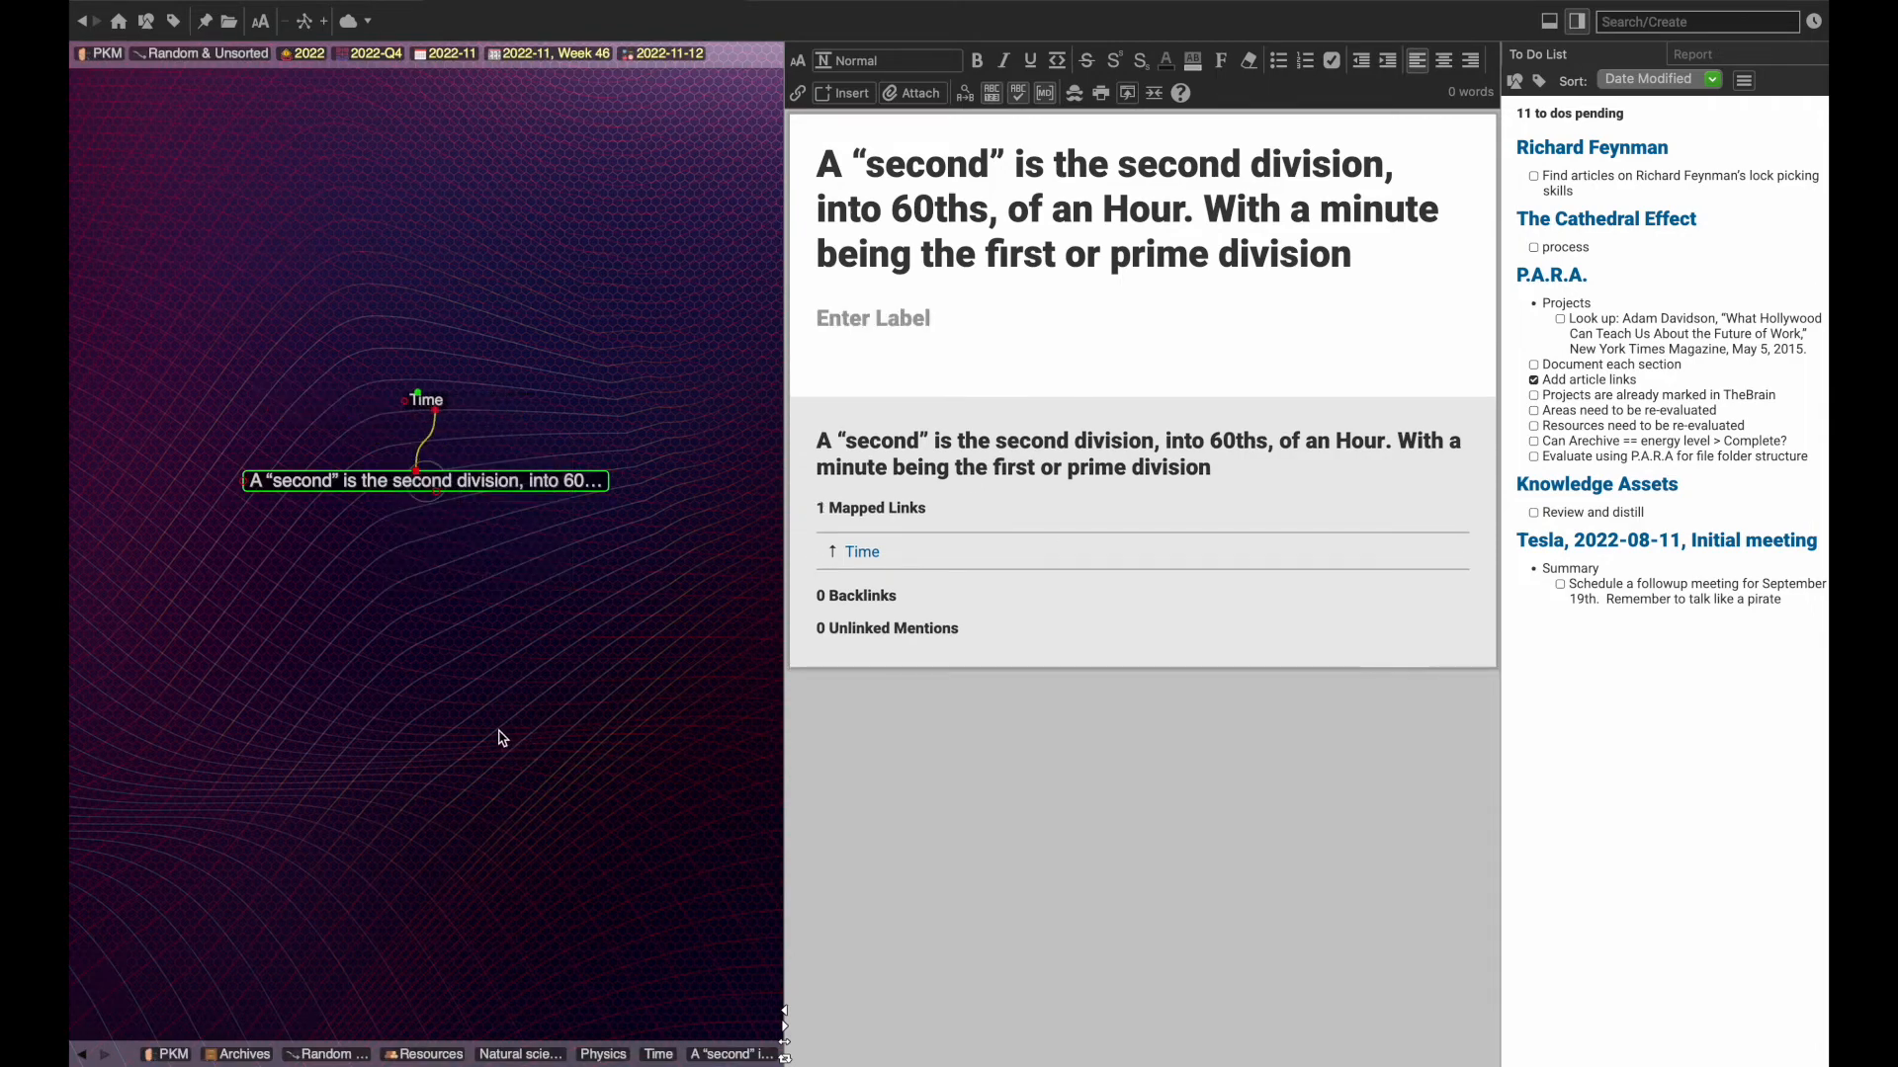
{"action": "left_click", "coordinate": [1694, 21]}
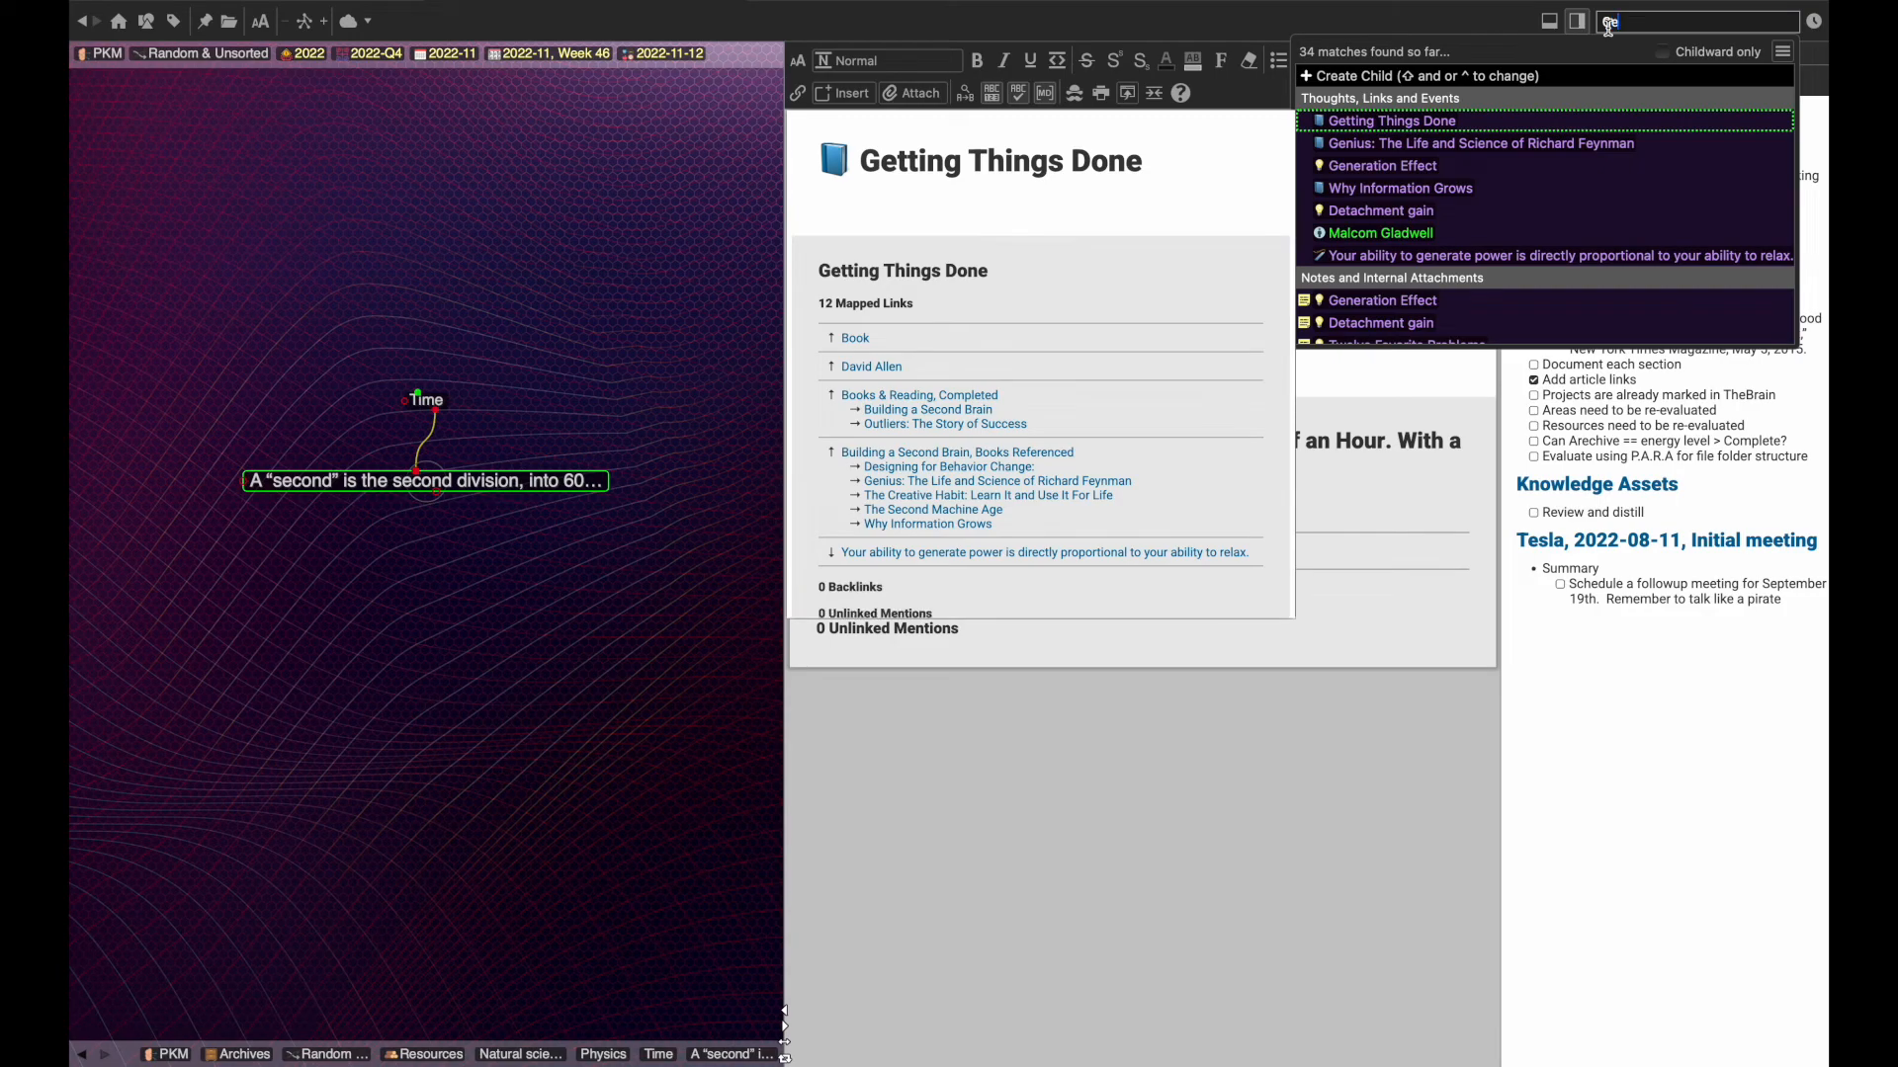
{"action": "left_click", "coordinate": [1390, 120]}
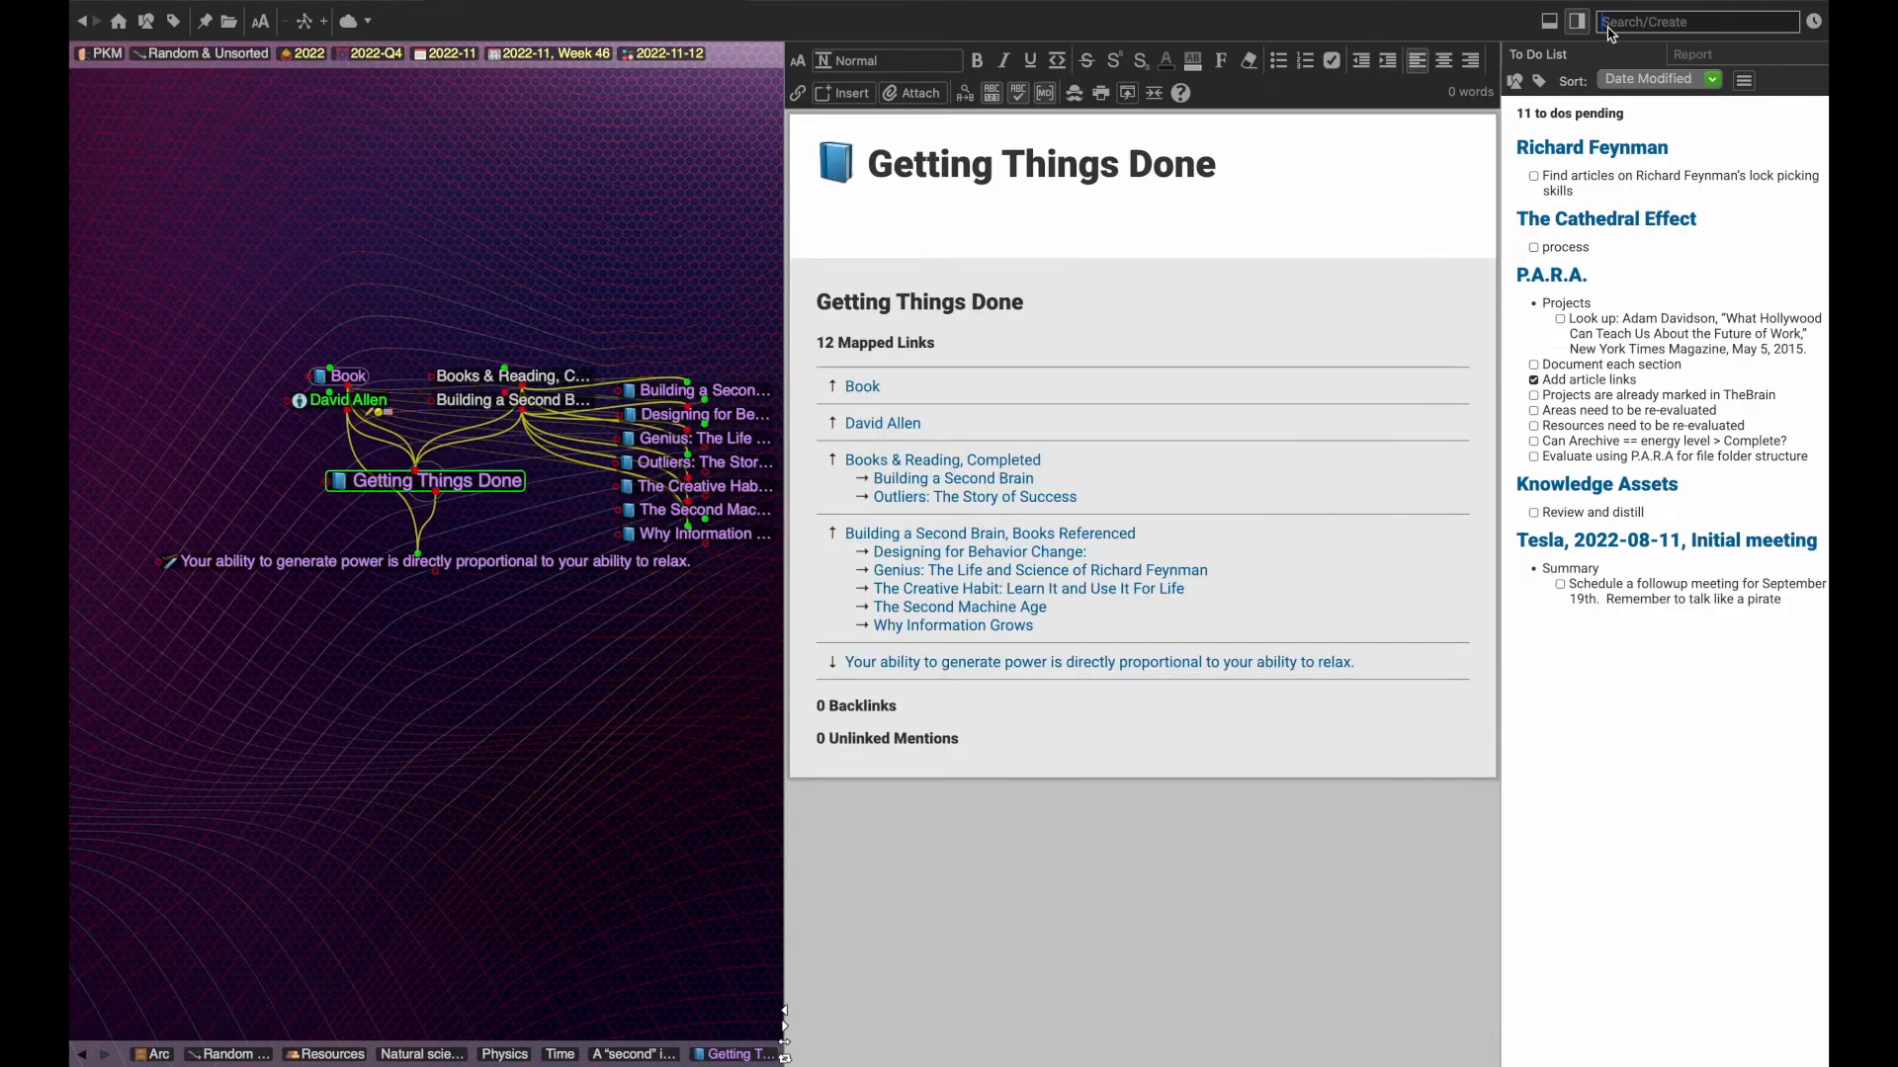